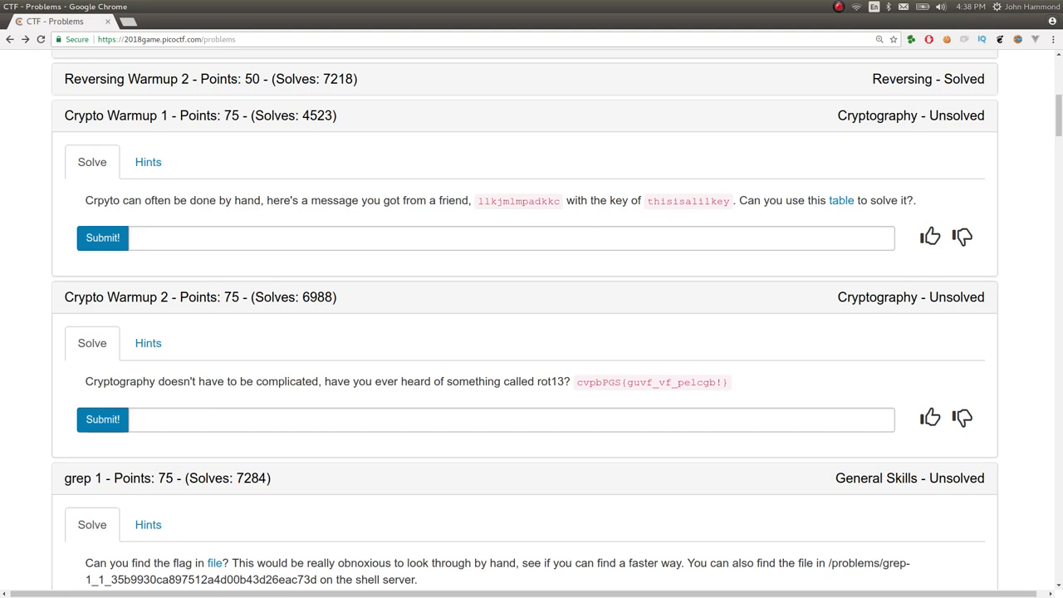
mouse_move(4, 132)
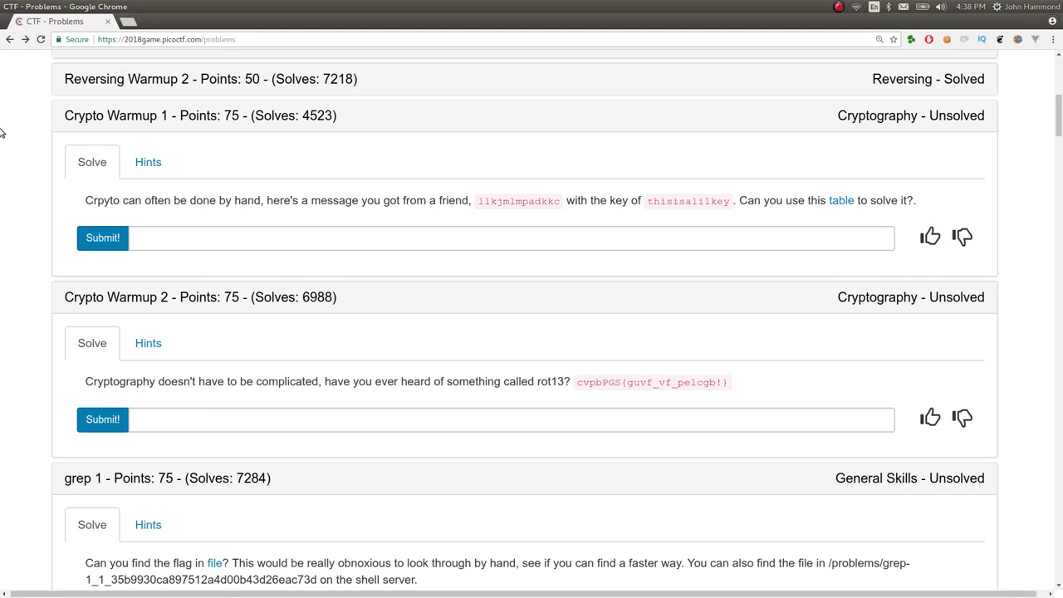
mouse_move(26, 332)
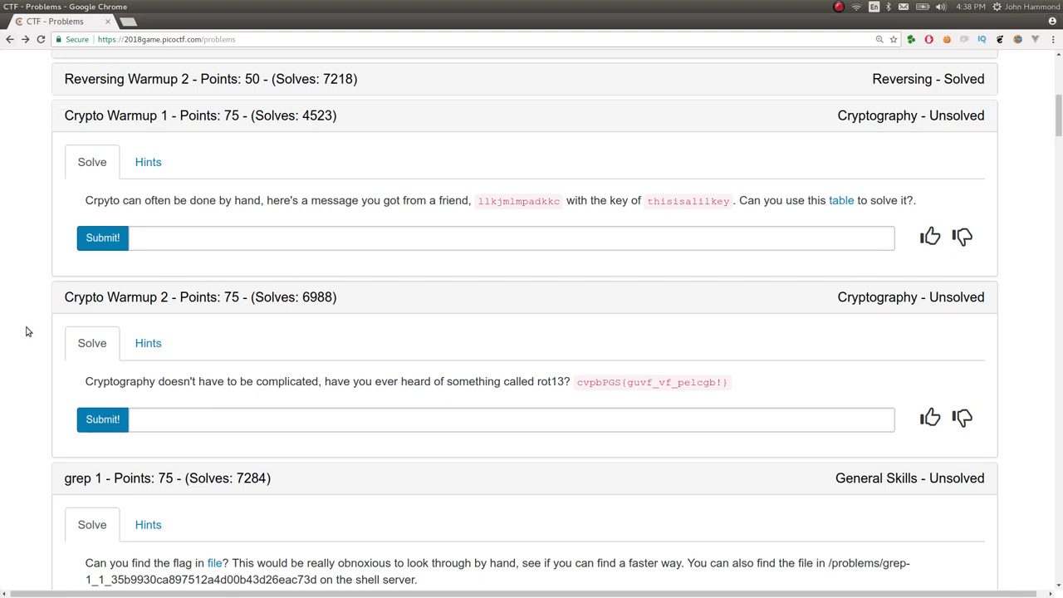
mouse_move(138, 116)
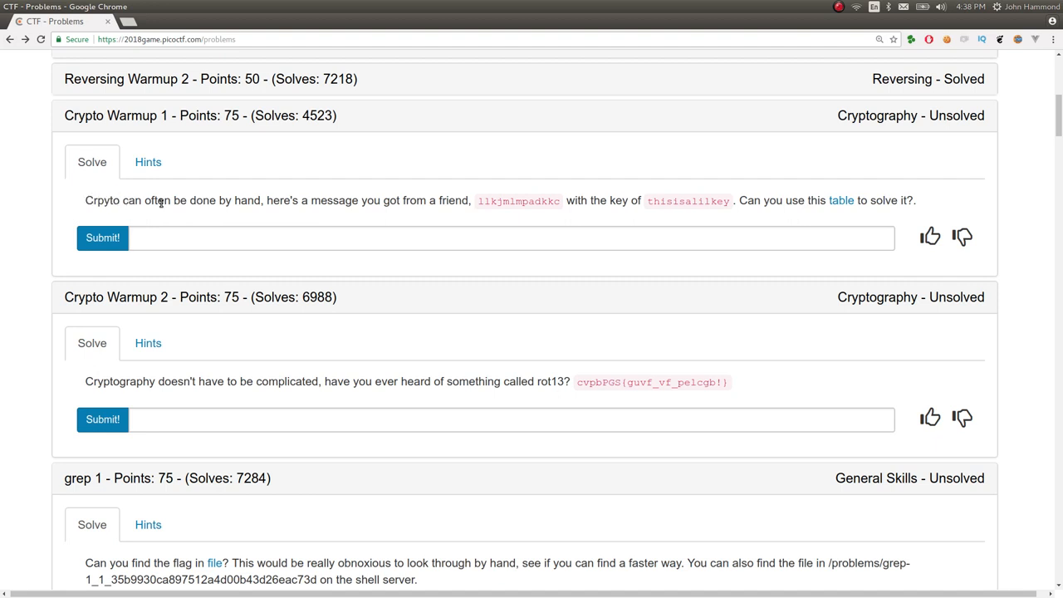
mouse_move(430, 201)
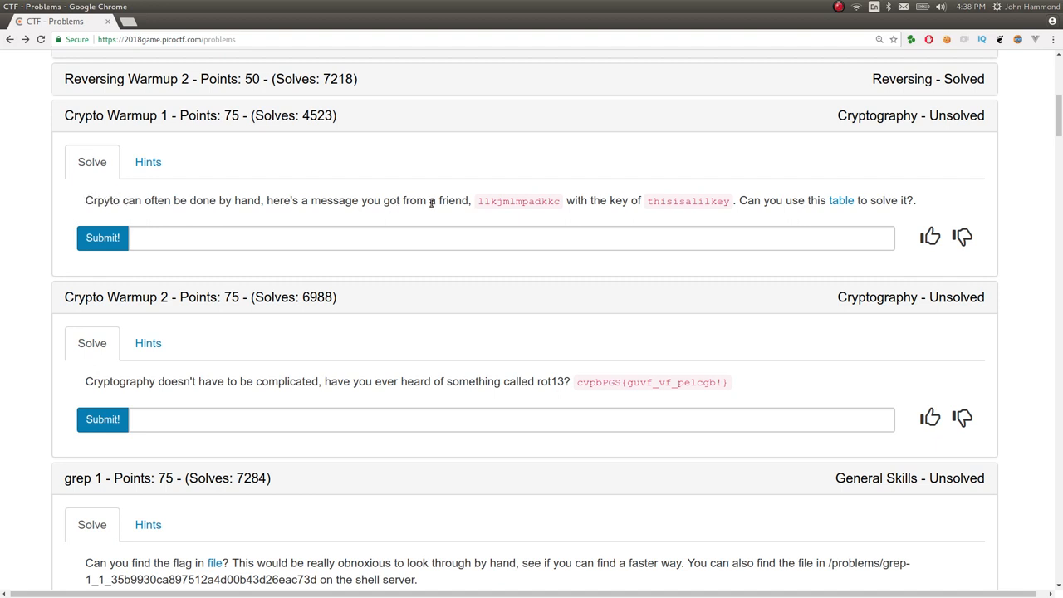
- Read the Crypto Warmup 1 description and switch over to the terminal
double_click(518, 199)
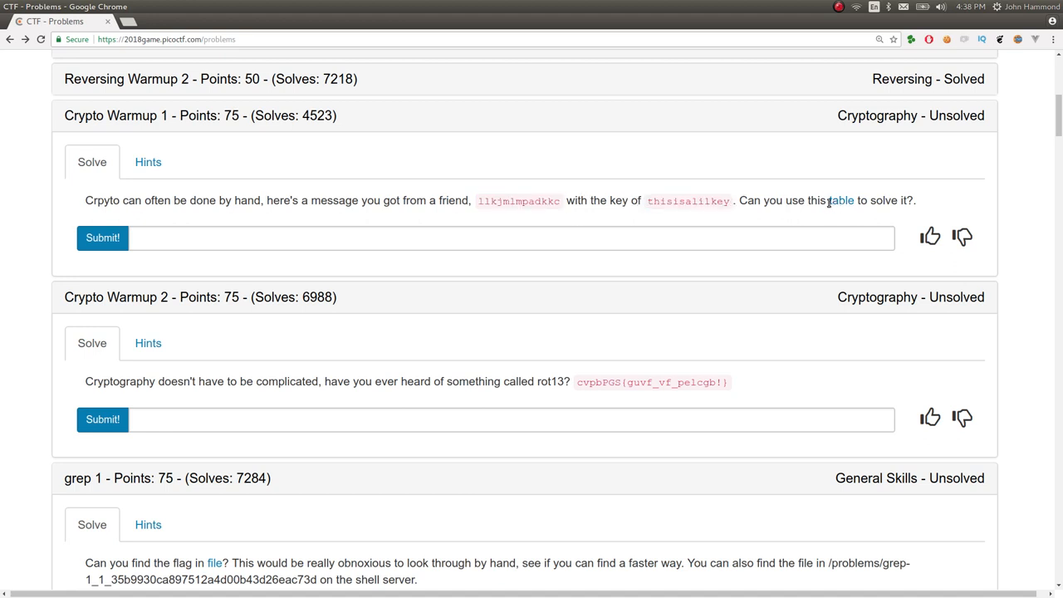
key("alt+tab")
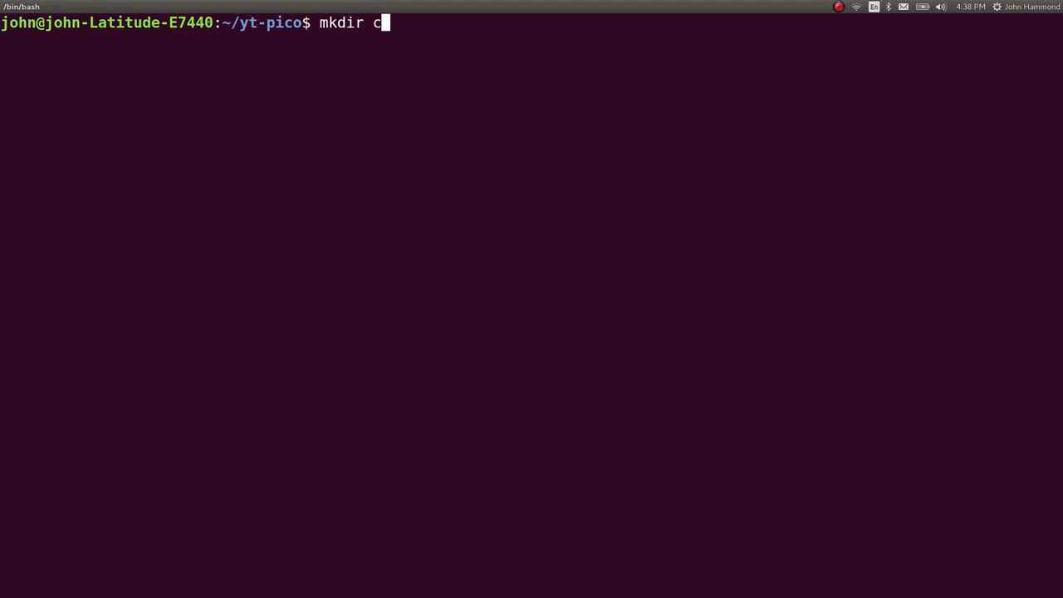
- Create and enter crypto_warmup_1, then curl the challenge's table.txt to print the Vigenère table
type("ryo")
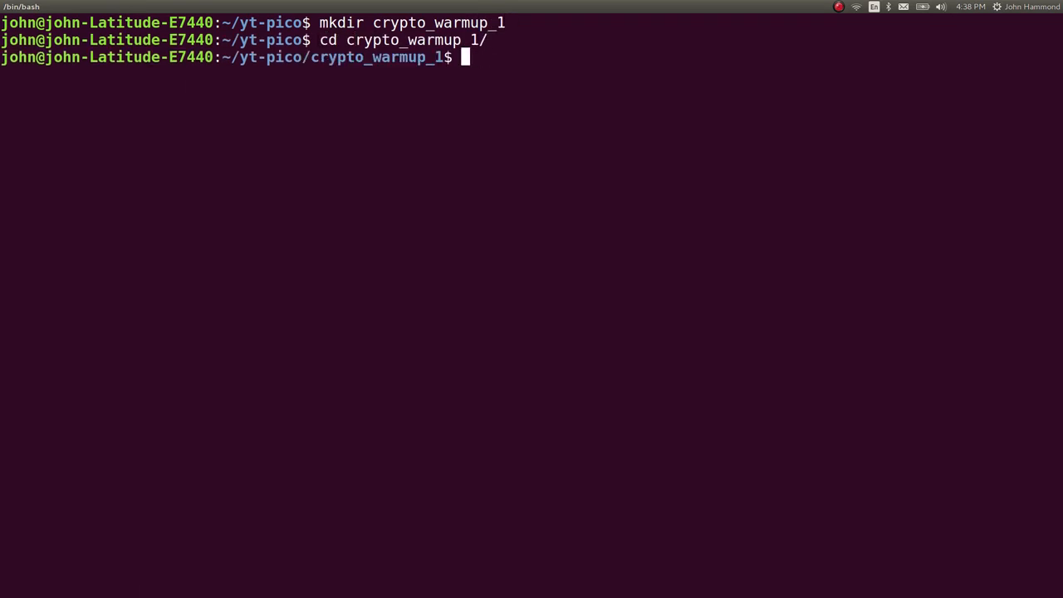
type("curl \"https://2018shell2.picoctf.com/static/35ed1211d700526e424bd66a566ba500/table.txt\"")
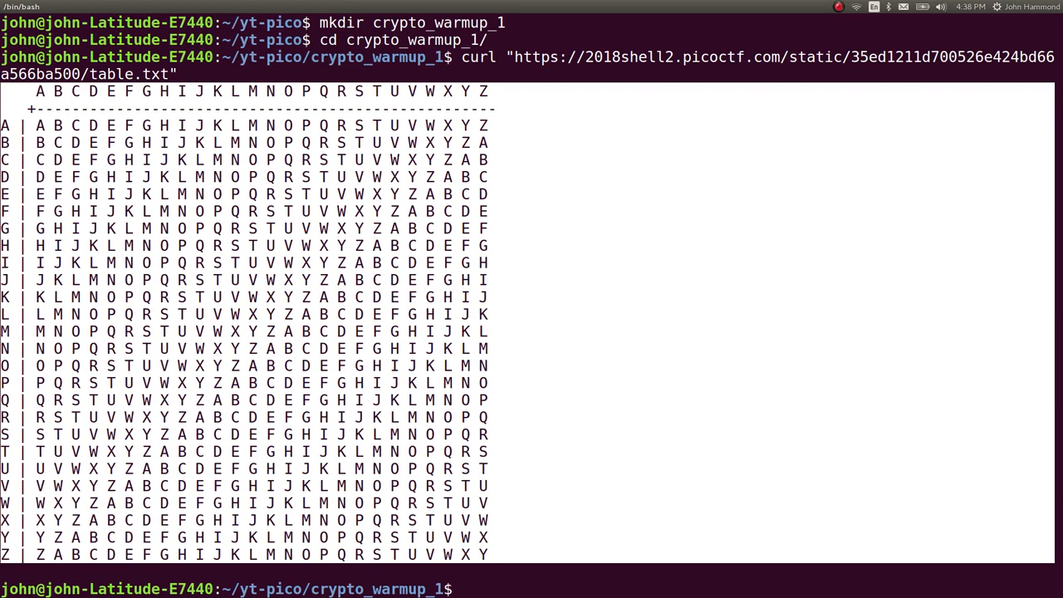
left_click_drag(35, 92, 224, 91)
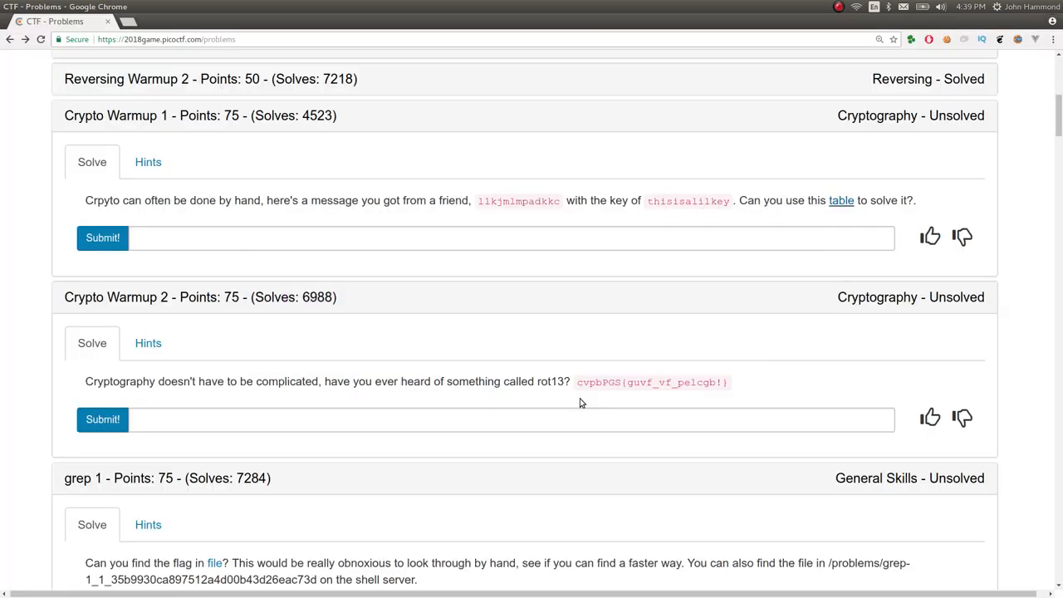
double_click(518, 199)
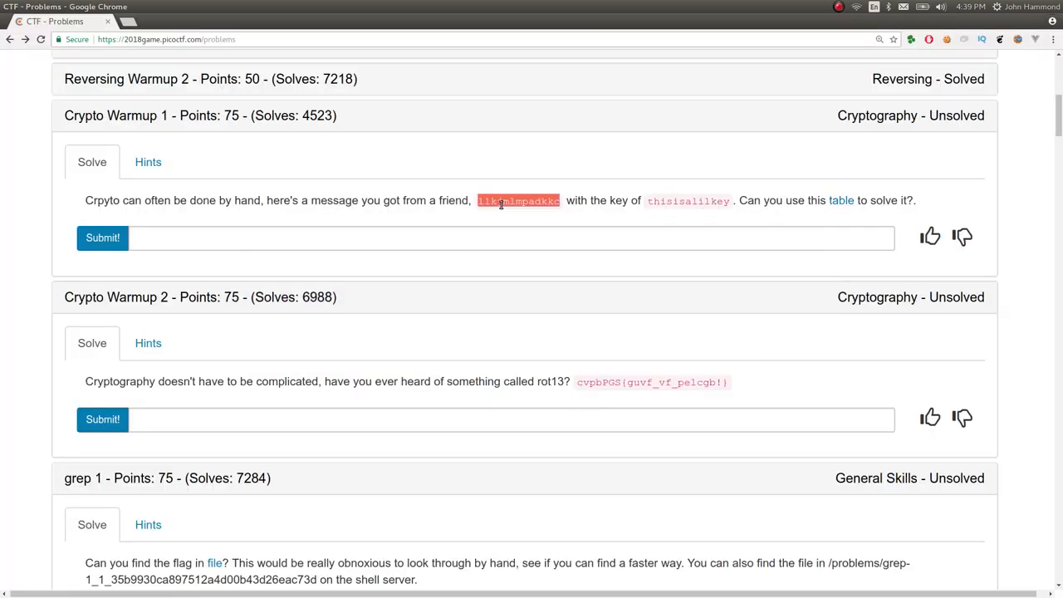
right_click(518, 199)
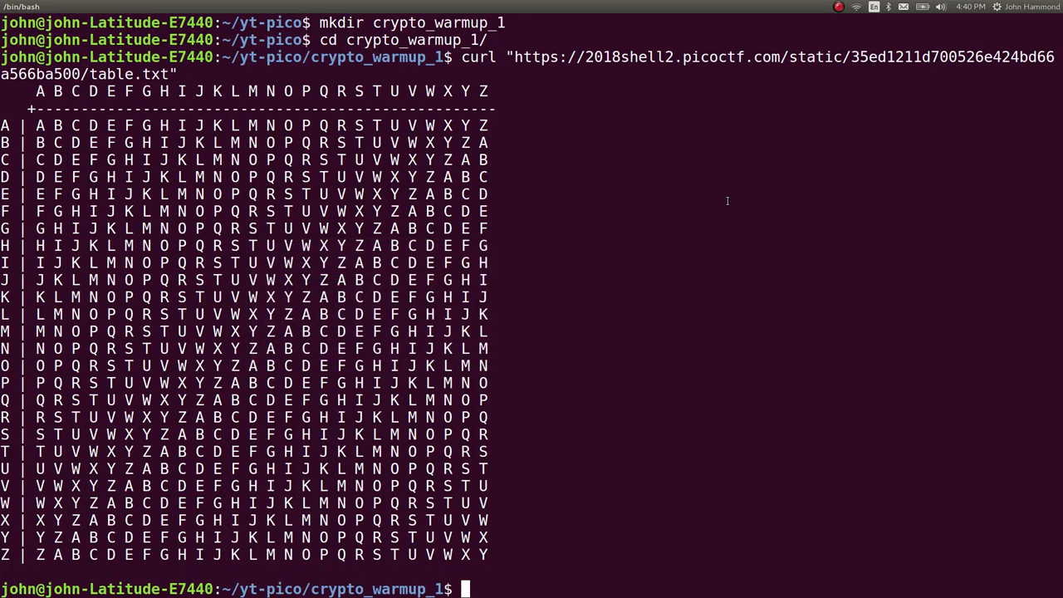
type("llkjmlmpadkkc")
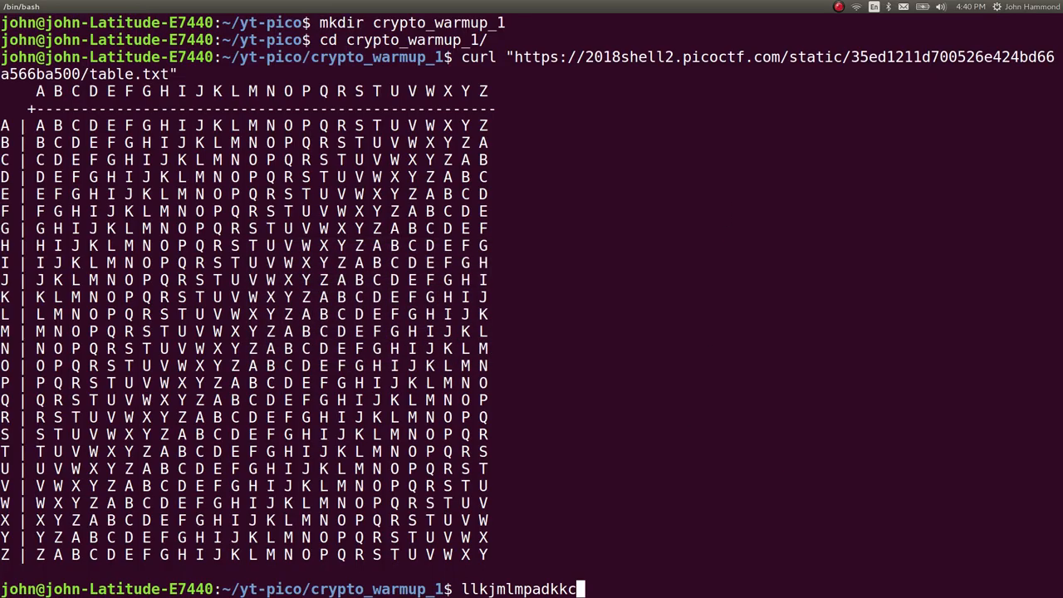
type("thisisalil")
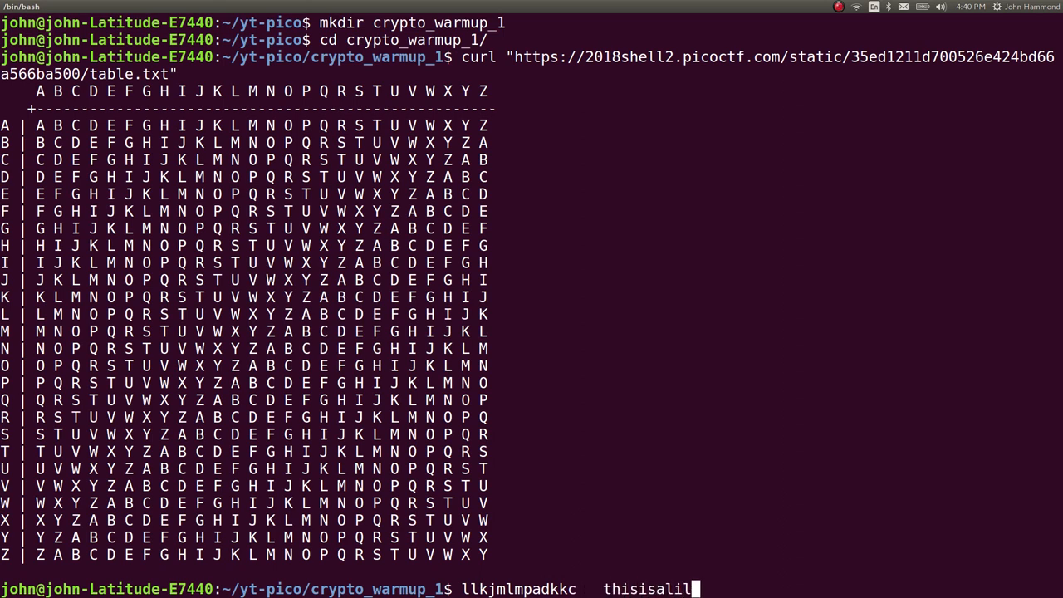
type("key")
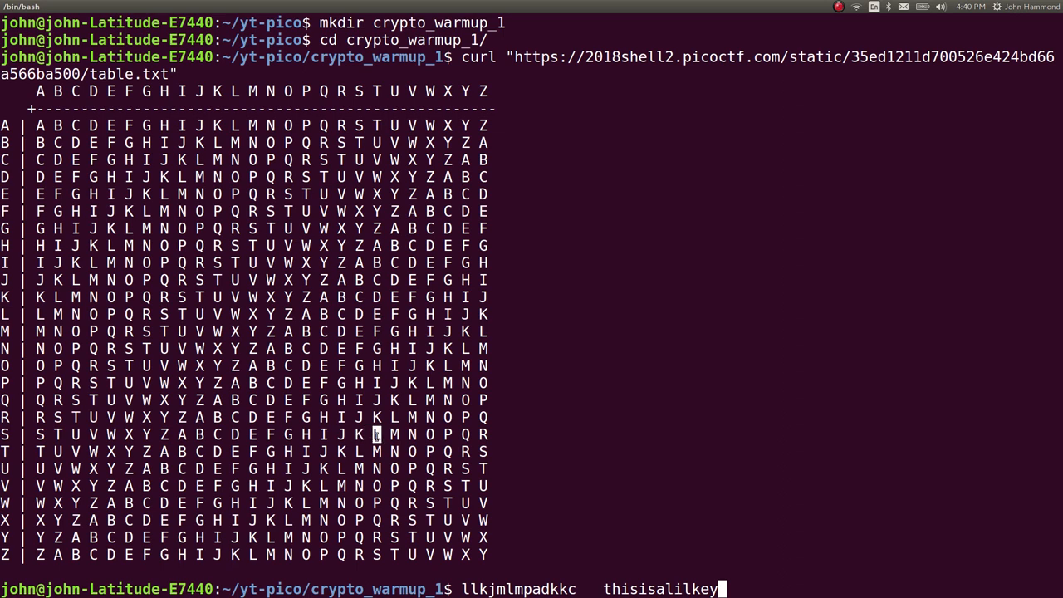
- Decode the first letters by hand from the table, then search Google for vignere
left_click_drag(162, 435, 375, 435)
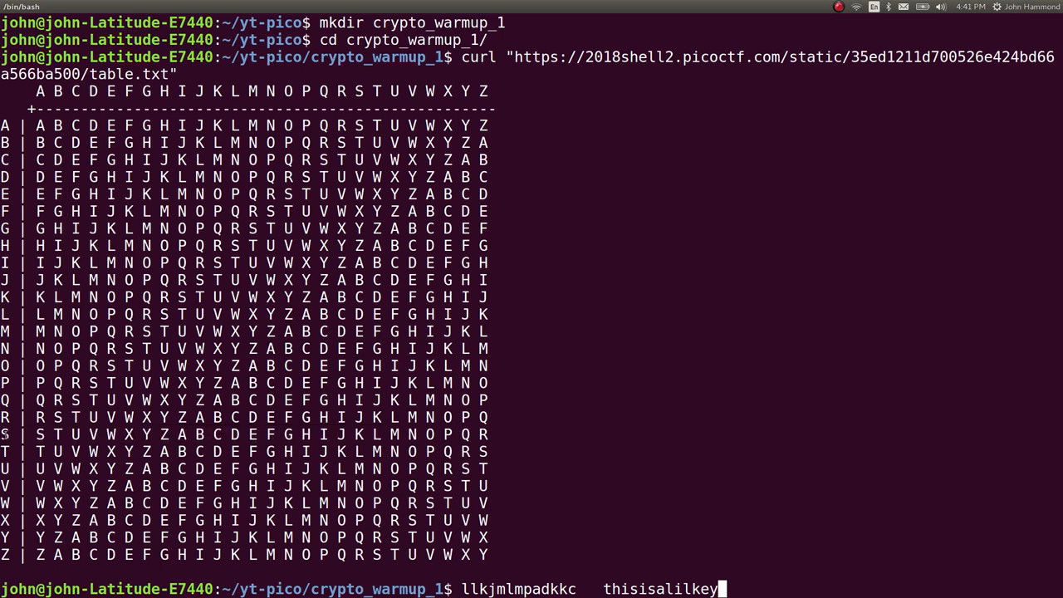
type("s")
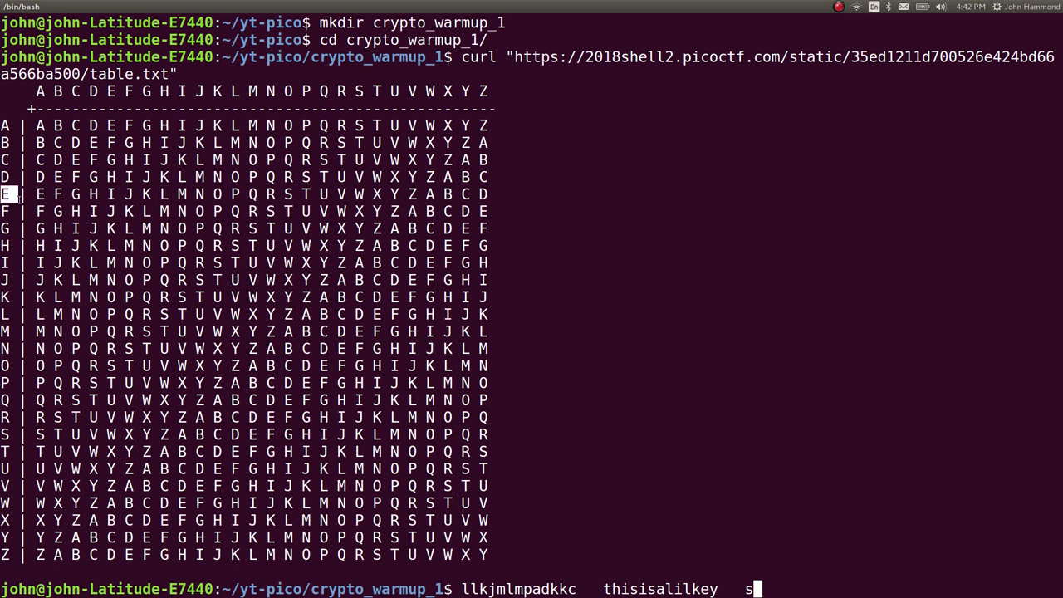
type("e")
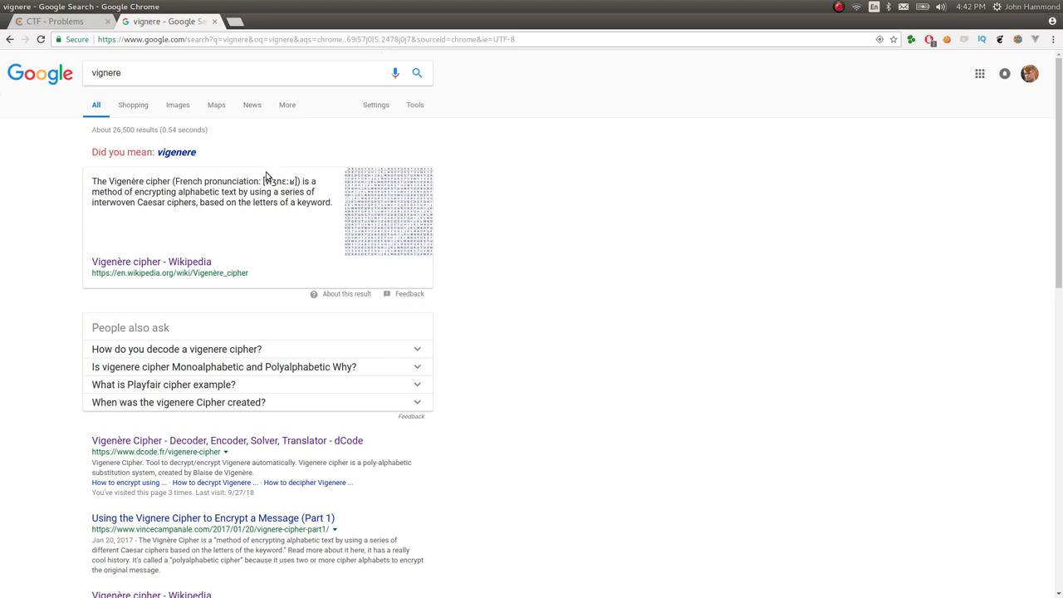
mouse_move(151, 261)
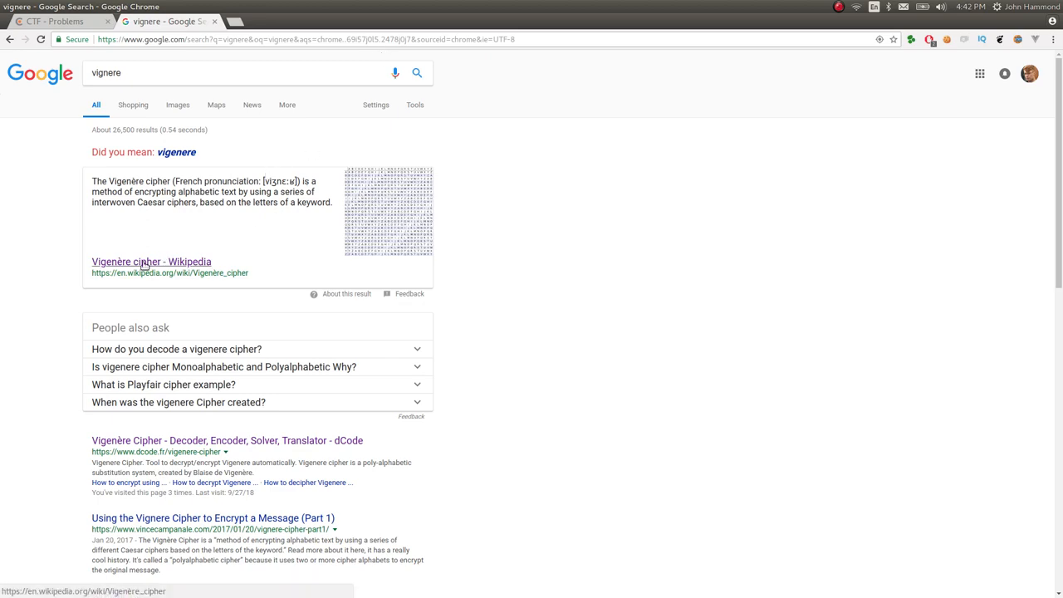
- Read the Wikipedia Vigenère cipher article and view its Vigenère square image
left_click(151, 262)
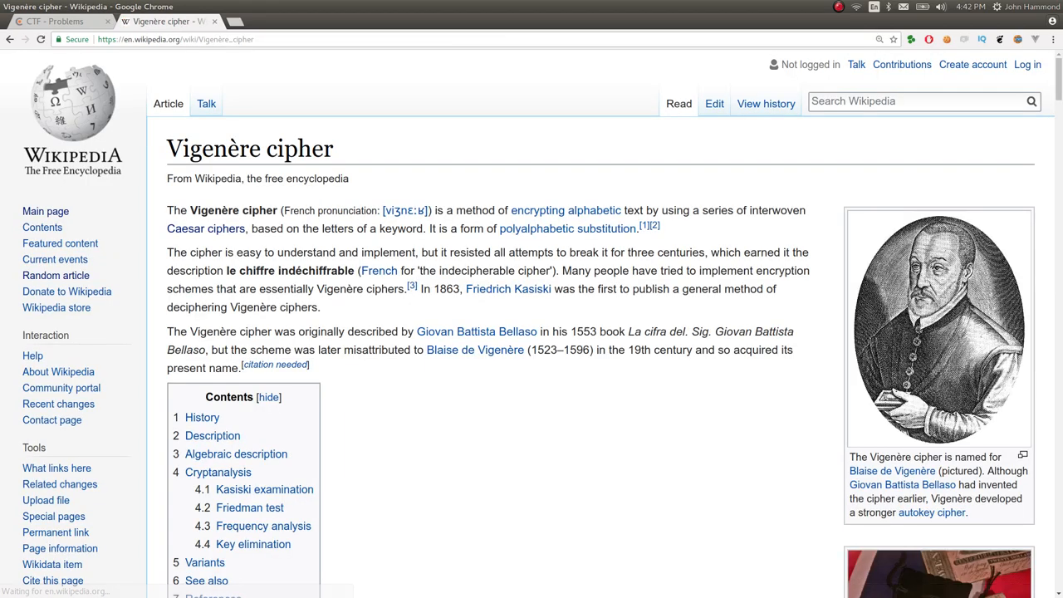
mouse_move(478, 461)
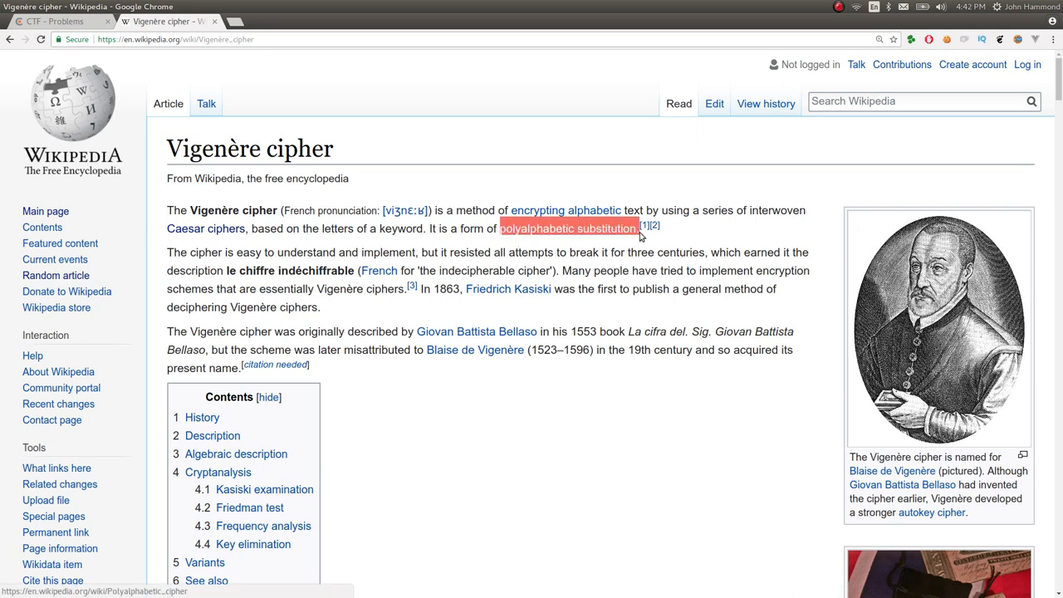
scroll("down", 3)
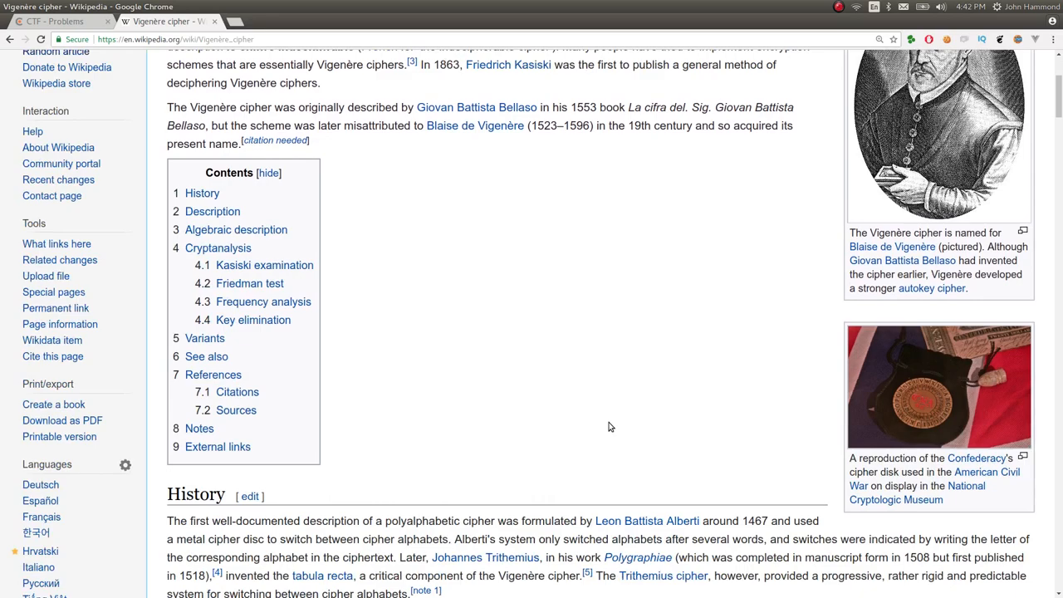
scroll("down", 3)
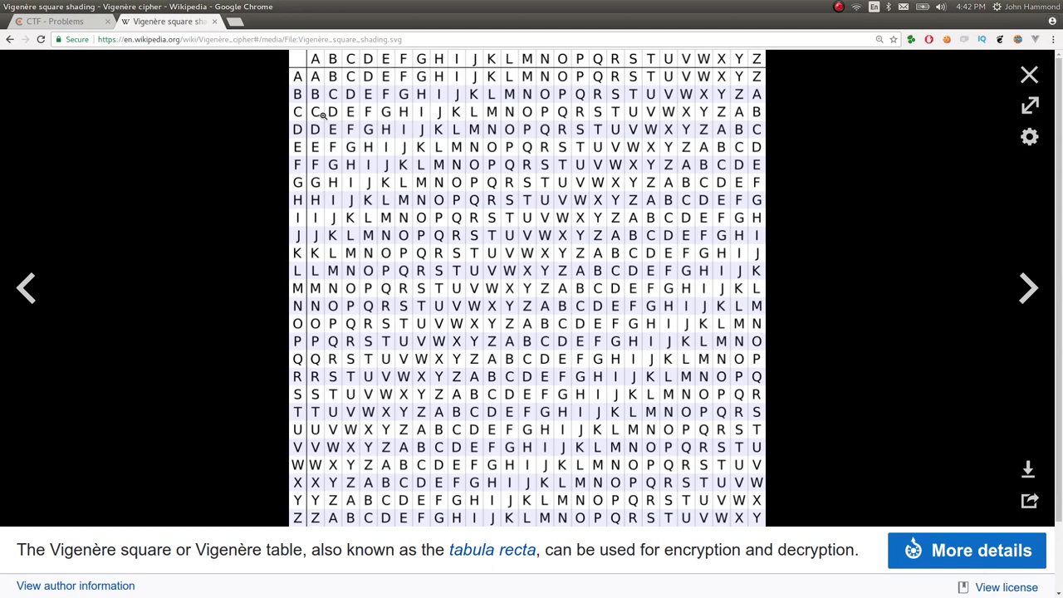
mouse_move(342, 269)
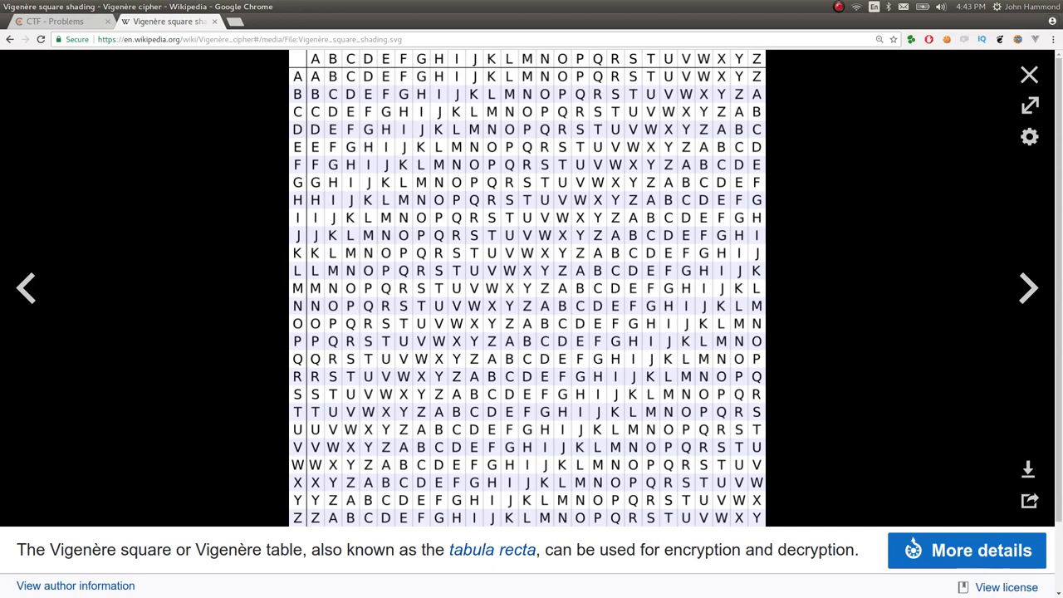
left_click(53, 20)
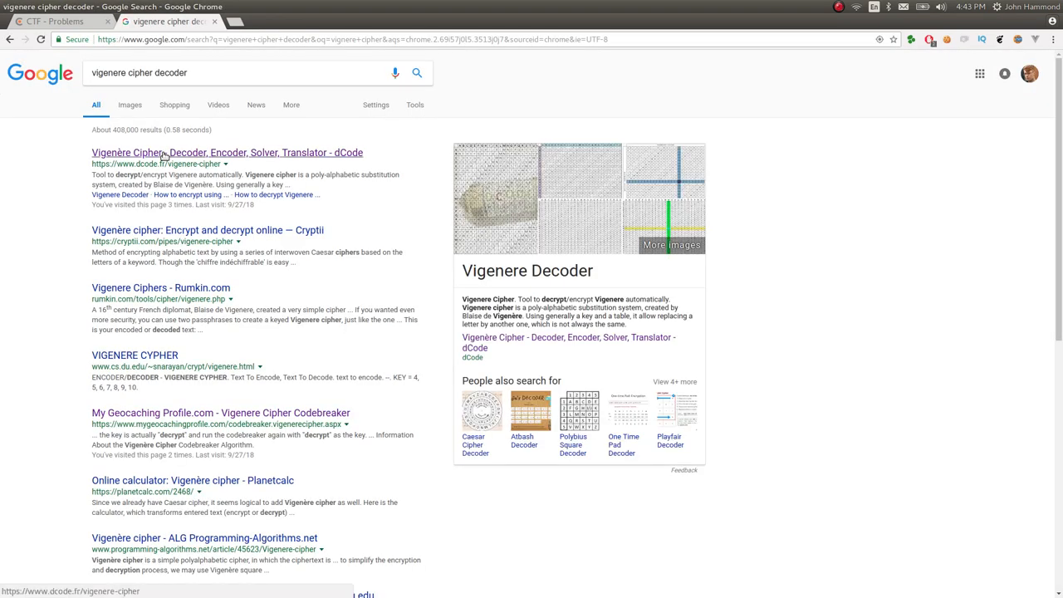
left_click(225, 152)
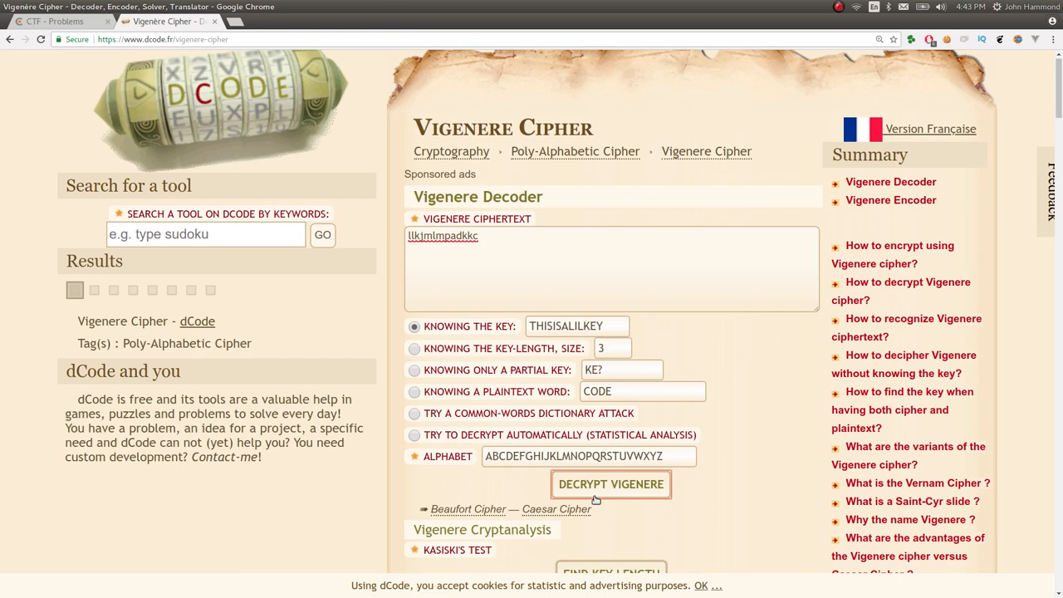
left_click(611, 485)
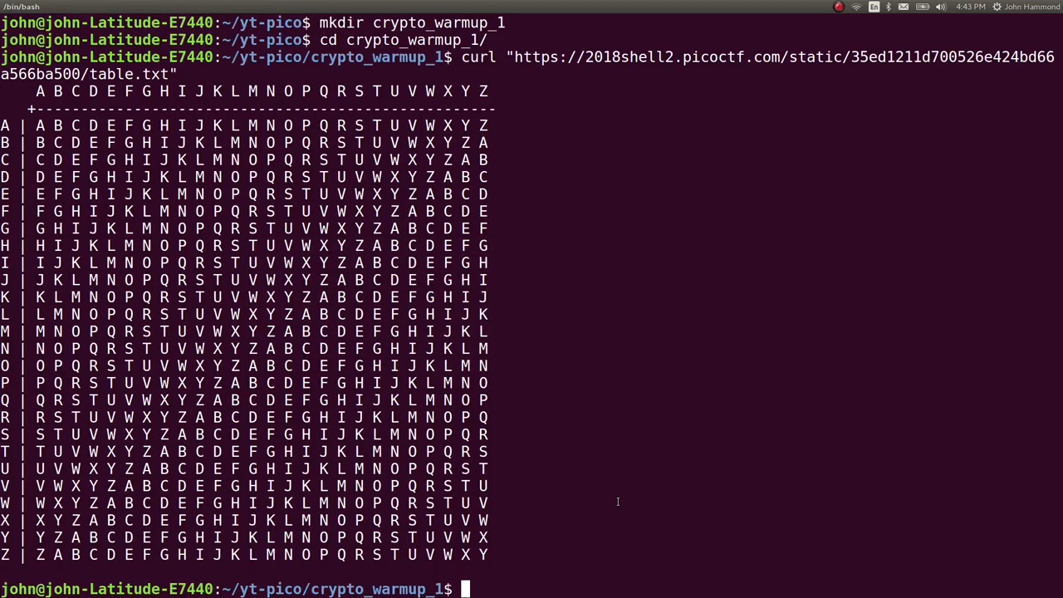
- Abandon a nano flag.txt edit and locate an existing vignere_cipher.py script
type("nano flag.txt")
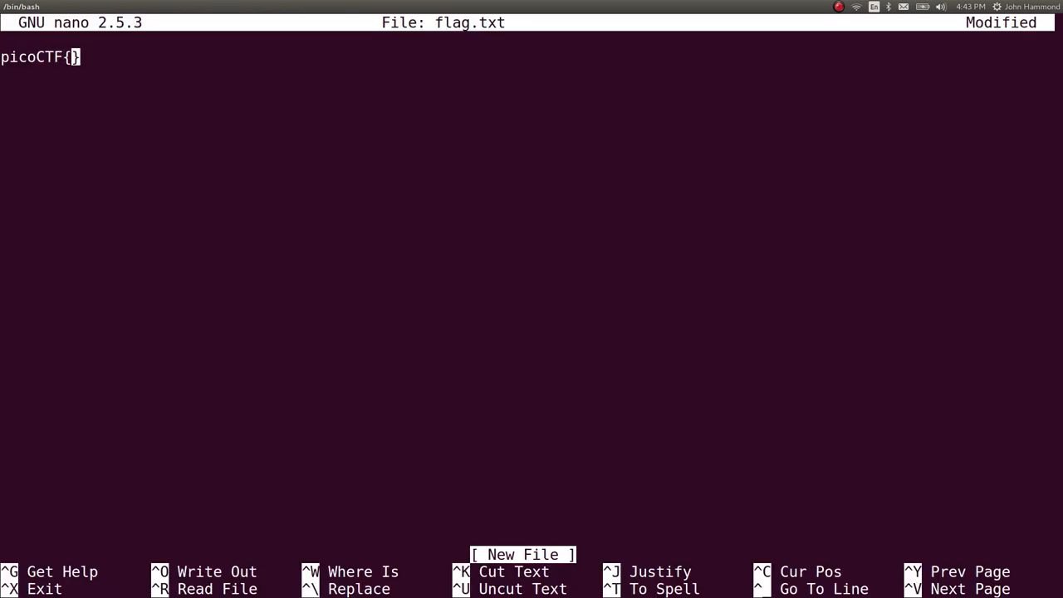
key("ctrl+x")
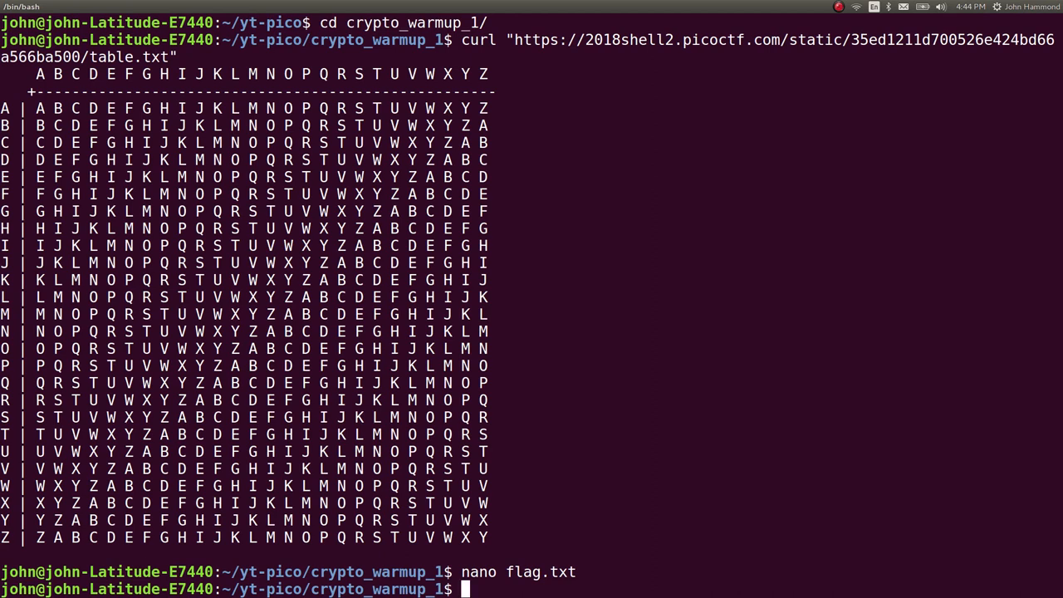
type("loca")
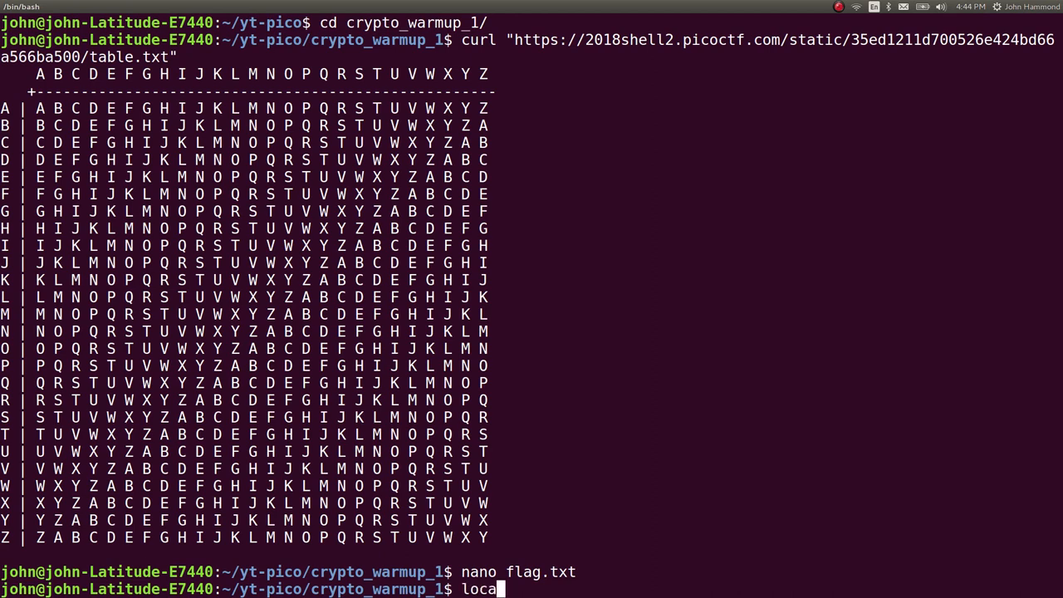
type("te c")
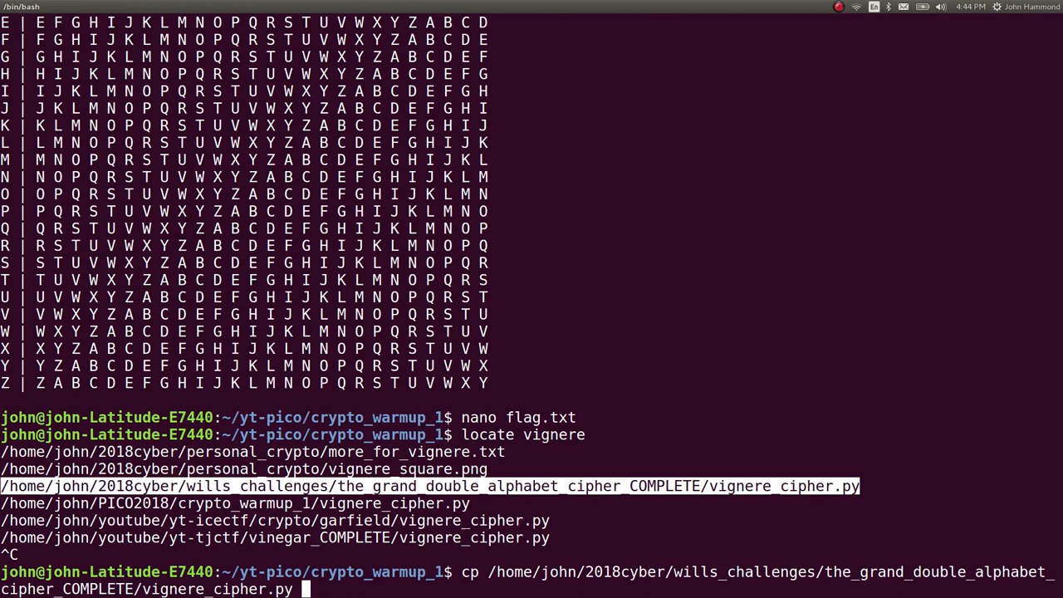
type(".")
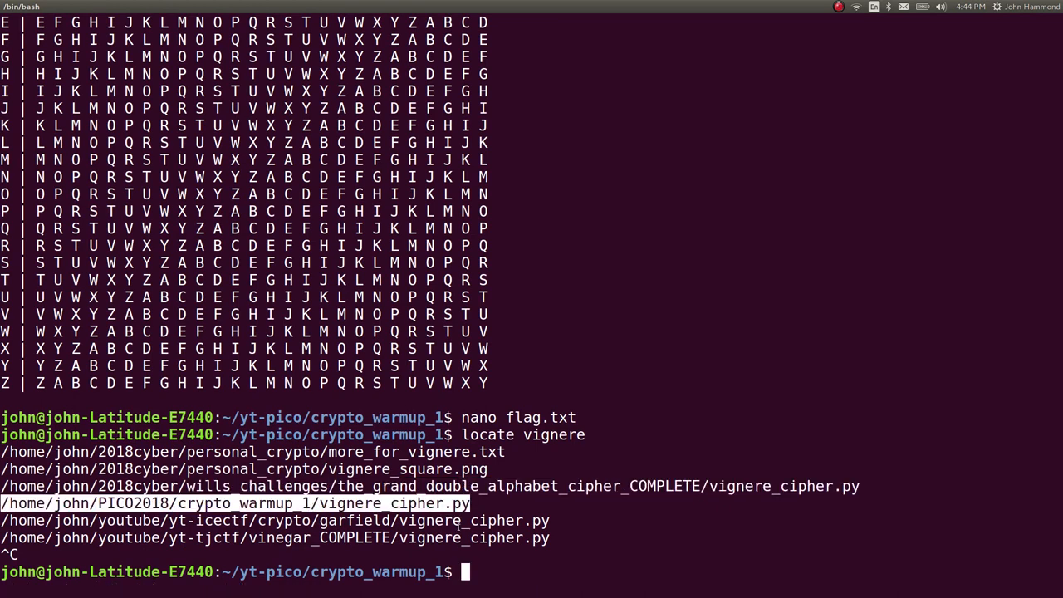
- Copy /home/john/PICO2018/crypto_warmup_1/vignere_cipher.py into the current folder
type("cp /home/john/PICO2018/crypto_warmup_1/vignere_cipher.py .")
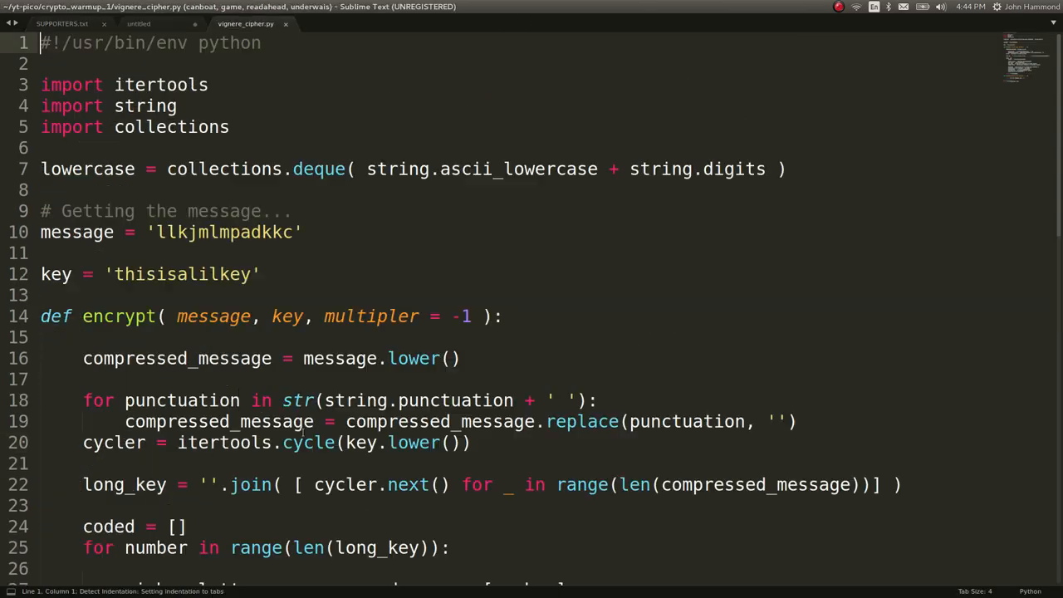
left_click(306, 441)
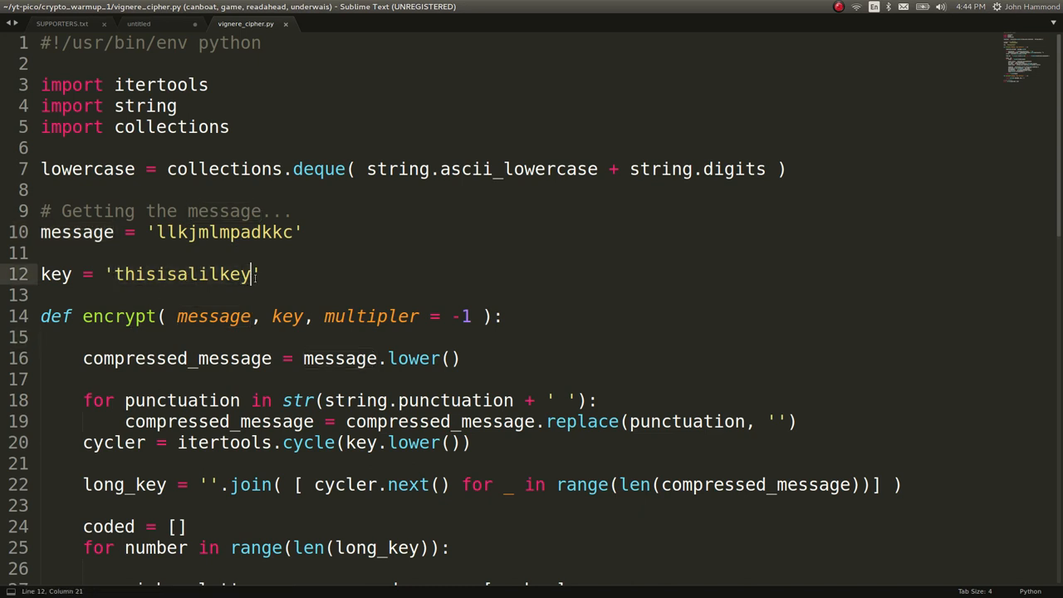
key("ctrl+s")
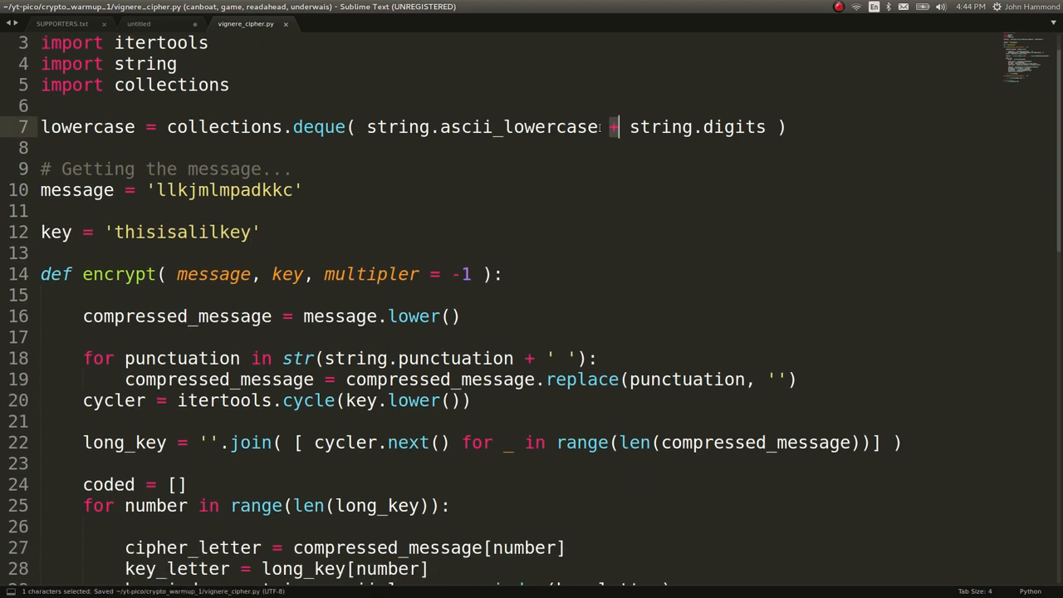
scroll("down", 3)
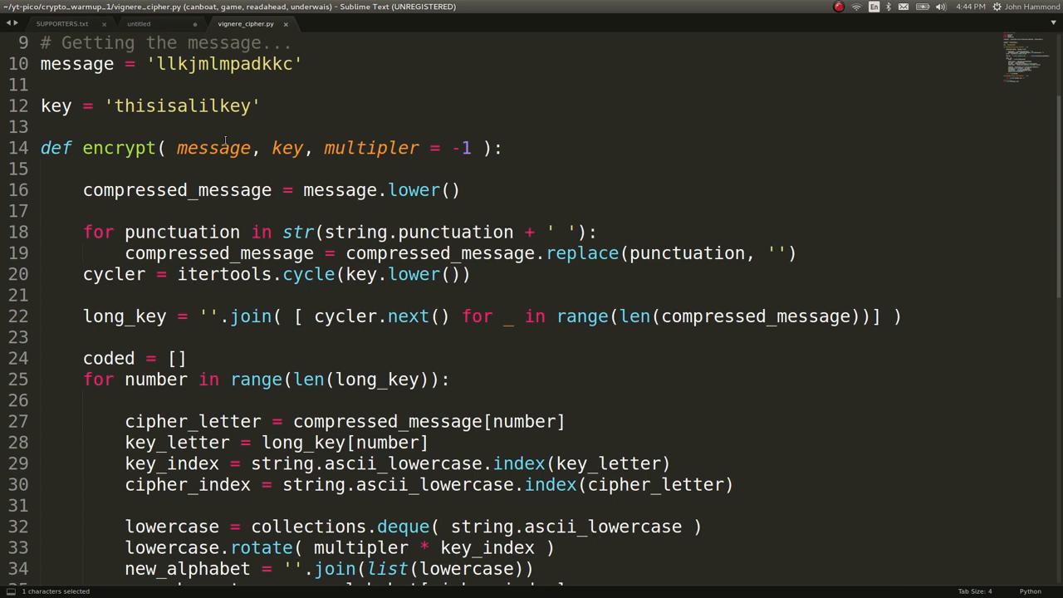
left_click(241, 106)
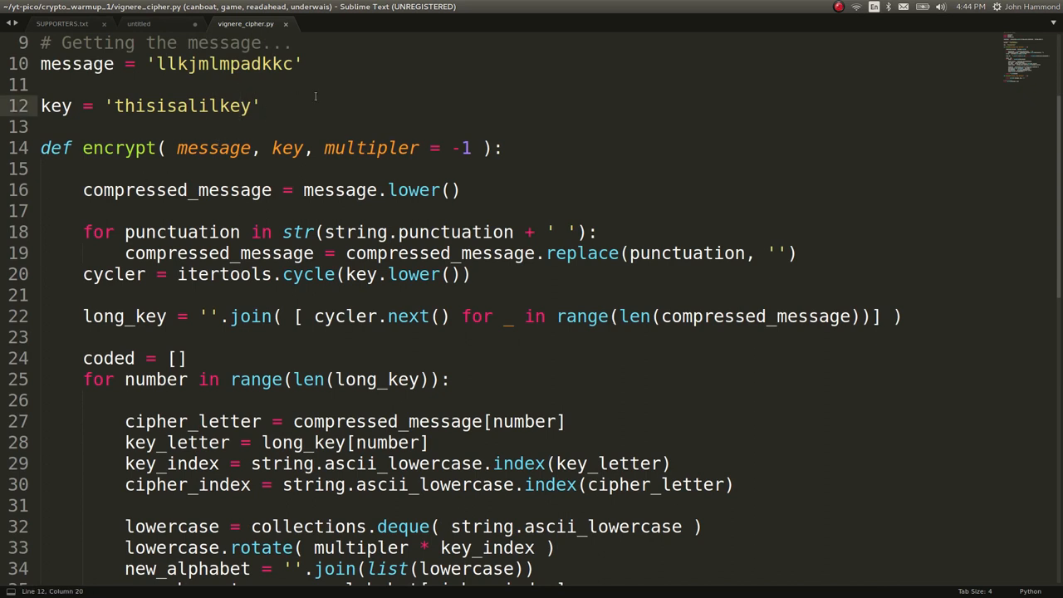
left_click(264, 106)
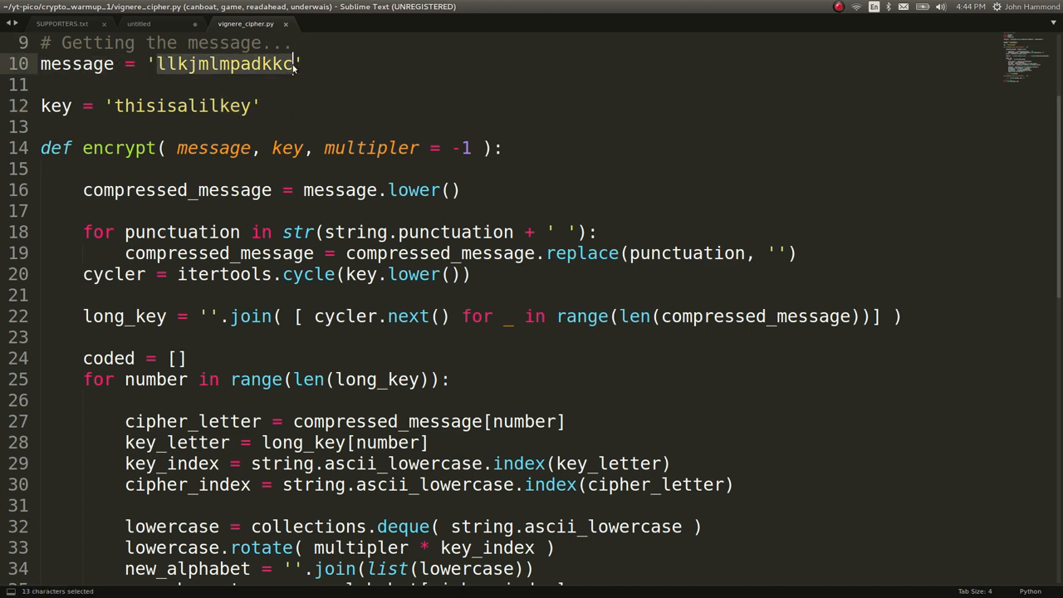
left_click(170, 106)
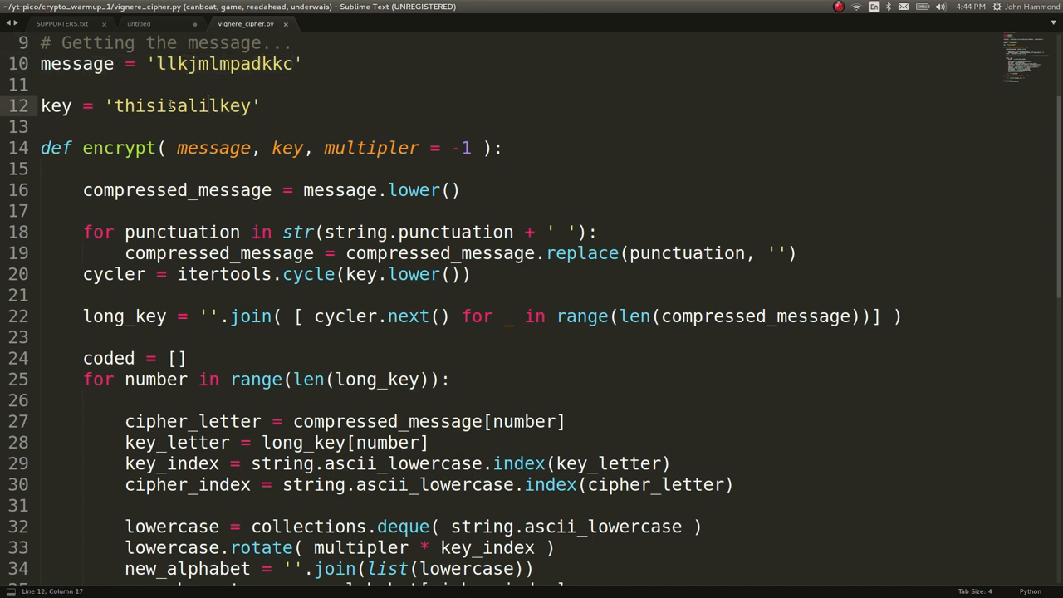
double_click(224, 63)
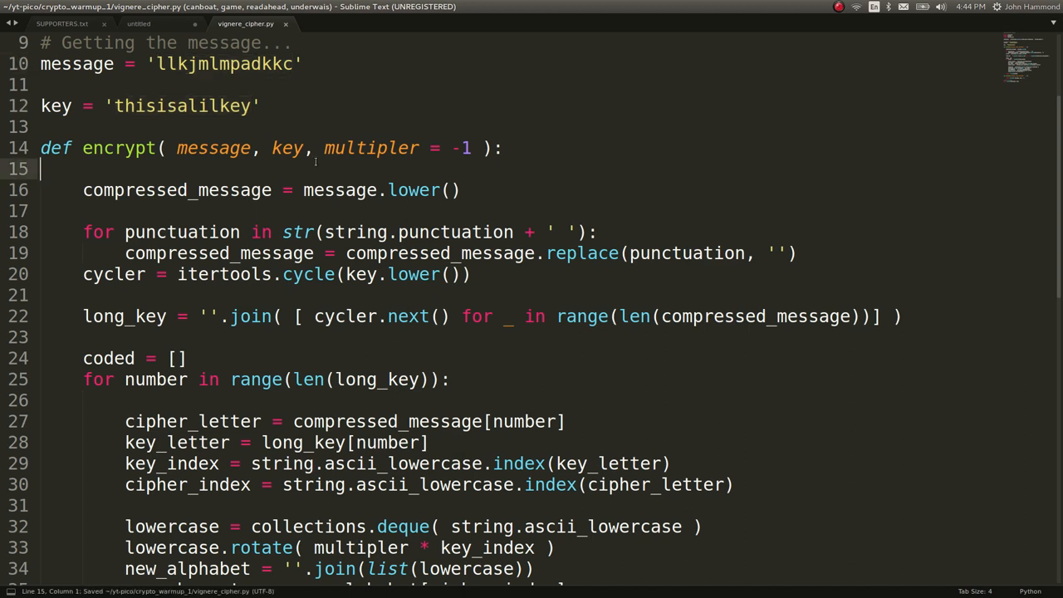
- Walk through the punctuation-stripping loop and the key_letter and cipher_index lines
scroll("down", 3)
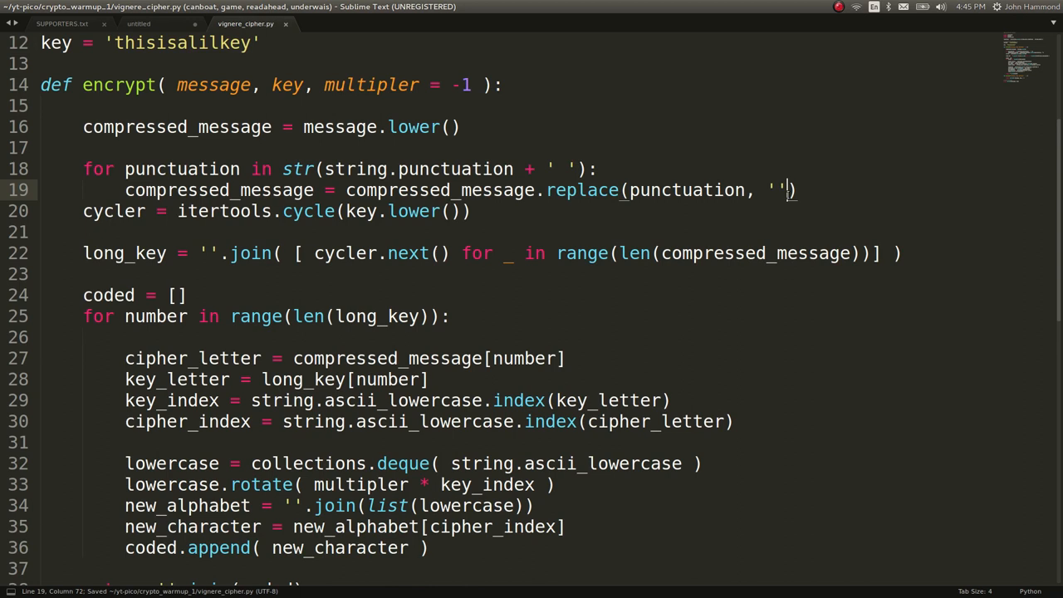
left_click_drag(787, 189, 83, 170)
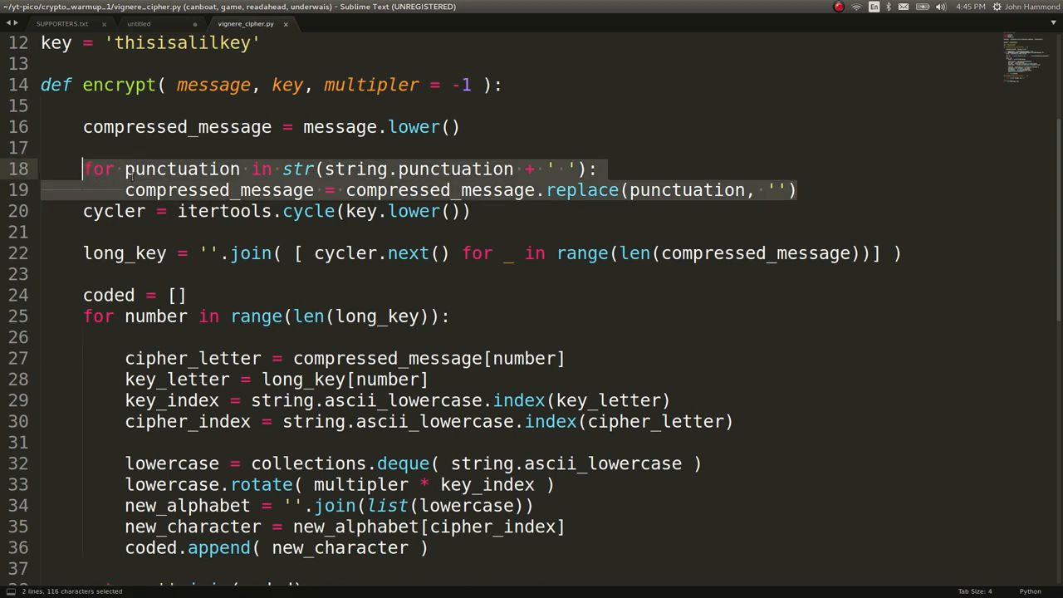
scroll("down", 3)
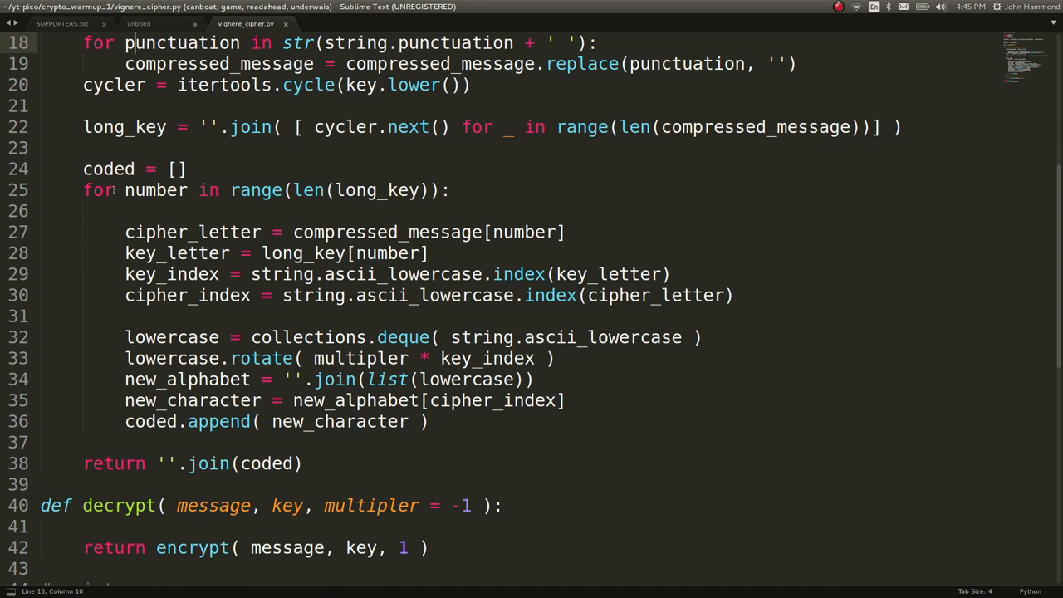
left_click(428, 253)
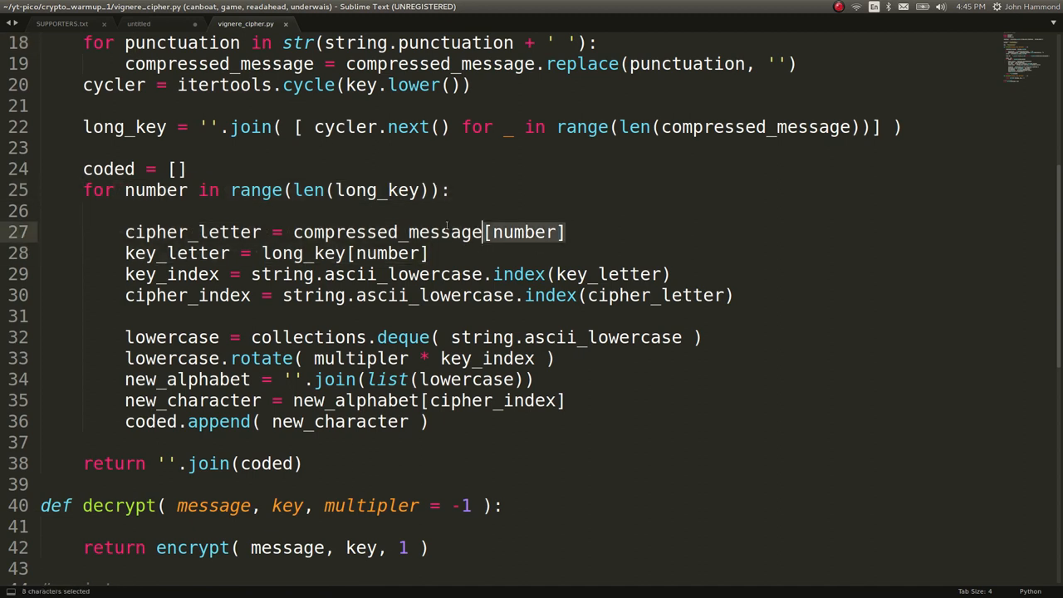
double_click(176, 252)
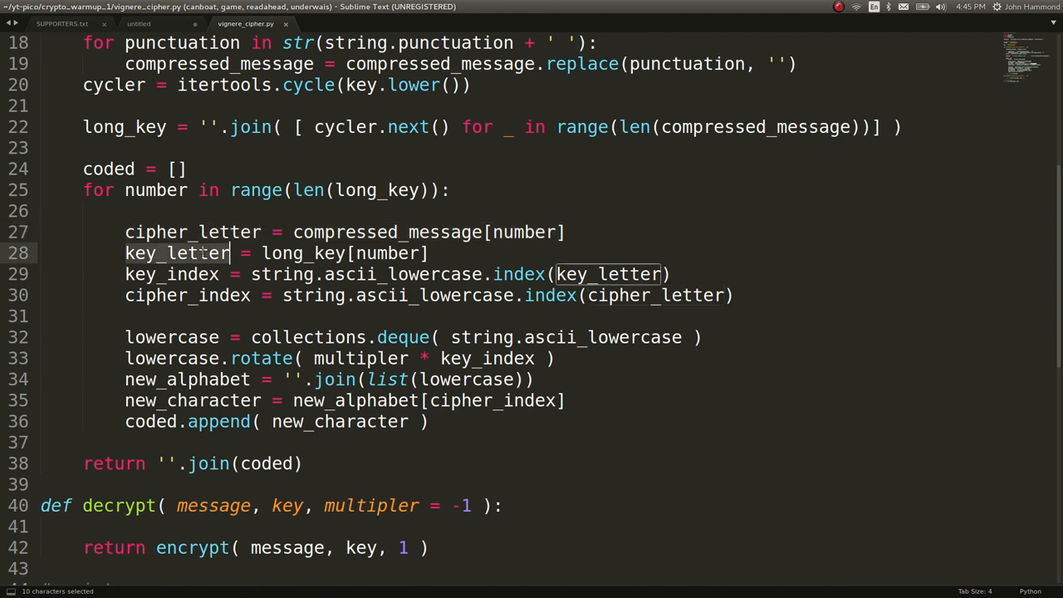
left_click(195, 295)
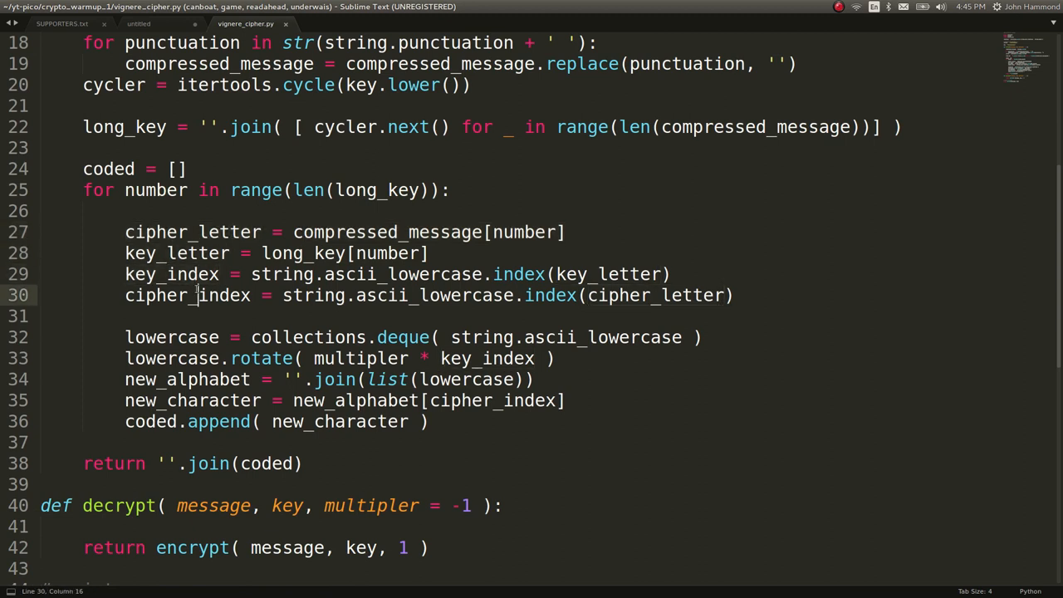
double_click(186, 295)
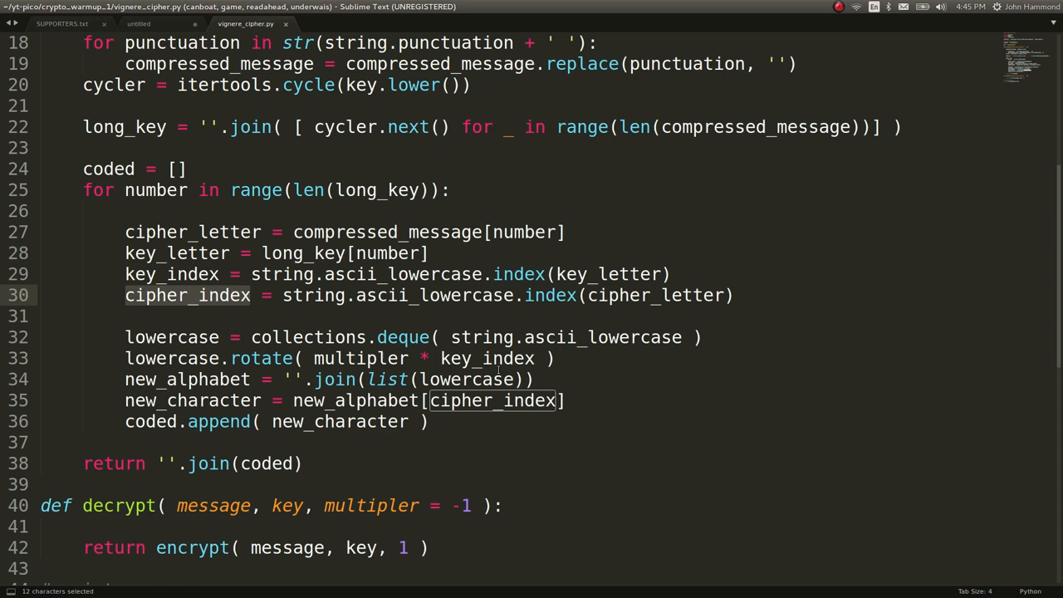
- Trace the alphabet rotation and cipher_index usage, then start saving the script under a new name
left_click_drag(124, 337, 554, 359)
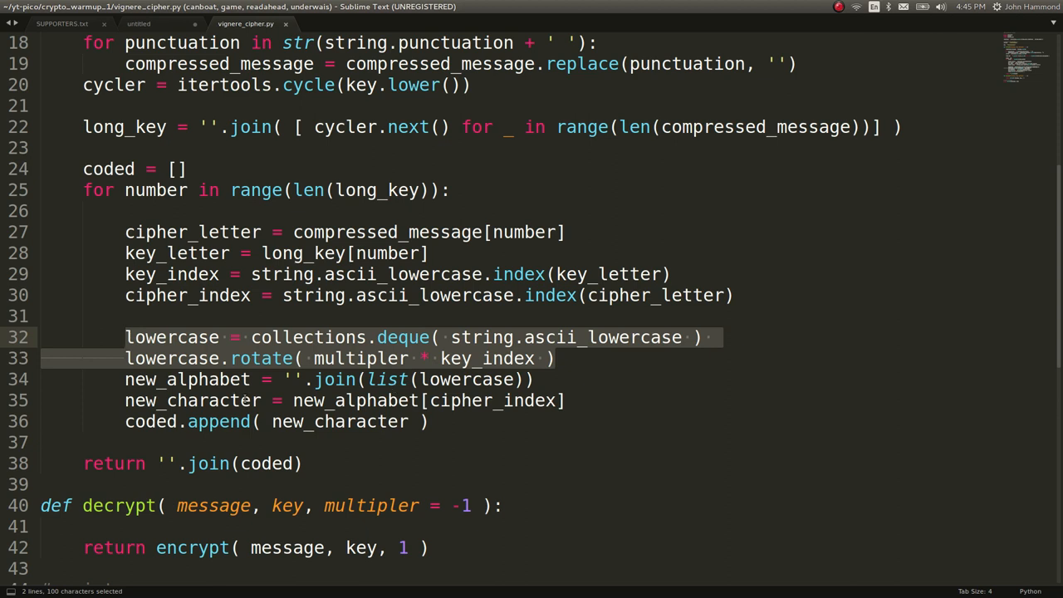
double_click(193, 400)
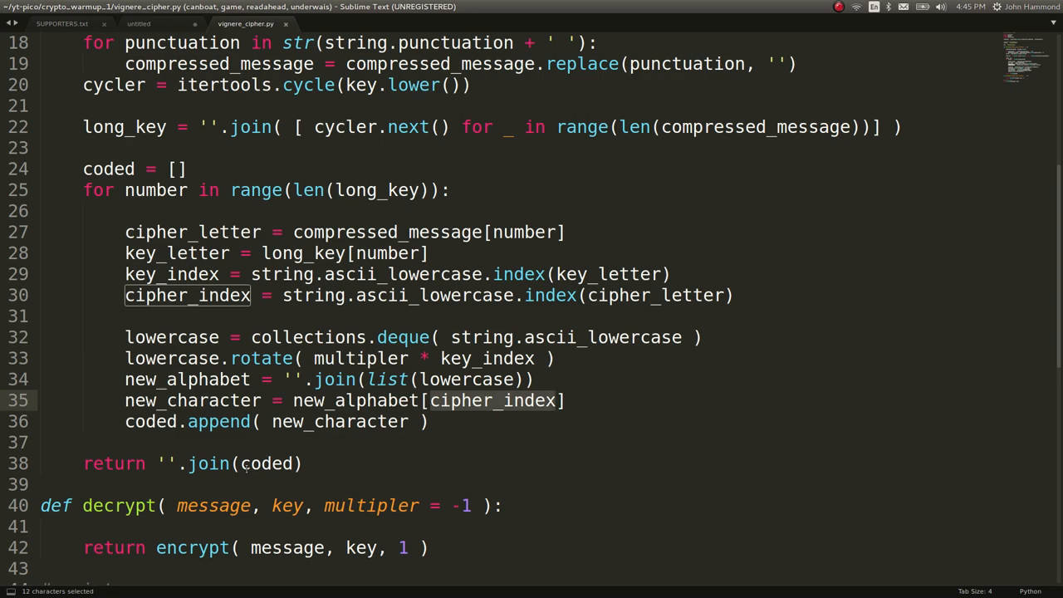
scroll("down", 3)
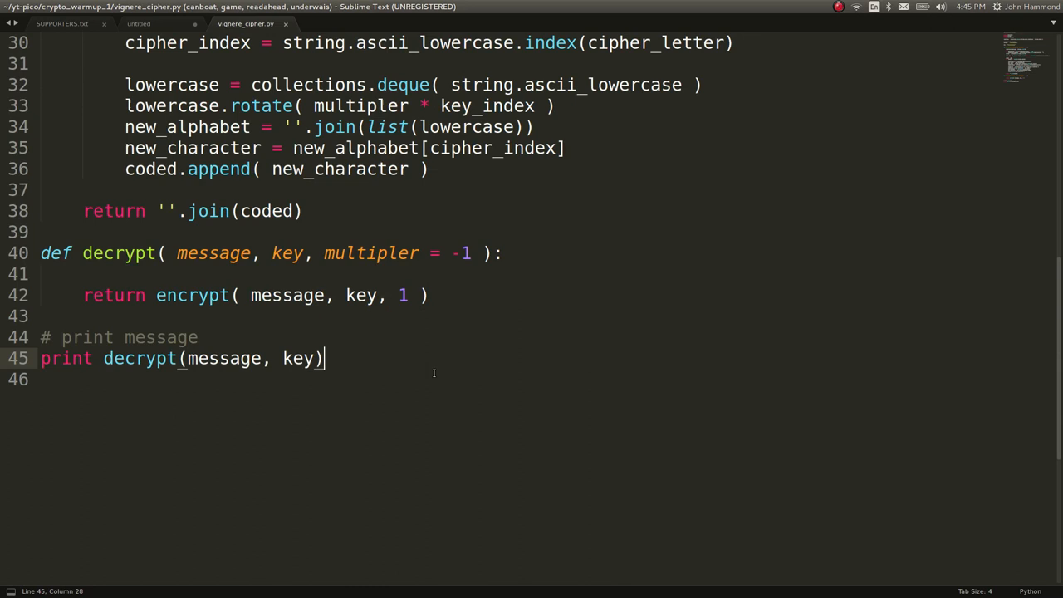
key("ctrl+s")
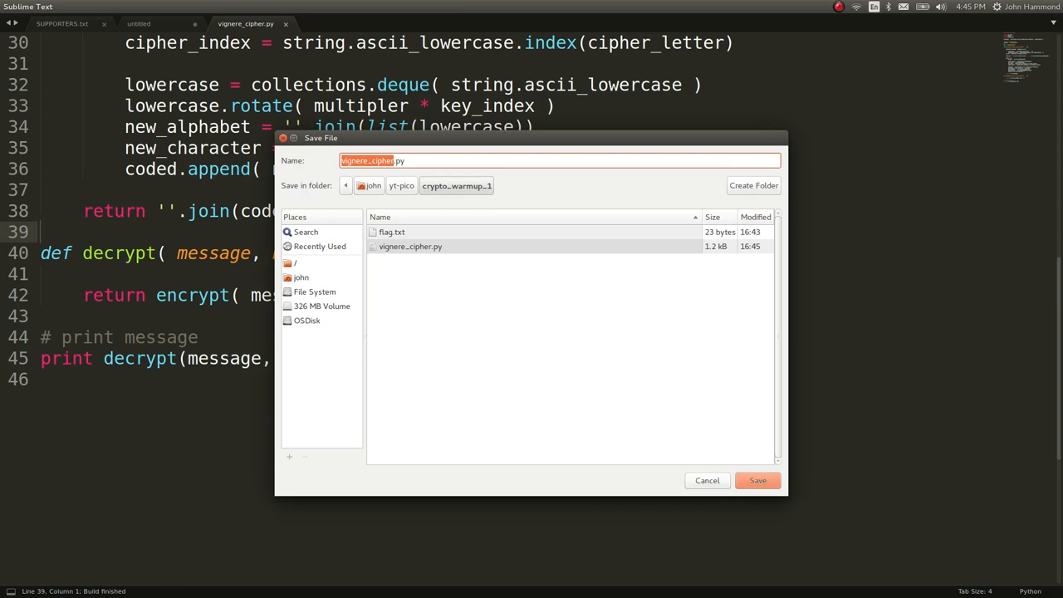
- Save as get_flag.py and make the print line output 'picoCTF{%s}' around the decrypted text
type("get_fl.py")
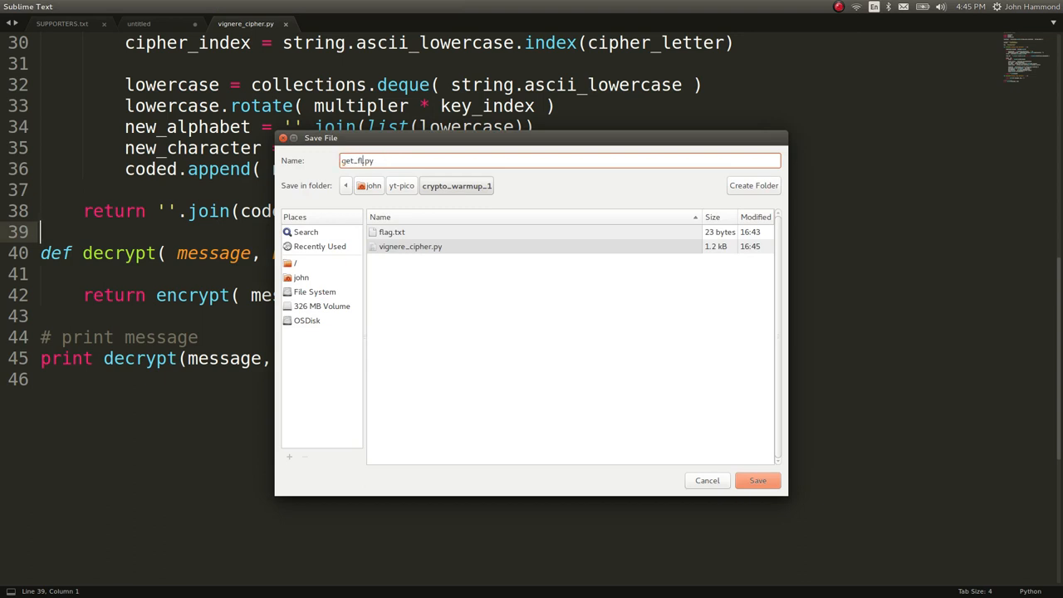
left_click(757, 480)
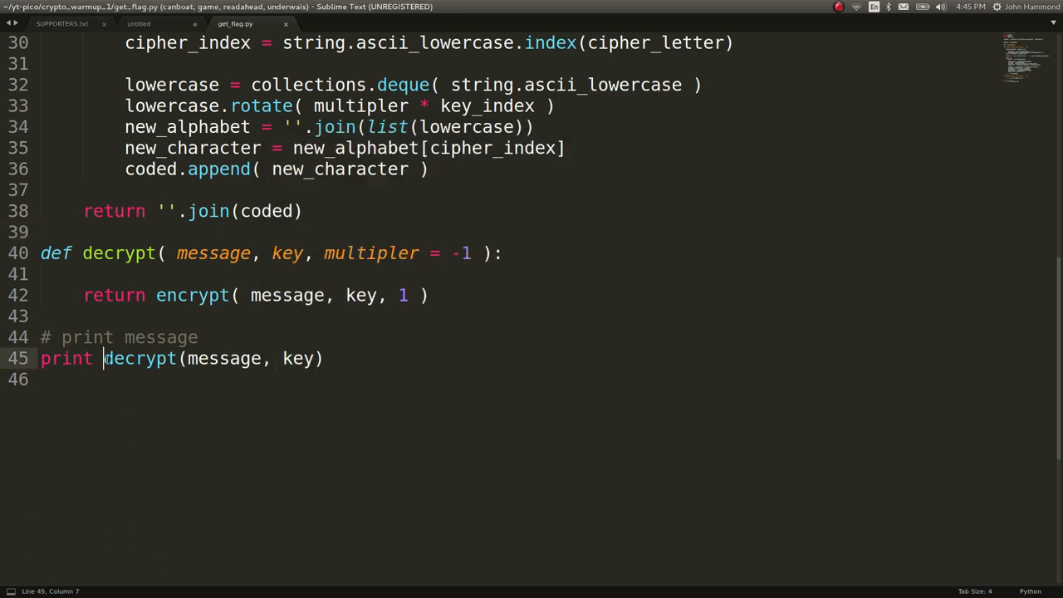
type("'picoCTF'")
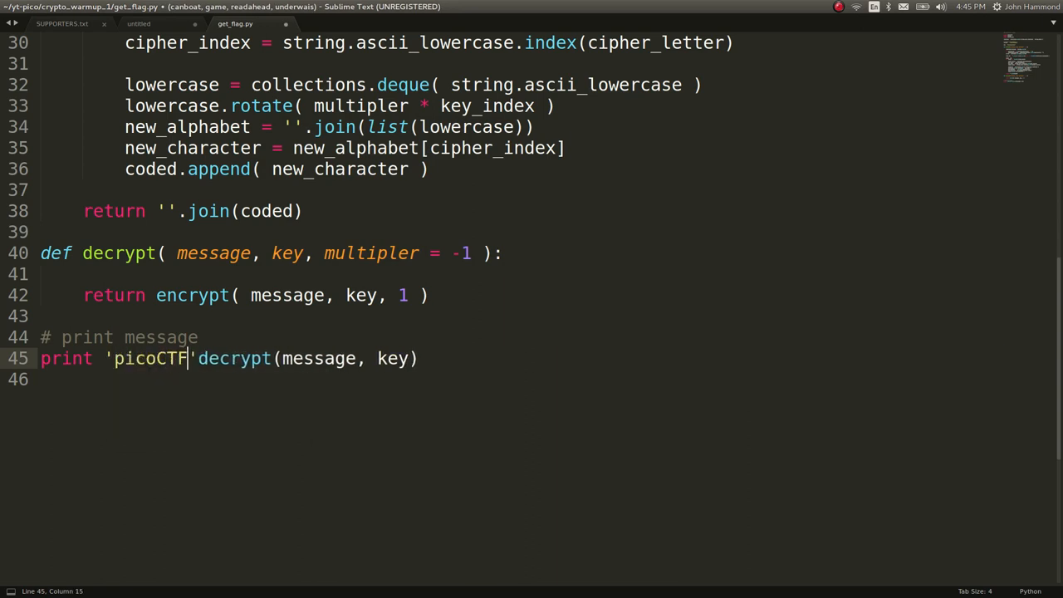
type("{%s}")
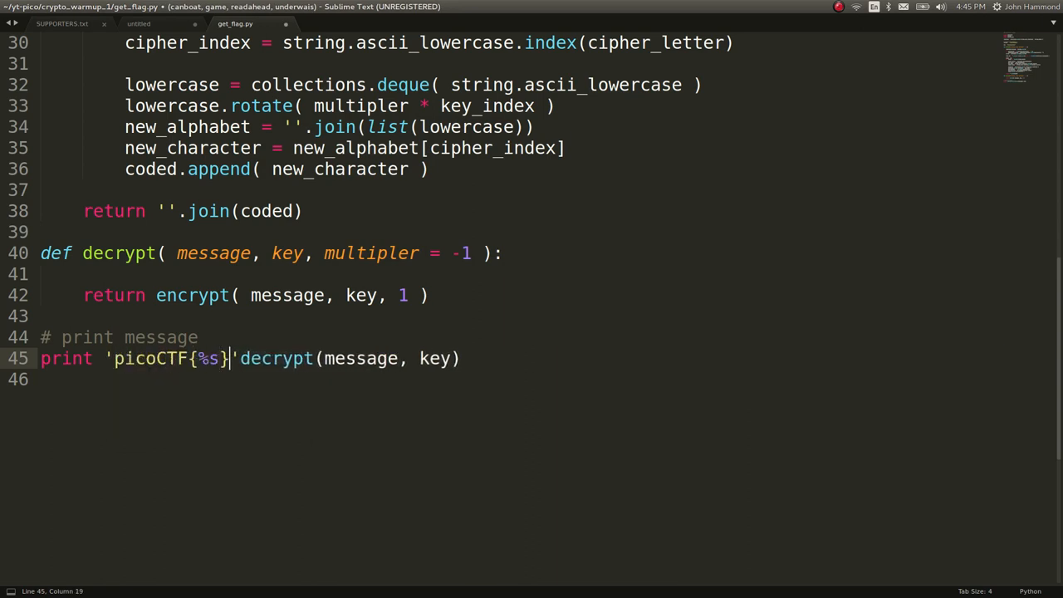
key("ctrl+b")
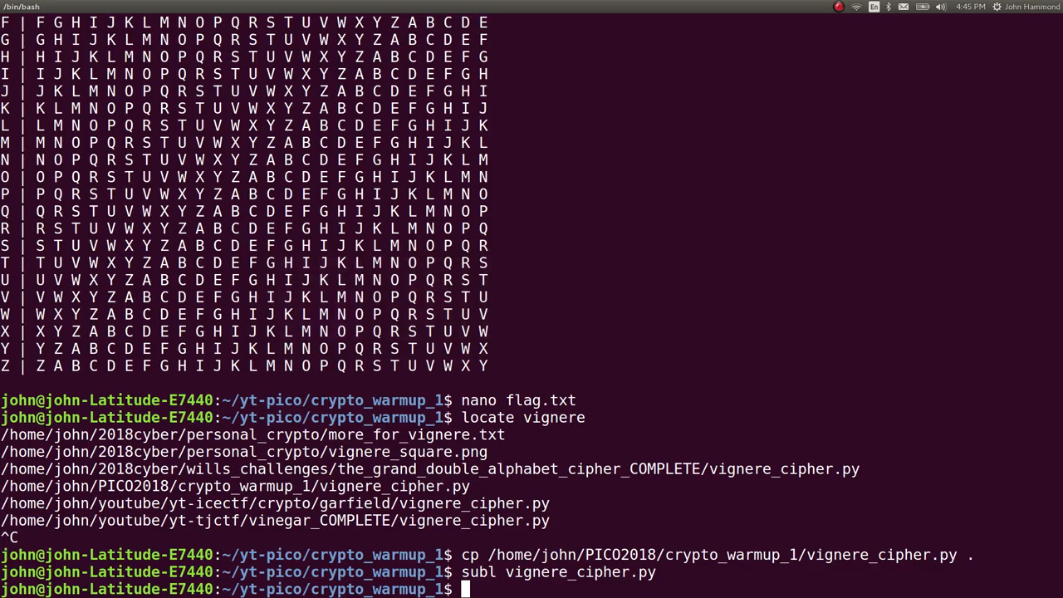
- Make get_flag.py executable with chmod +x and list the folder
type("chmod +x get_flag.py")
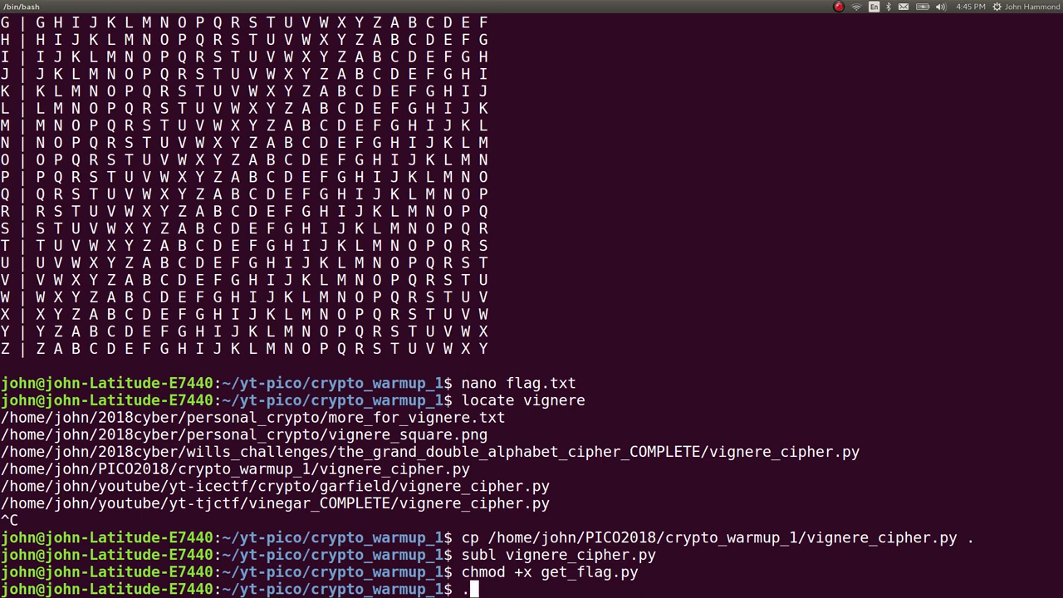
type("ls")
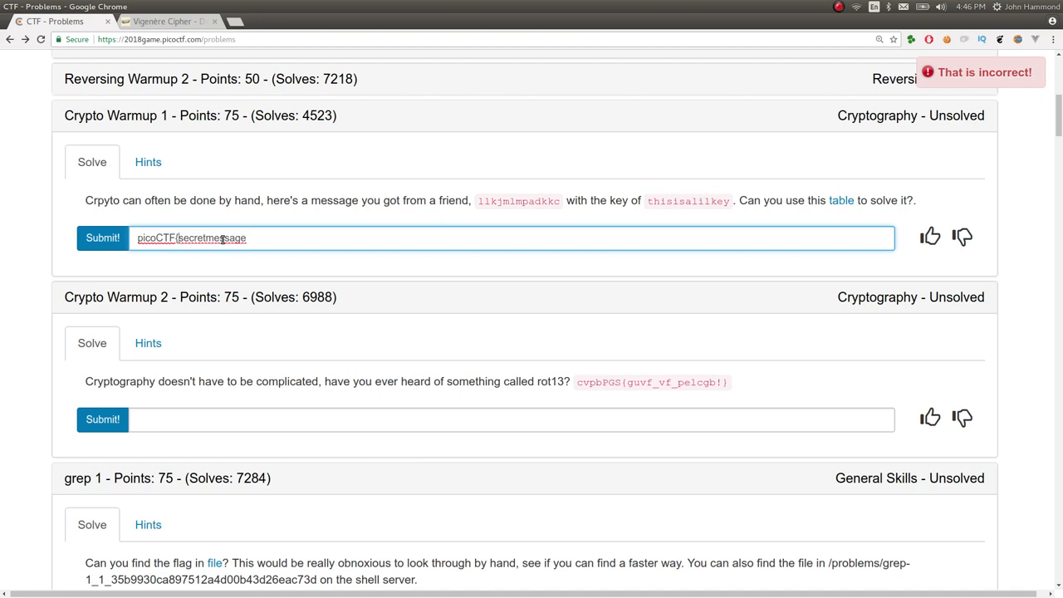
- Submit the Crypto Warmup 1 answer and view the hints on the picoCTF{...} flag format
left_click(103, 237)
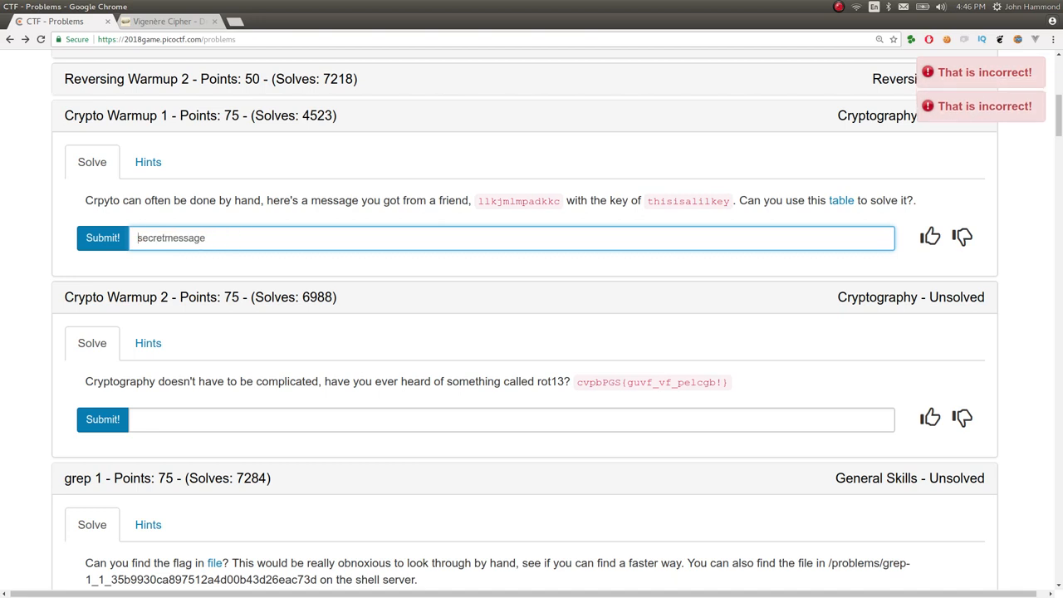
left_click(147, 163)
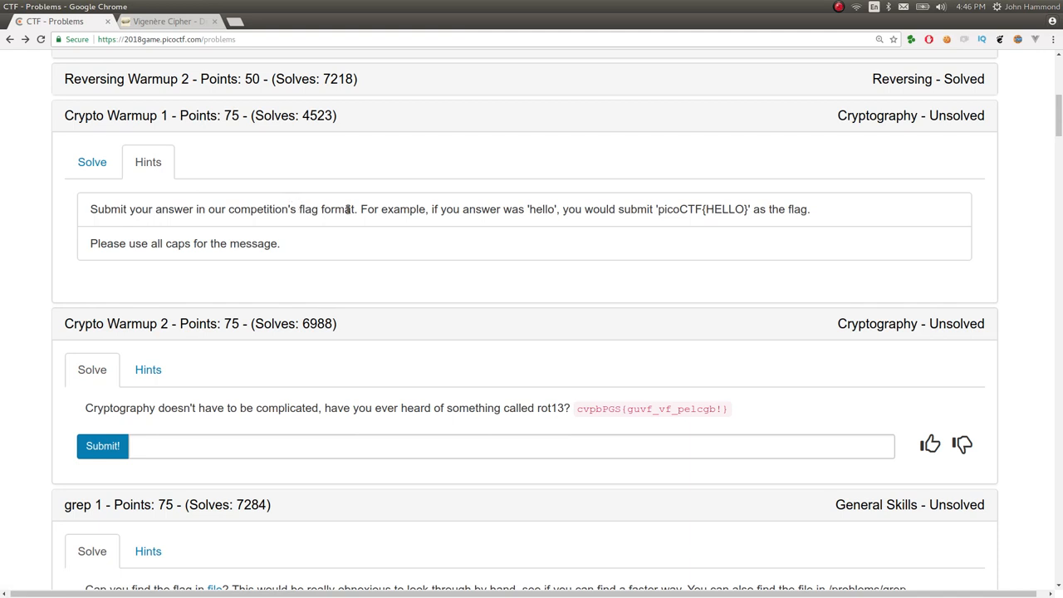
mouse_move(13, 242)
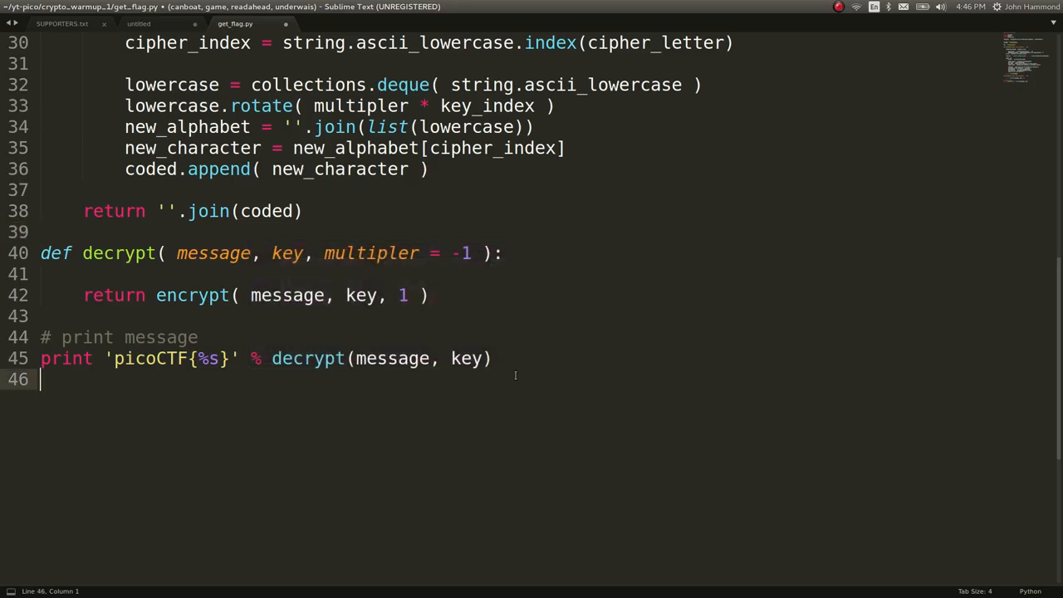
- Uppercase the message in the script and save it as get_flag.py in crypto_warmup_1_COMPLETE
type(".upp98")
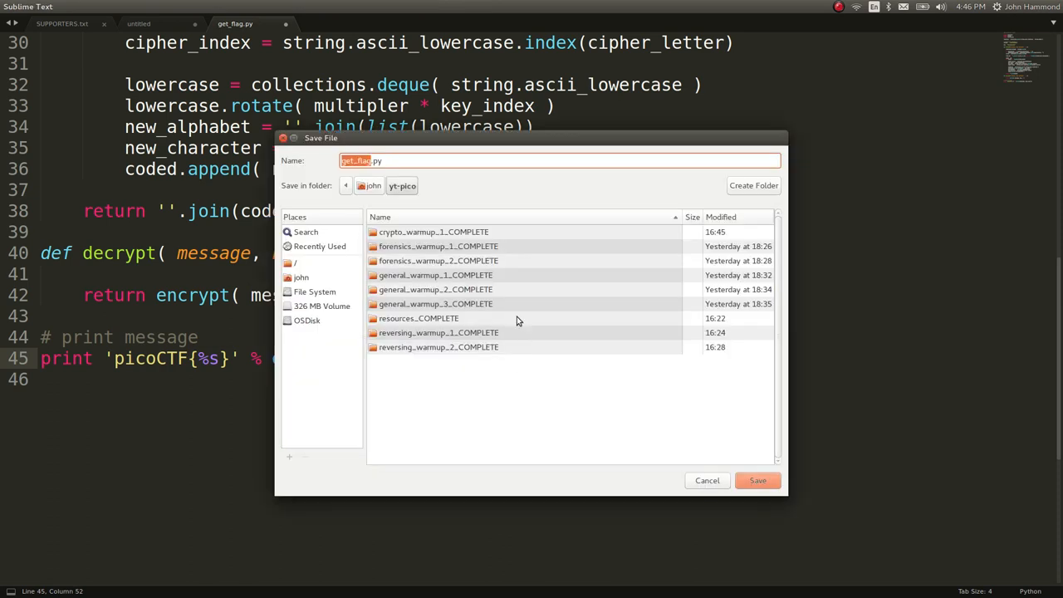
left_click(433, 233)
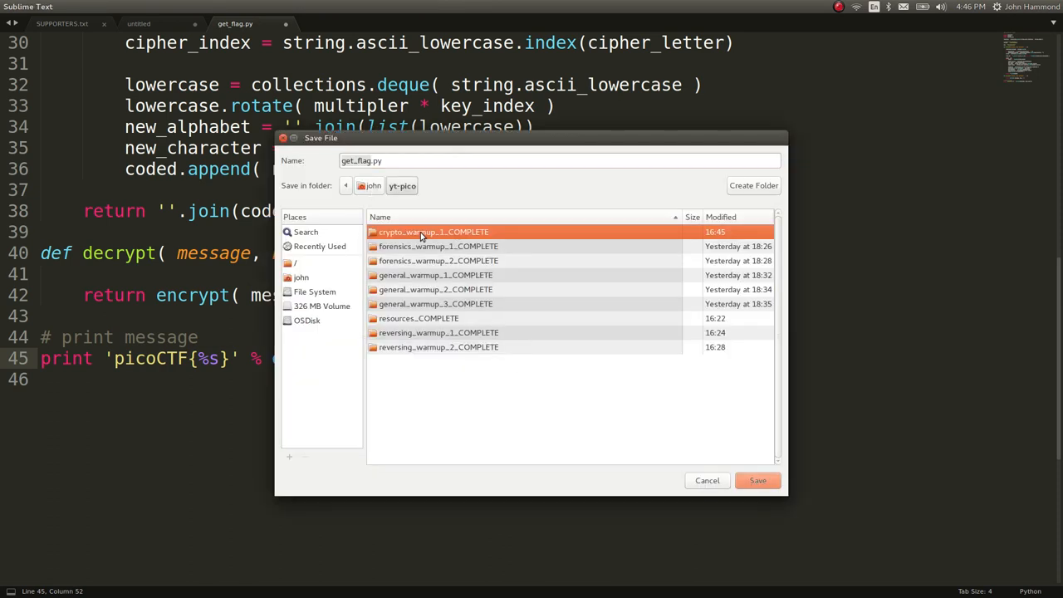
left_click(757, 480)
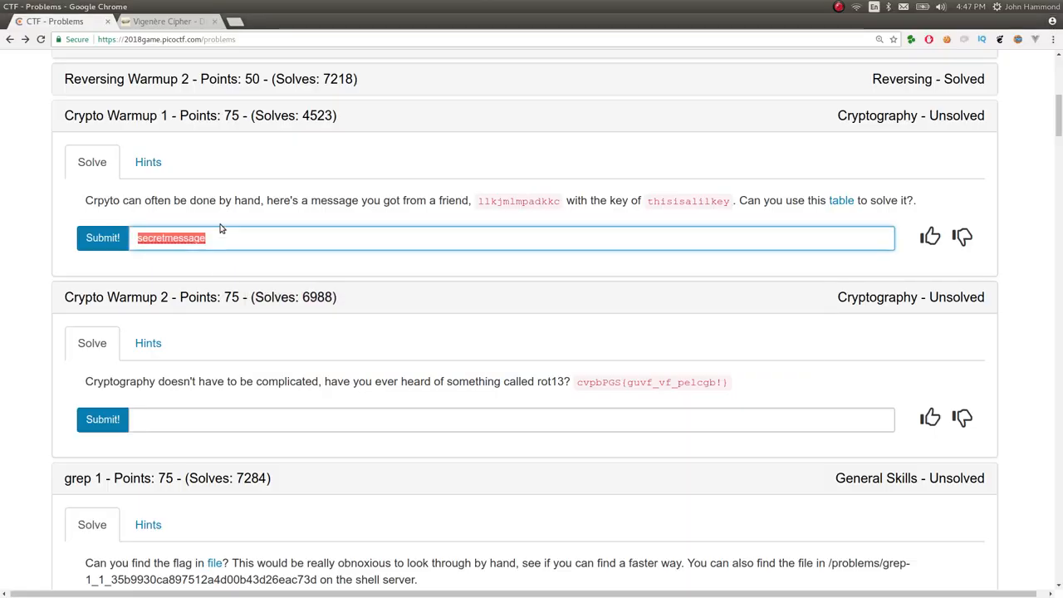
- Submit the Crypto Warmup 1 flag, then select the Crypto Warmup 2 rot13 ciphertext to copy it
left_click(103, 238)
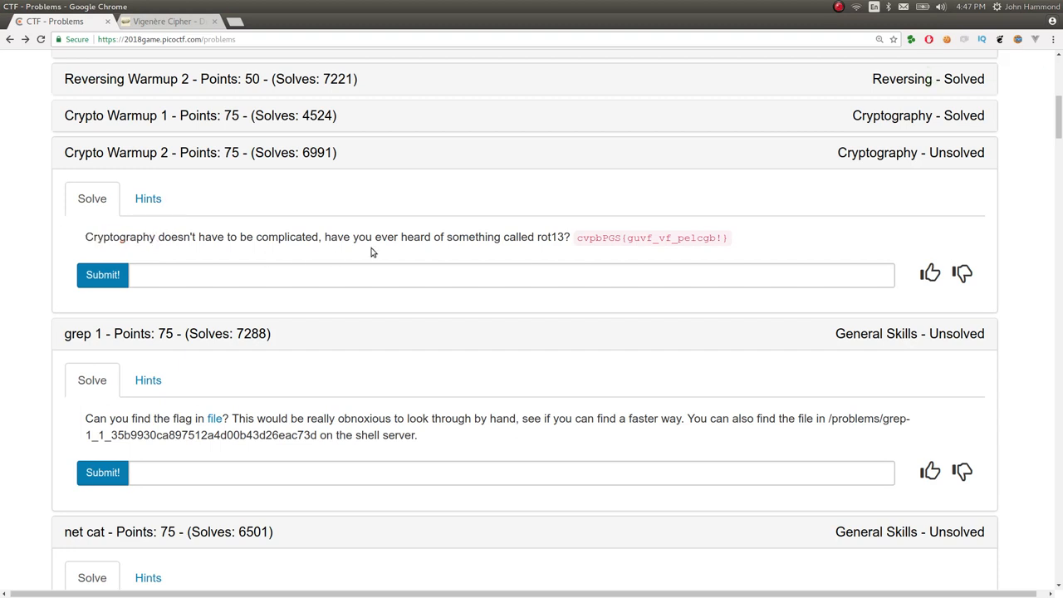
double_click(651, 237)
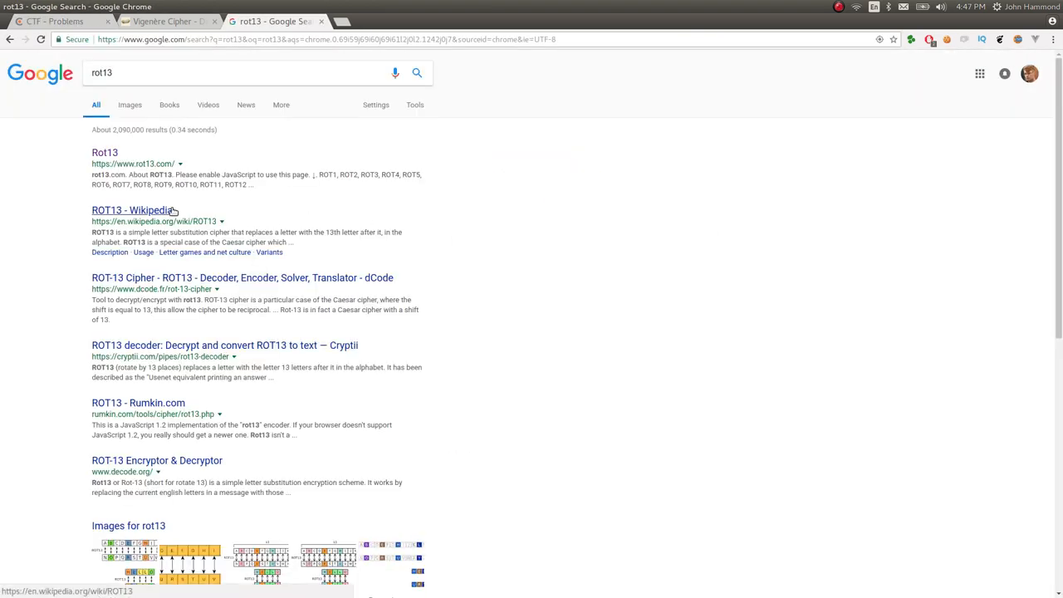
- Read the ROT13 Wikipedia article down to its Description and letter lookup table
left_click(137, 209)
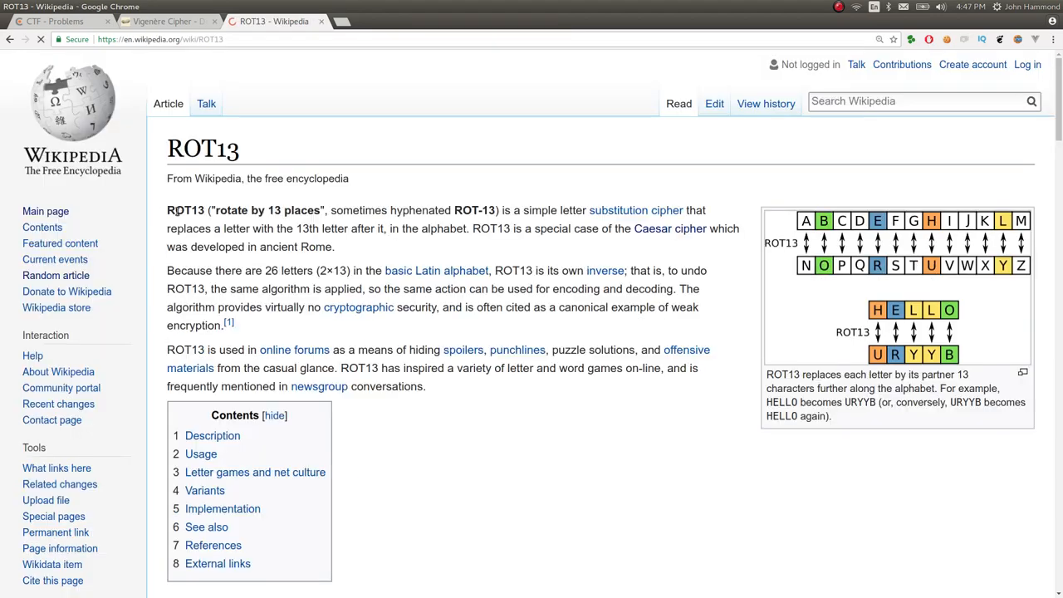
scroll("down", 3)
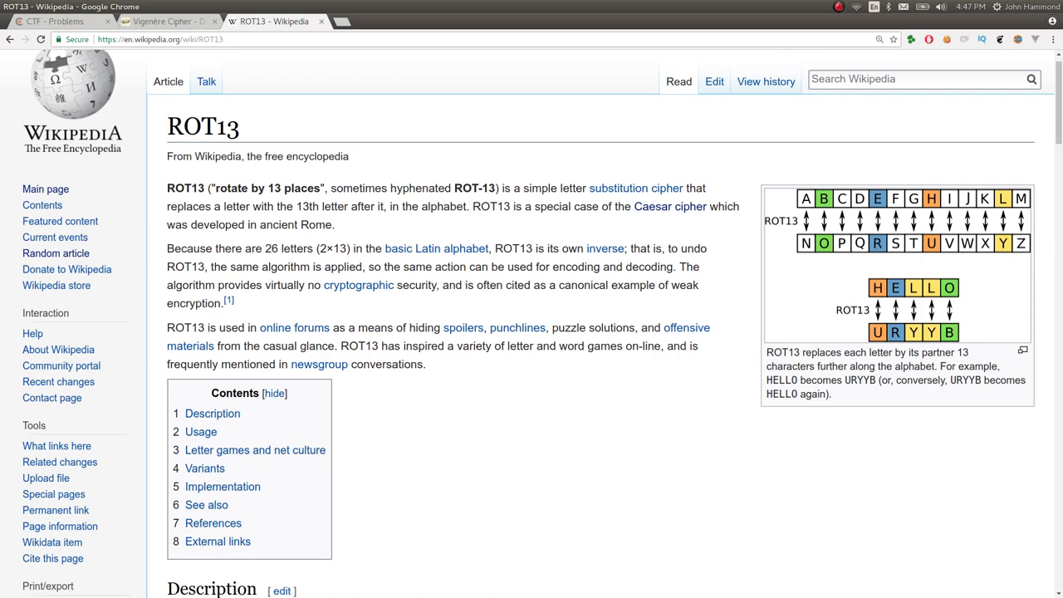
scroll("down", 3)
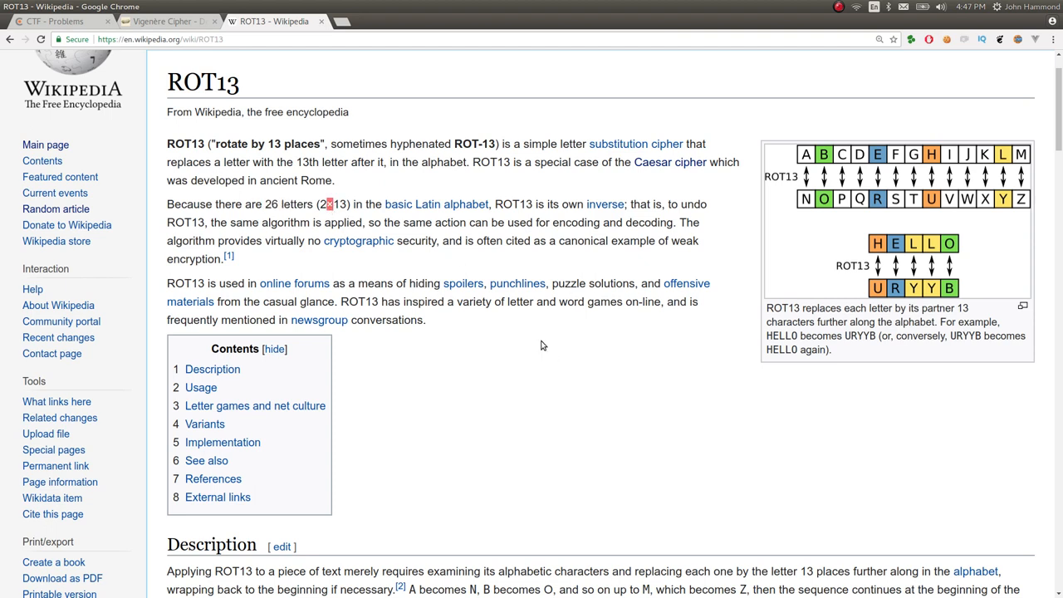
scroll("down", 3)
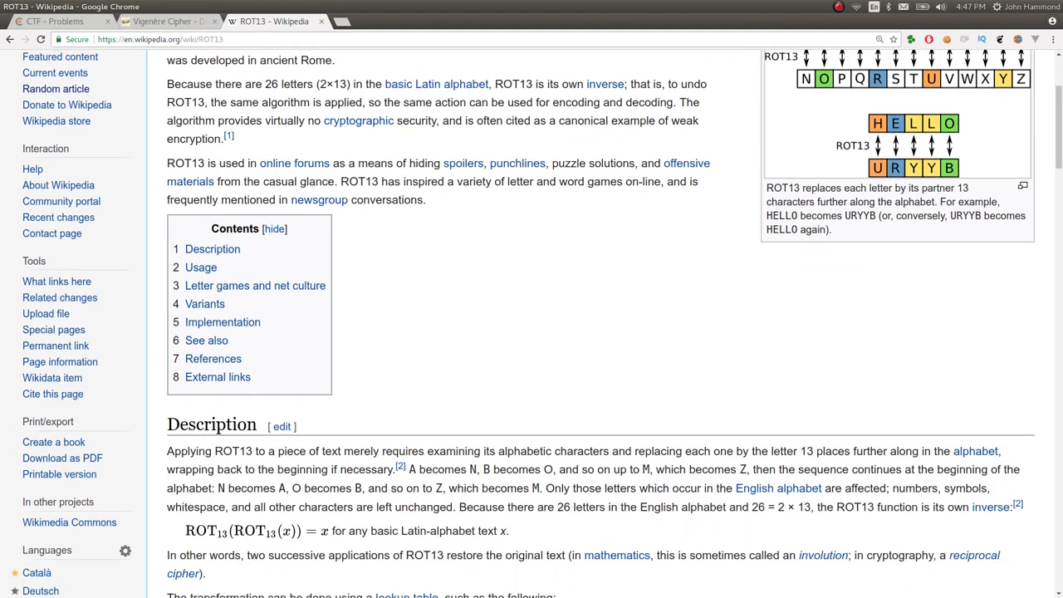
scroll("down", 3)
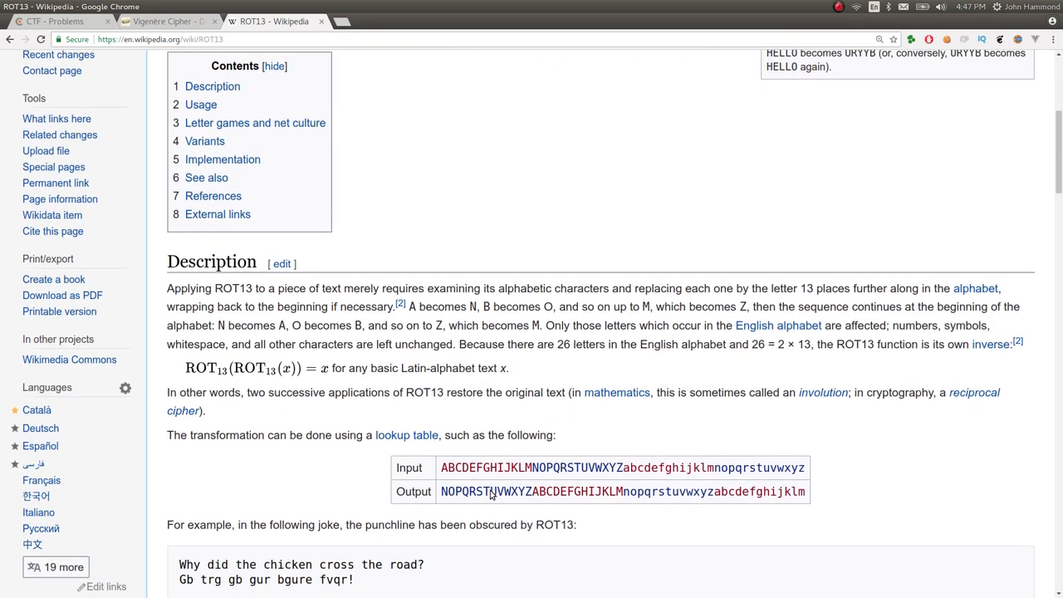
scroll("down", 3)
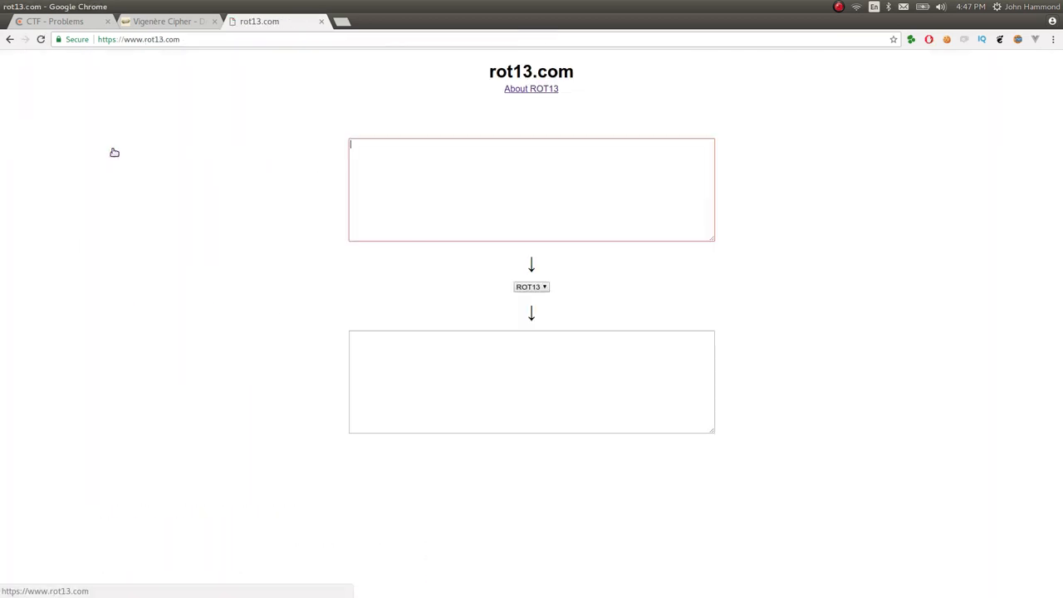
- Paste the ciphertext cvpbPGS{guvf_vf_pelcgb!} into the rot13.com input box
type("cvpbPGS{guvf_vf_pelcgb!}")
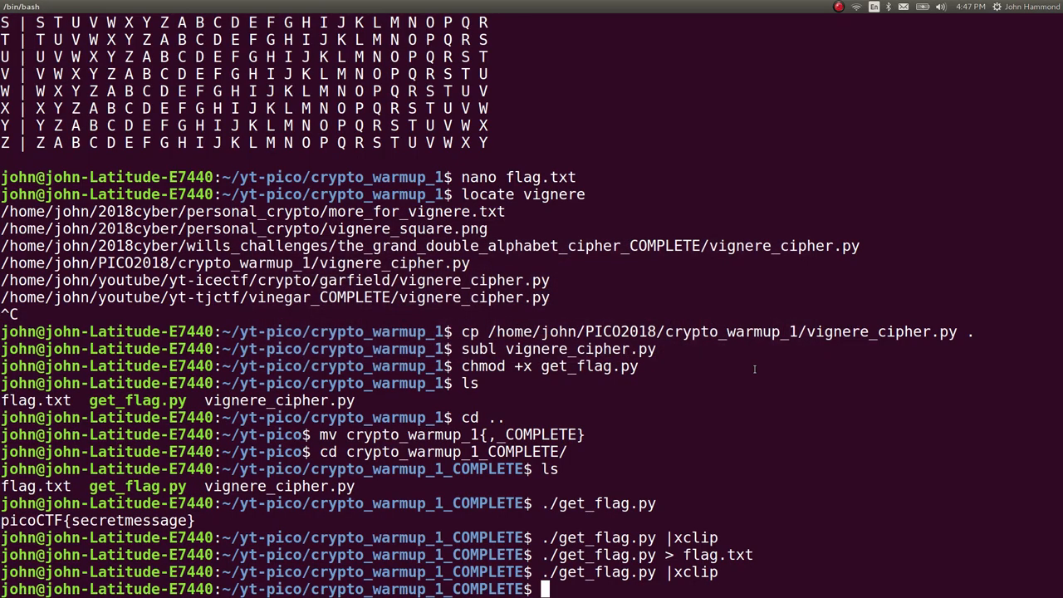
- Create and enter crypto_warmup_2_COMPLETE, then start get_flag.sh in nano
type("cd ..")
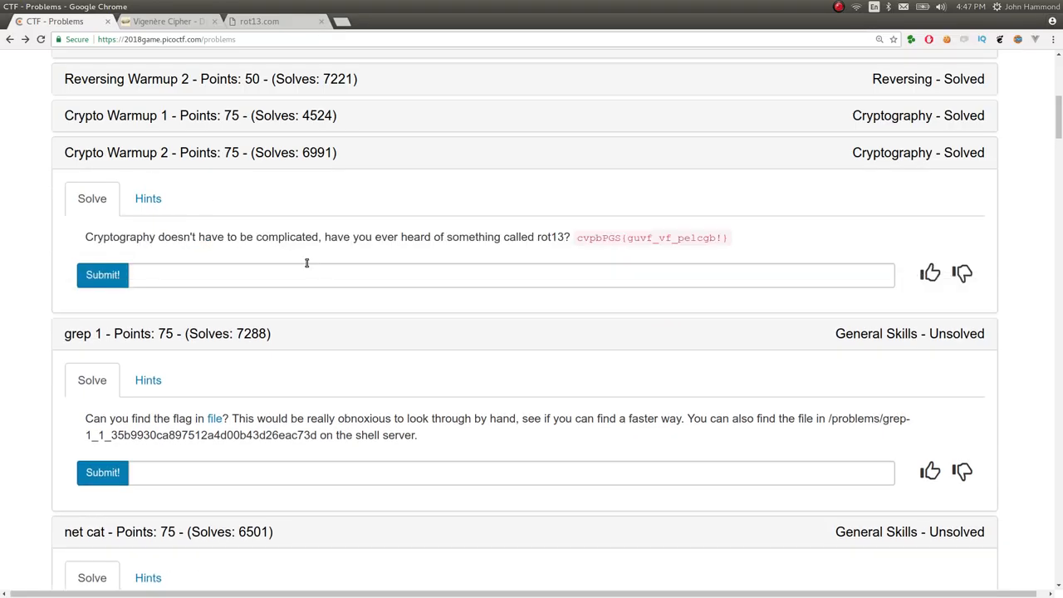
double_click(651, 237)
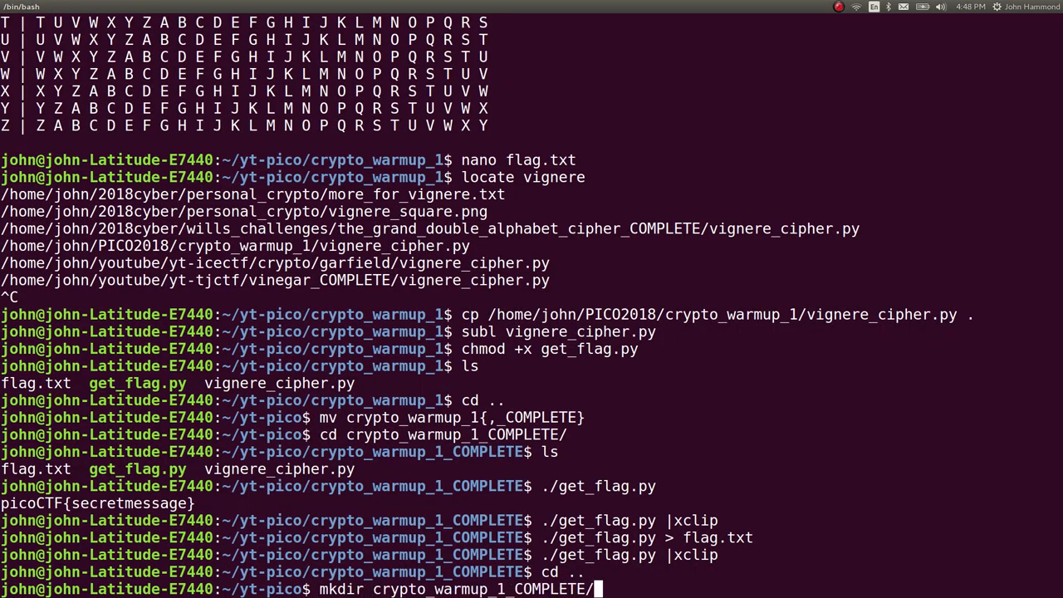
type("cd crypto_warmup_2_COMPLETE/")
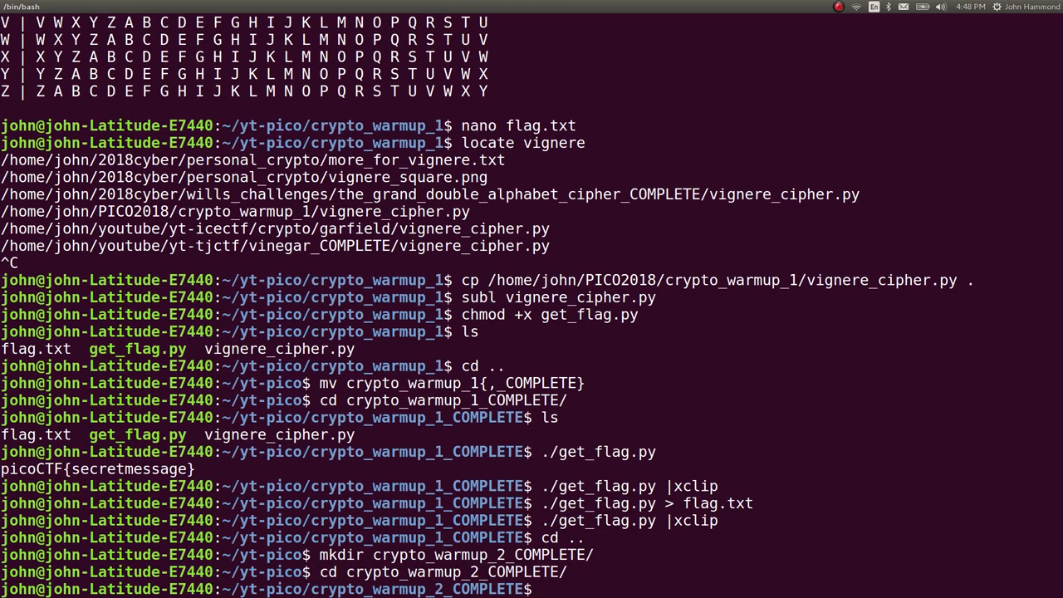
type("nano get_flag")
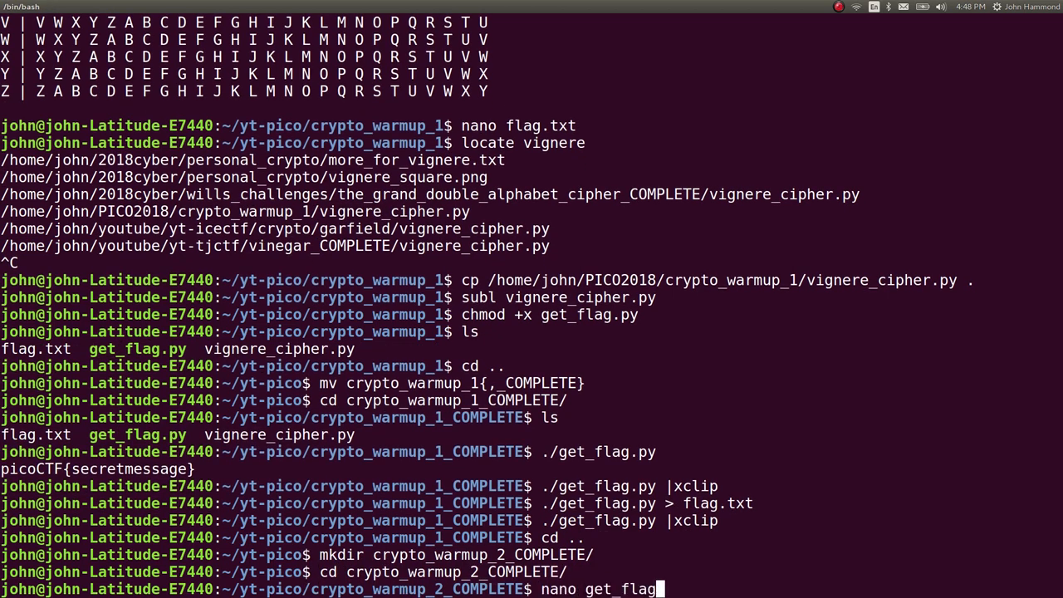
key("Return")
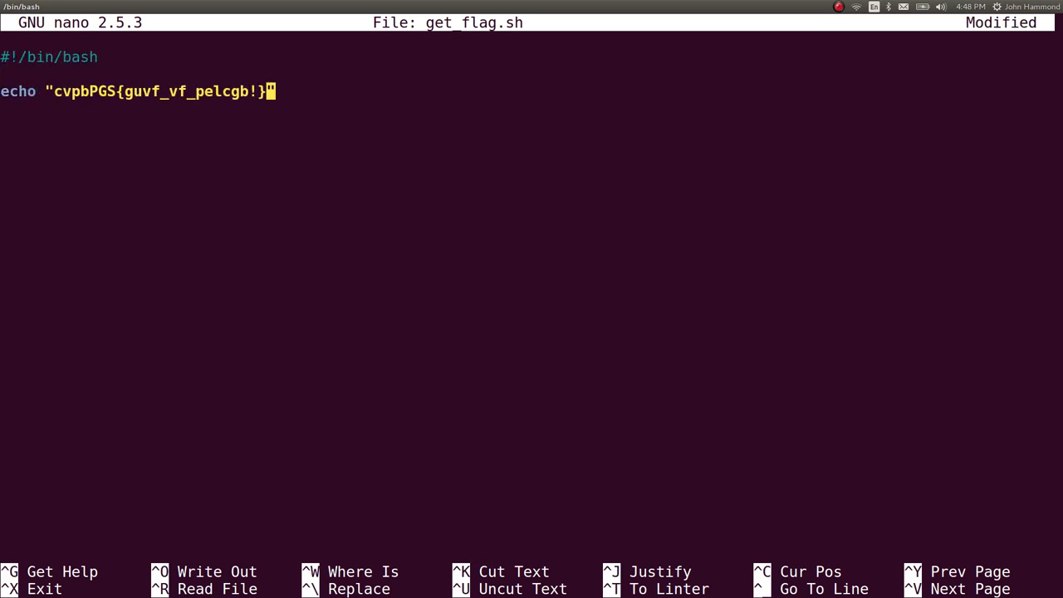
- Write the echo | rot13 script, make it executable, and save its picoCTF{this_is_crypto!} output to flag.txt
type("| rot13")
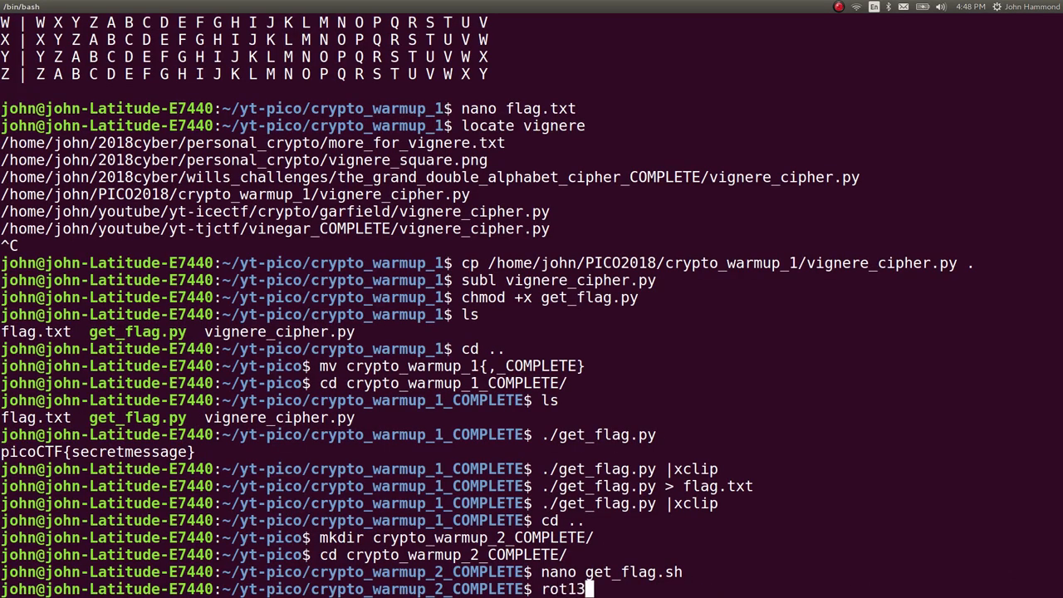
type("sudo apt install basd")
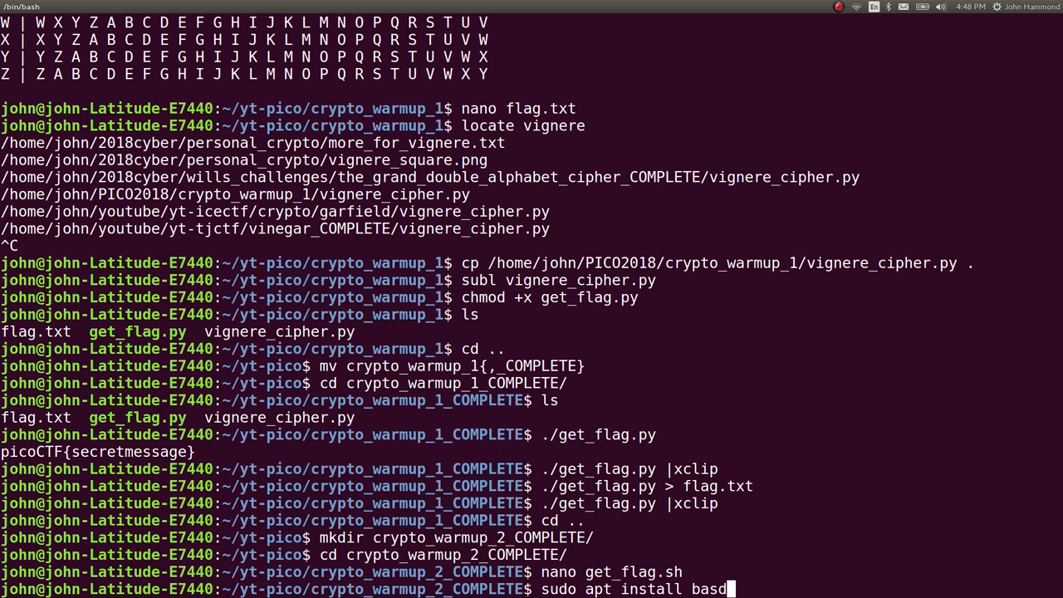
key("ctrl+c")
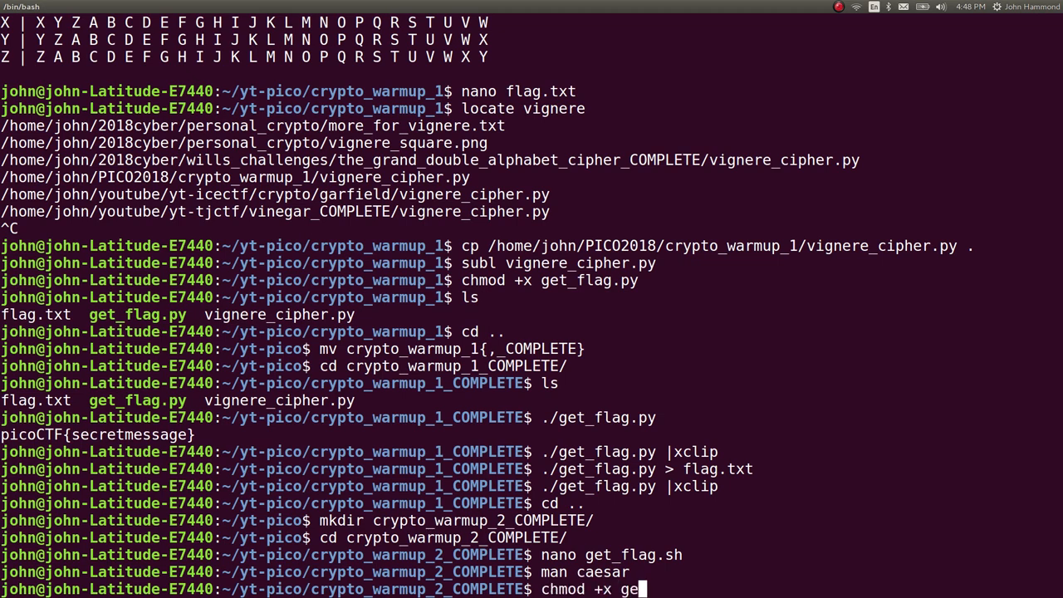
key("Return")
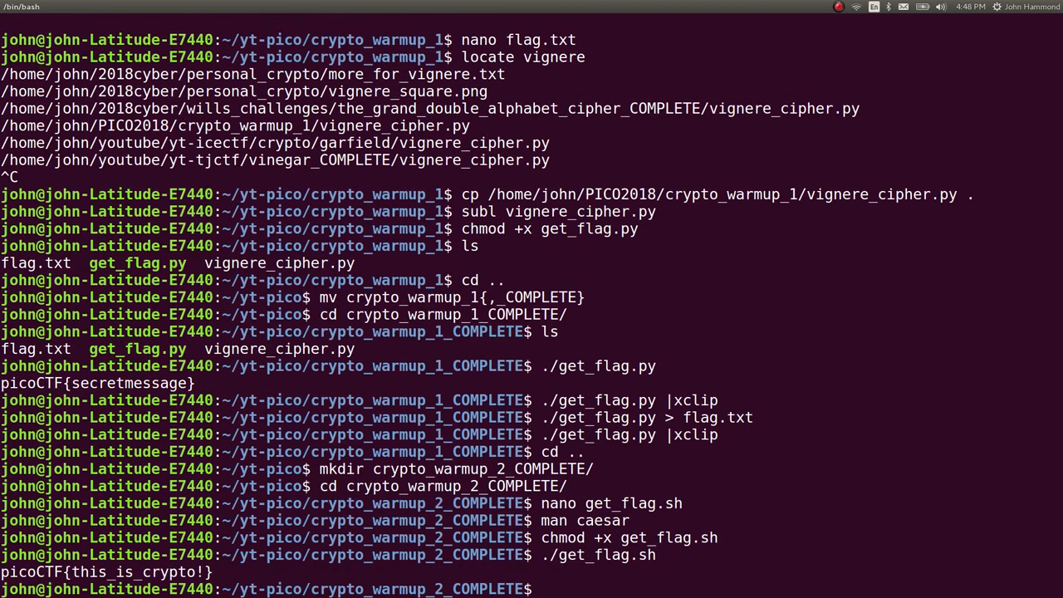
type("./get_flag.sh  > flag.txt")
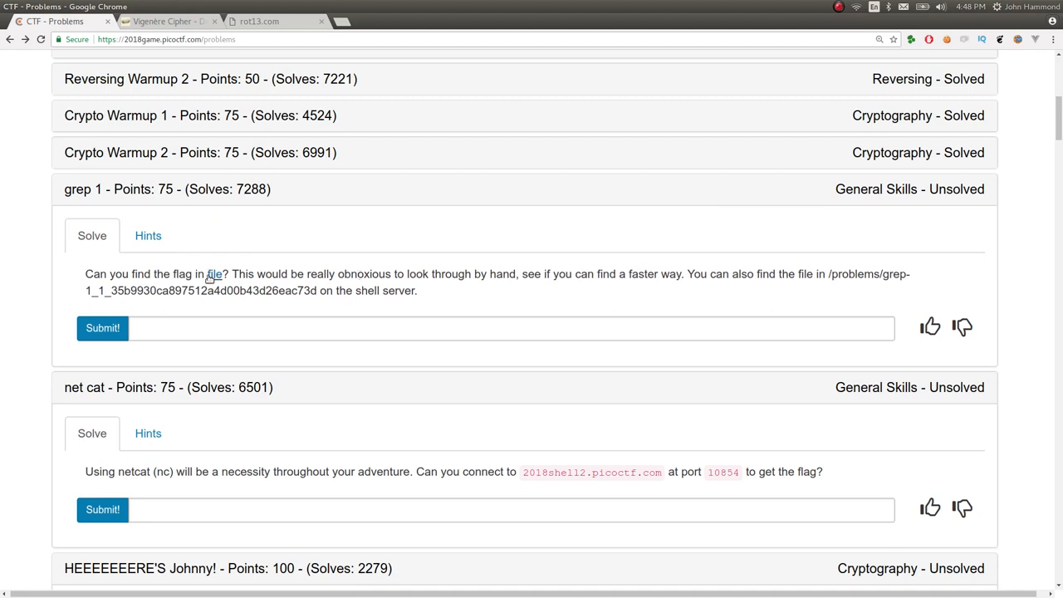
right_click(214, 274)
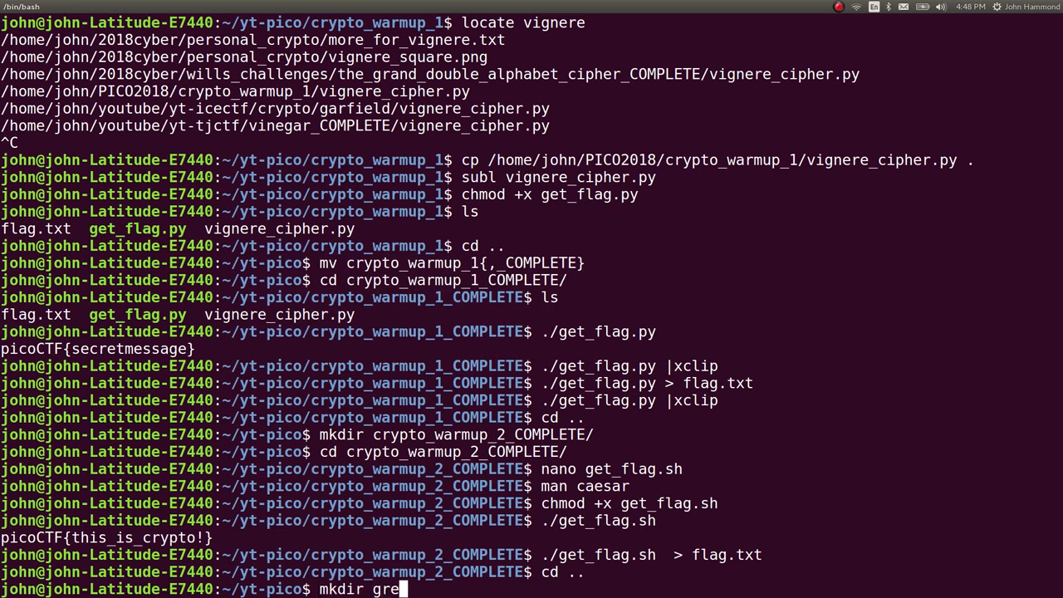
- Make grep_1_COMPLETE, download the file, and run grep -oE picoCTF{.*} file to extract the flag
type("p_1_COMPLETE")
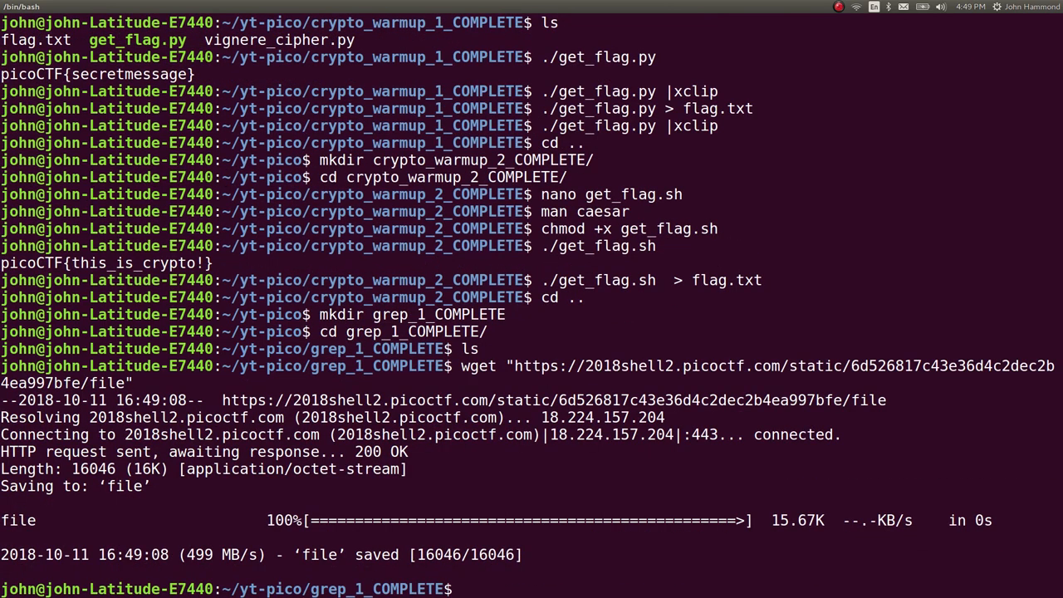
type("grep -oE picoCTF")
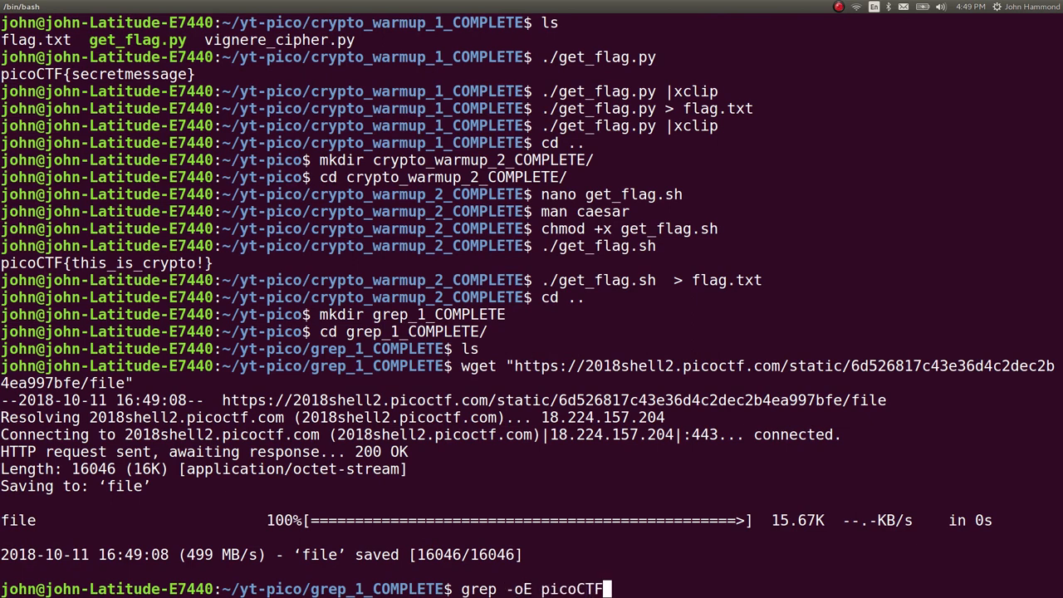
type("{.*} file")
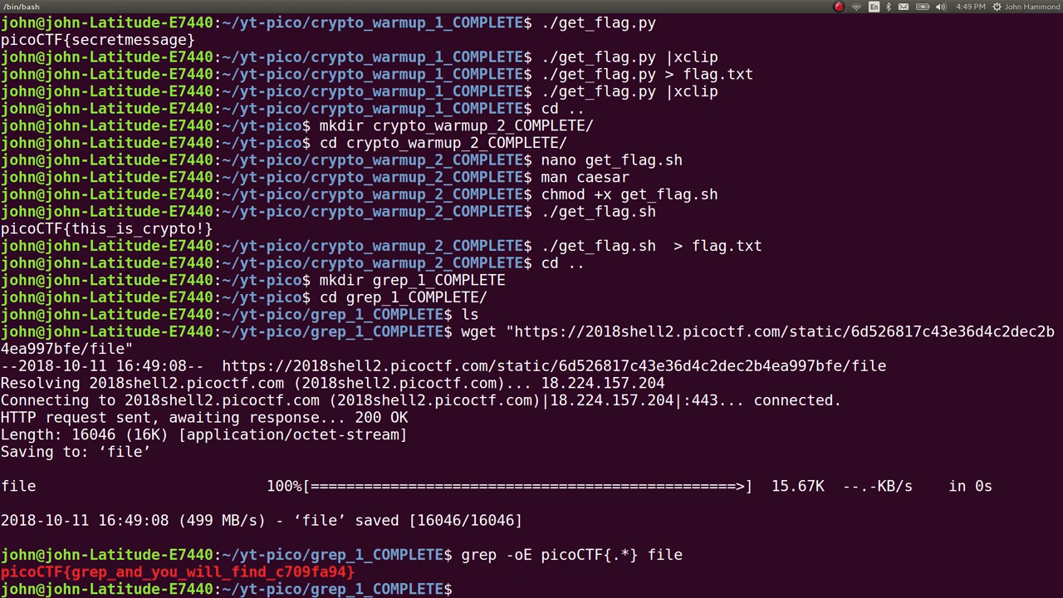
type("grep -oE picoCTF{.*} file --color=none")
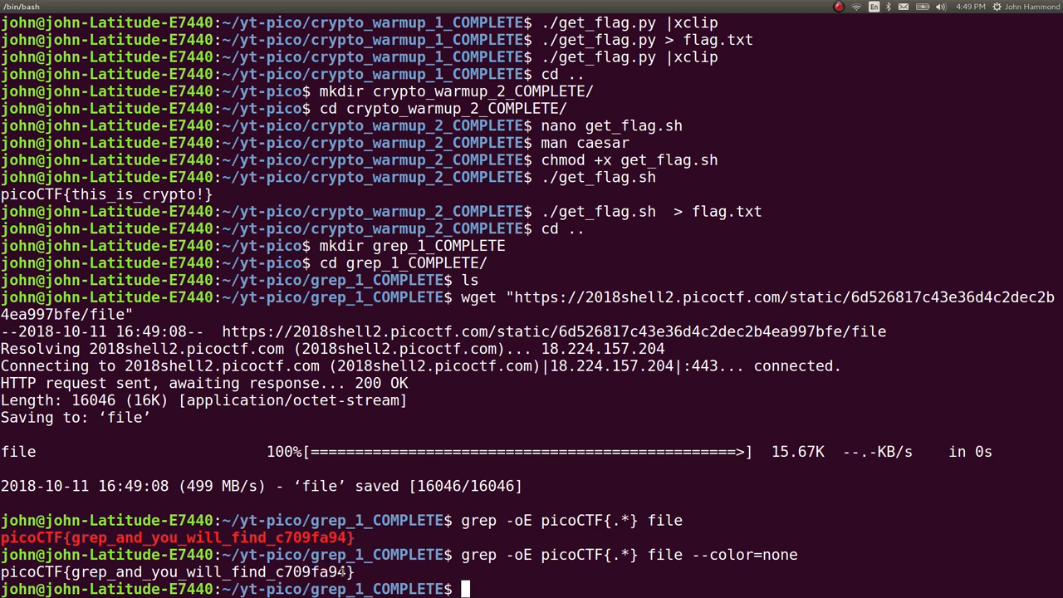
- Write get_flag.sh in nano for grep 1 and enter chmod +x to make it executable
type("n")
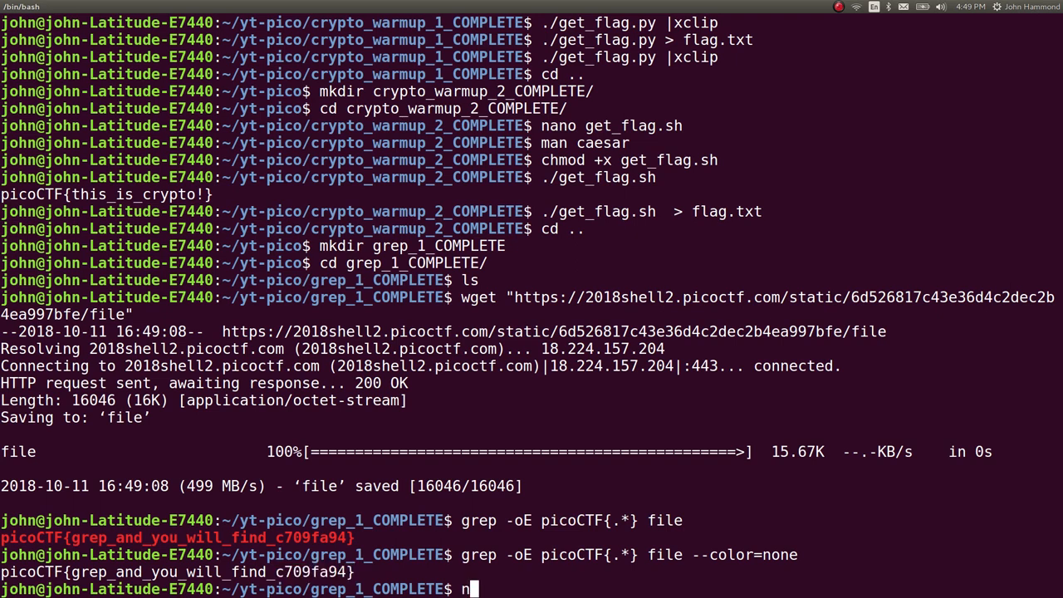
type("ano get_flag")
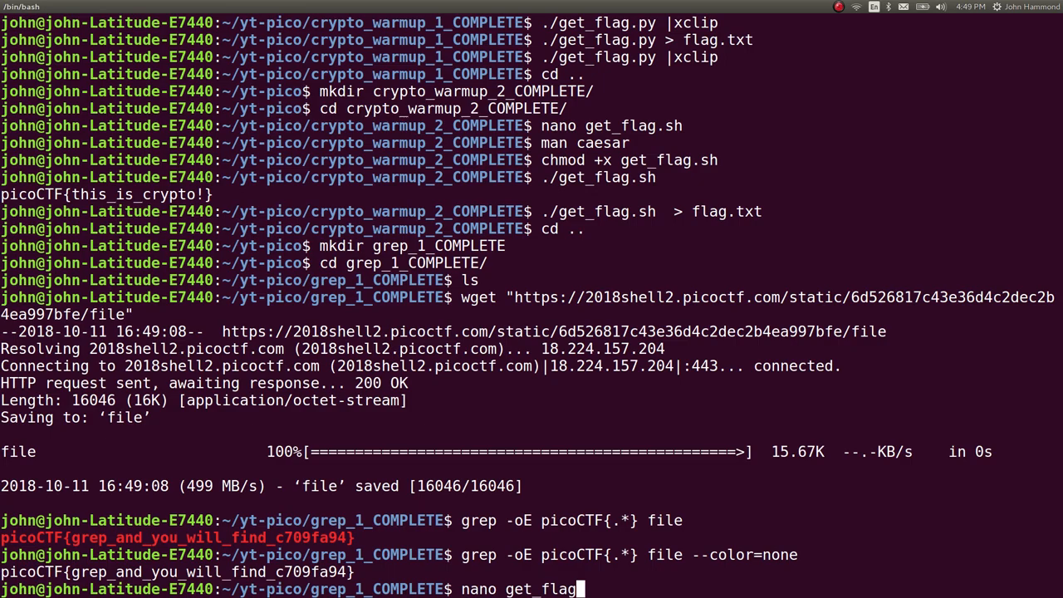
type(".sh")
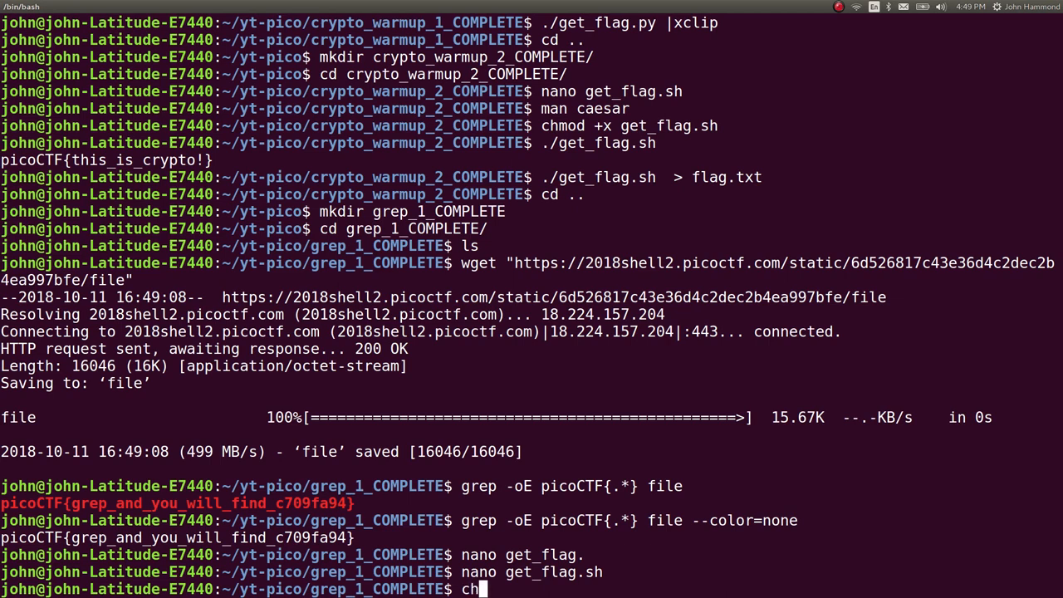
type("mod +x")
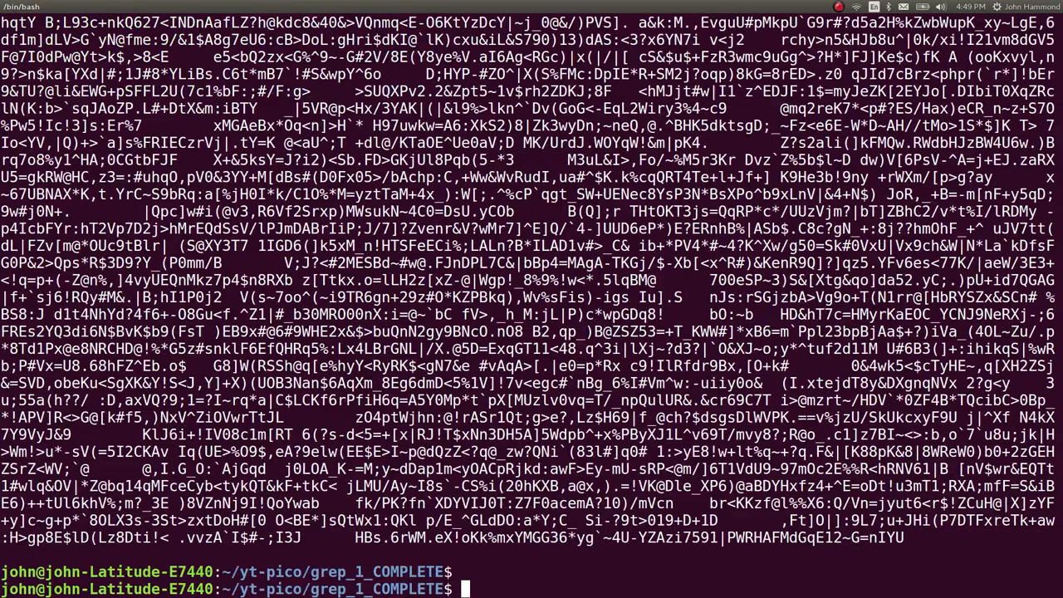
type("fpo")
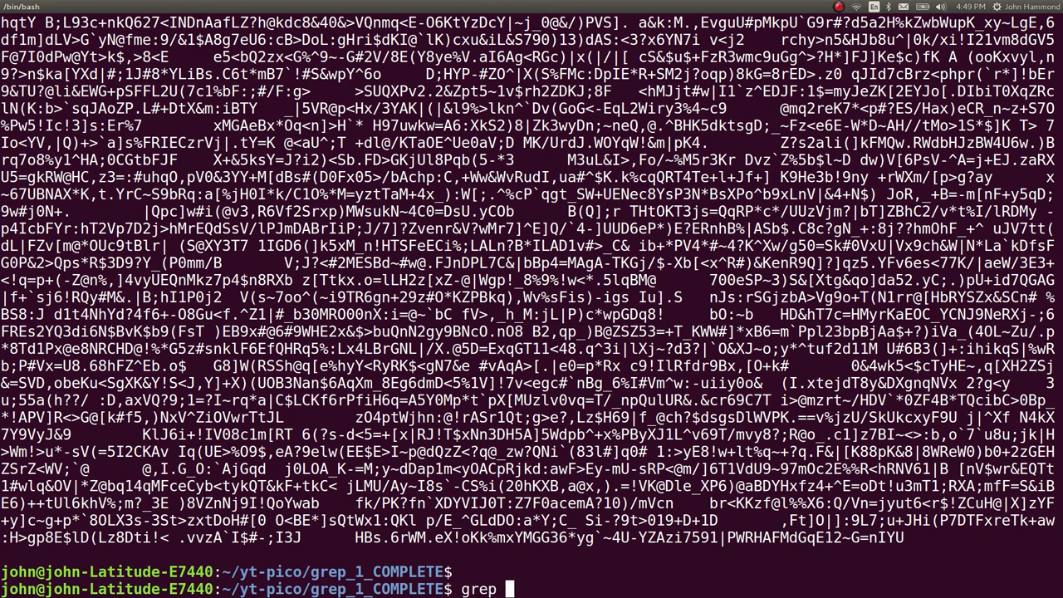
type("picoCTG")
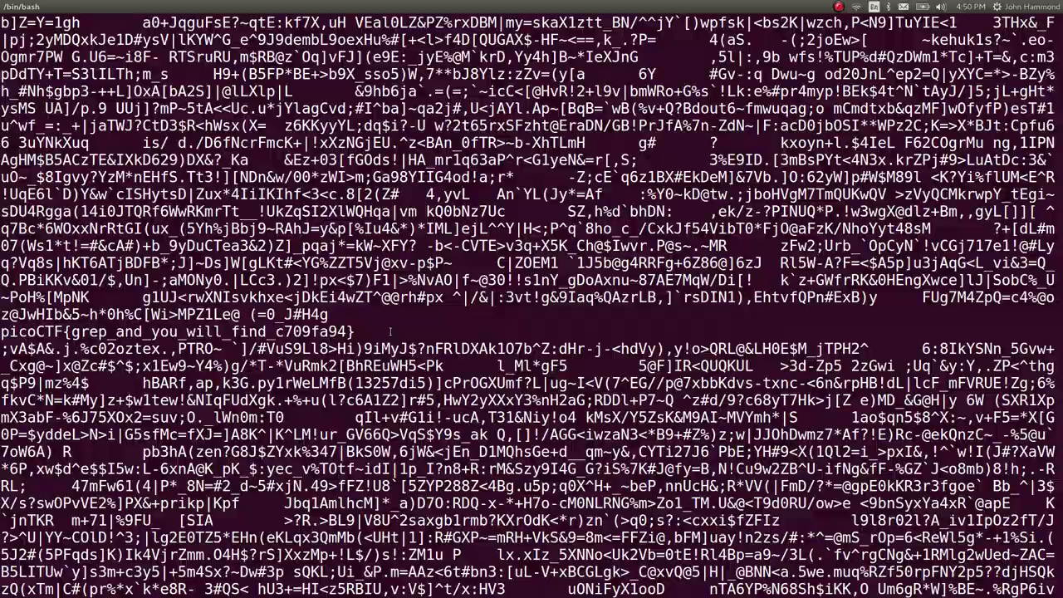
scroll("down", 3)
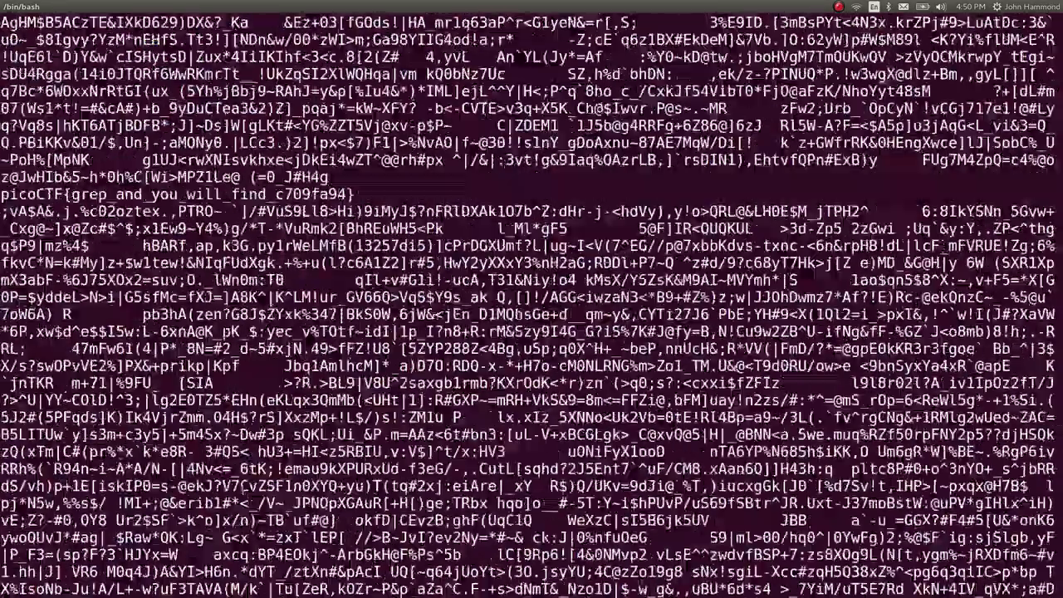
type("grep picoCTF file")
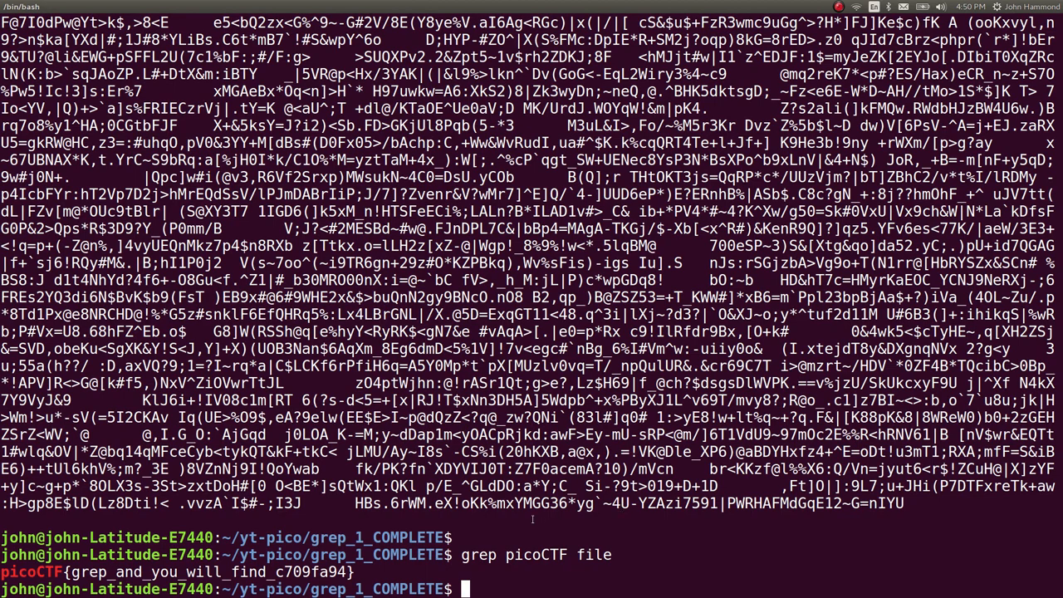
mouse_move(604, 538)
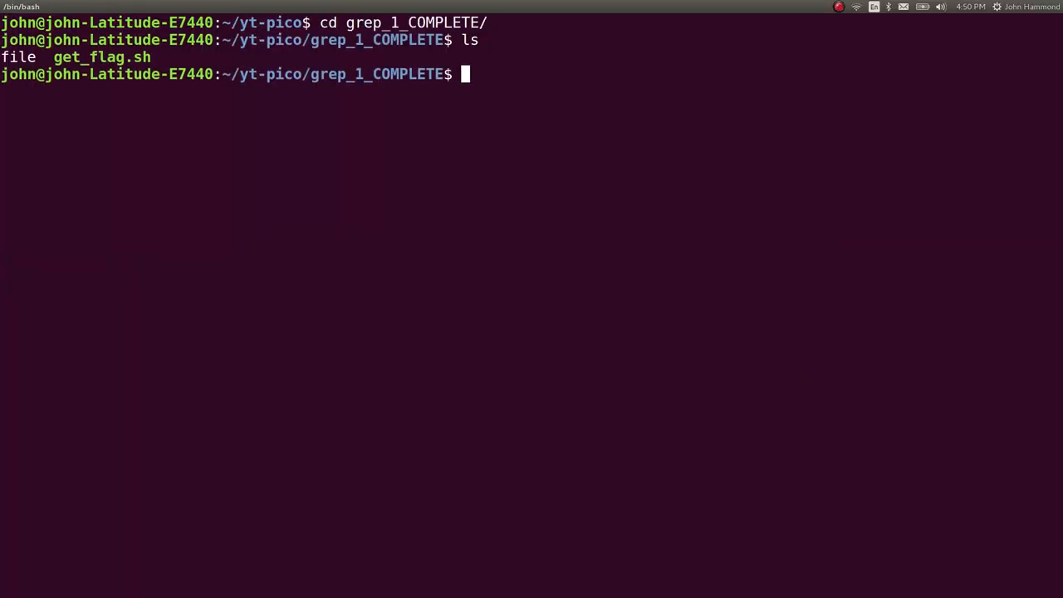
- Redirect get_flag.sh output into flag.txt and pipe it to xclip to copy the flag
type("./get_flag.sh  > flag.txt")
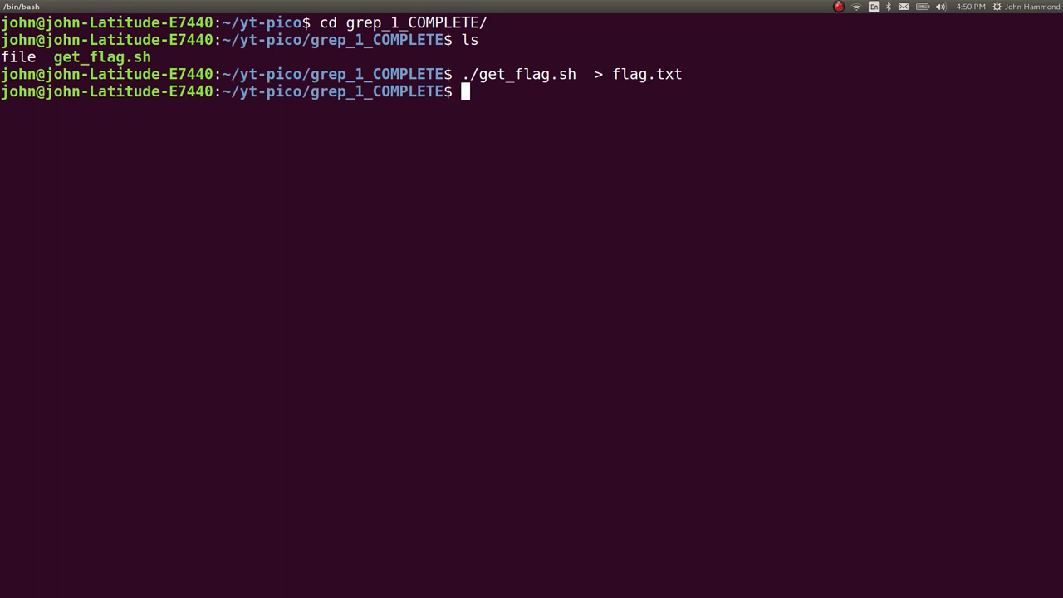
type("./get_flag.sh |x")
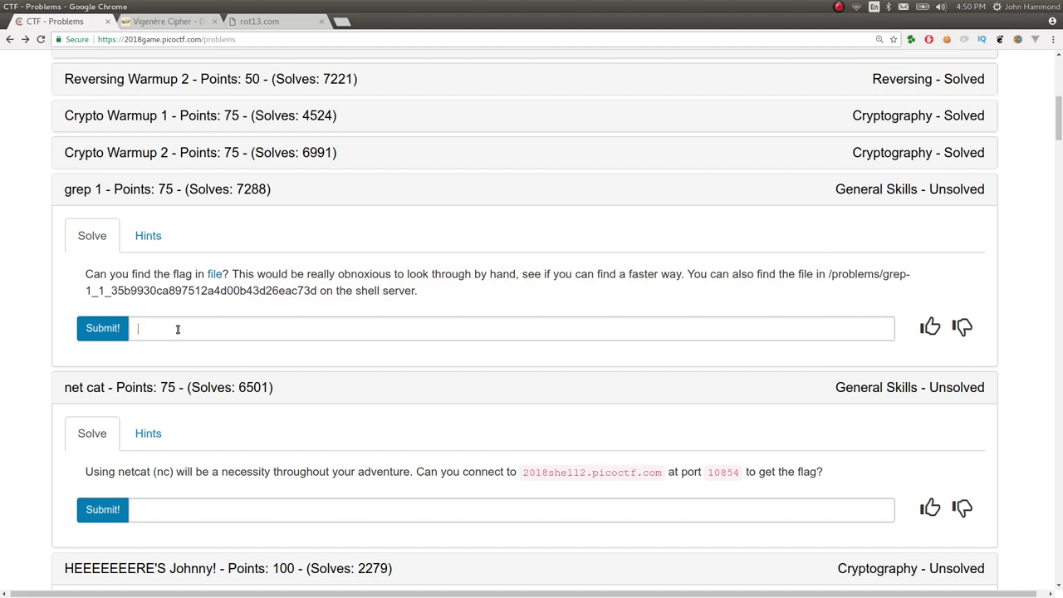
- Submit the grep 1 flag so it shows Solved, then view the net cat challenge
left_click(103, 327)
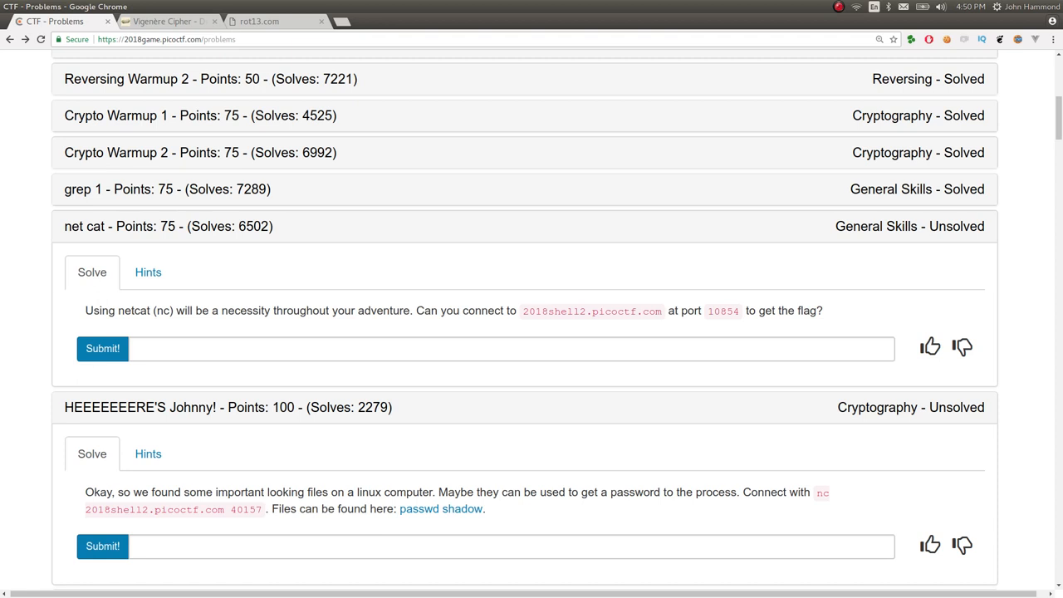
mouse_move(573, 316)
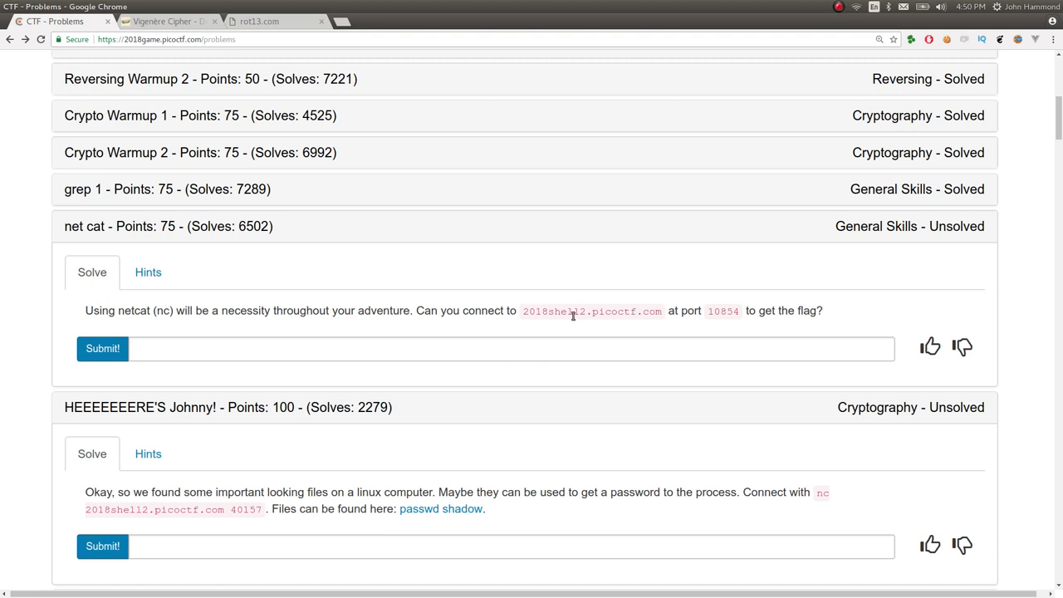
mouse_move(732, 316)
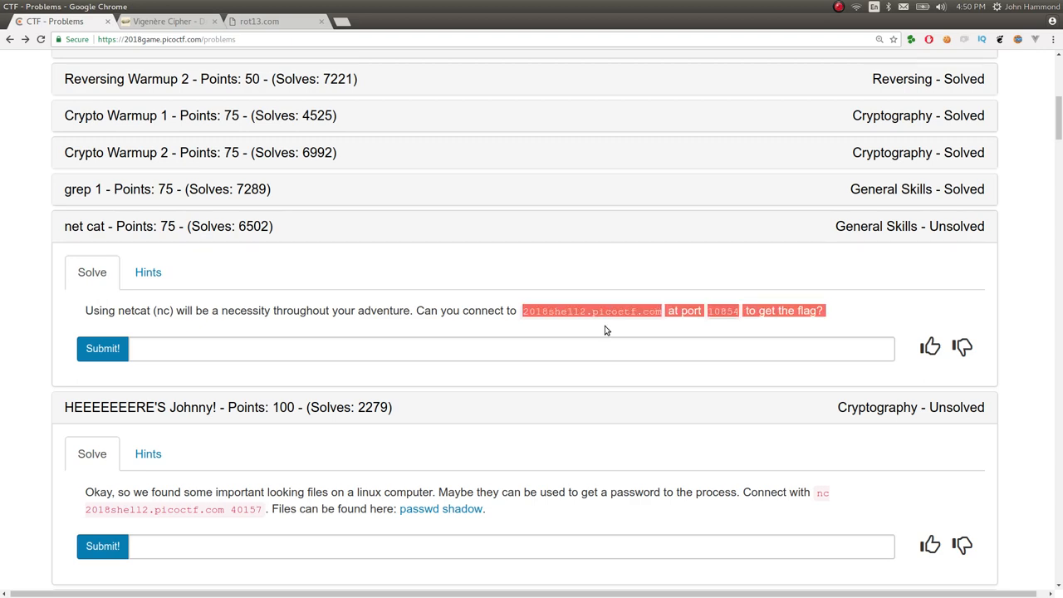
left_click(548, 310)
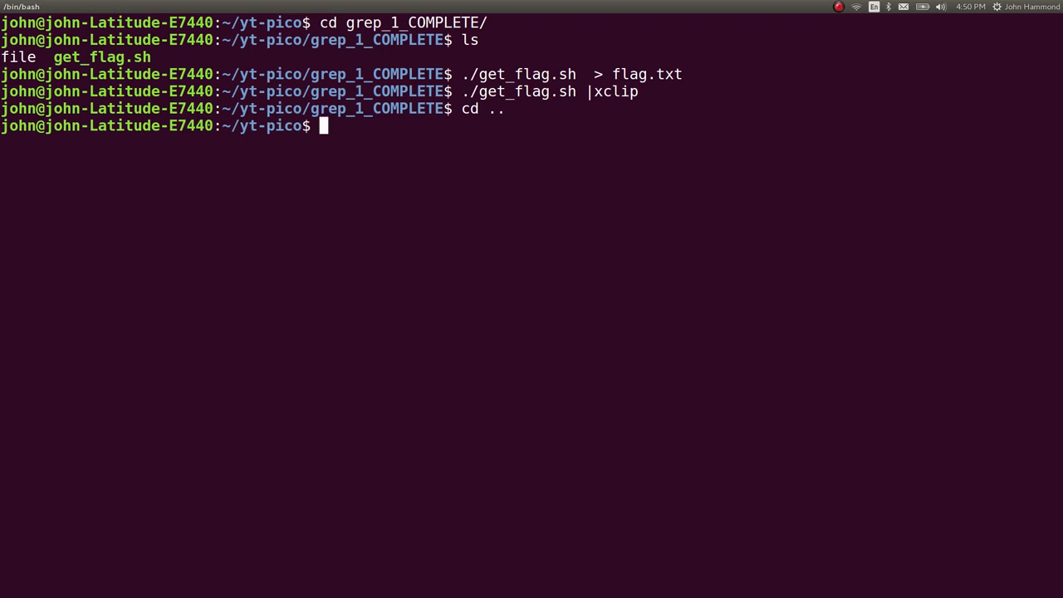
- Create and enter a net_cat folder, then read and quit the nc manual page
type("mkdir")
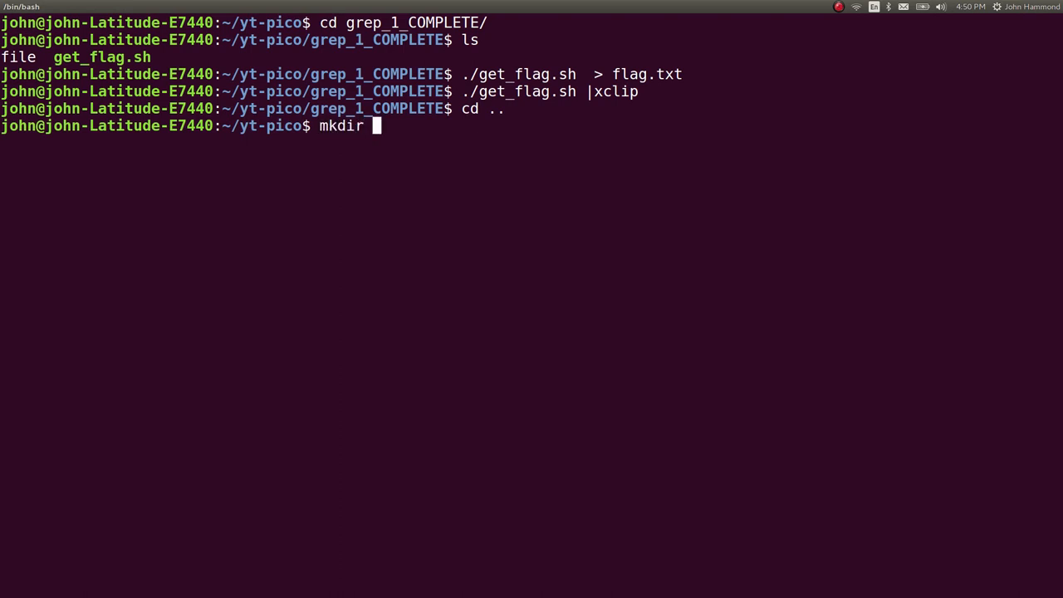
type("net_cat")
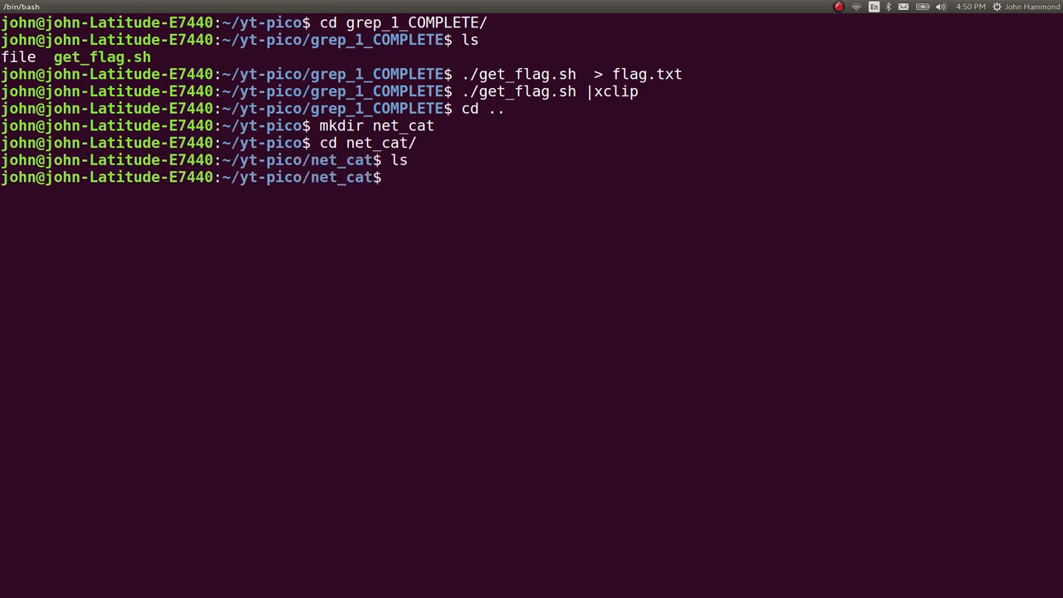
type("ma")
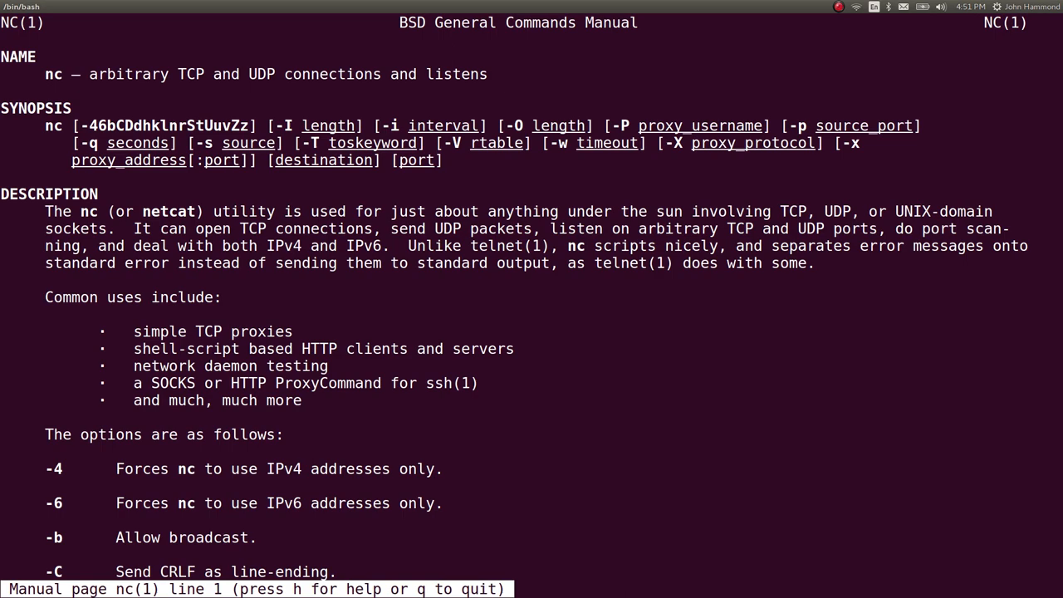
key("q")
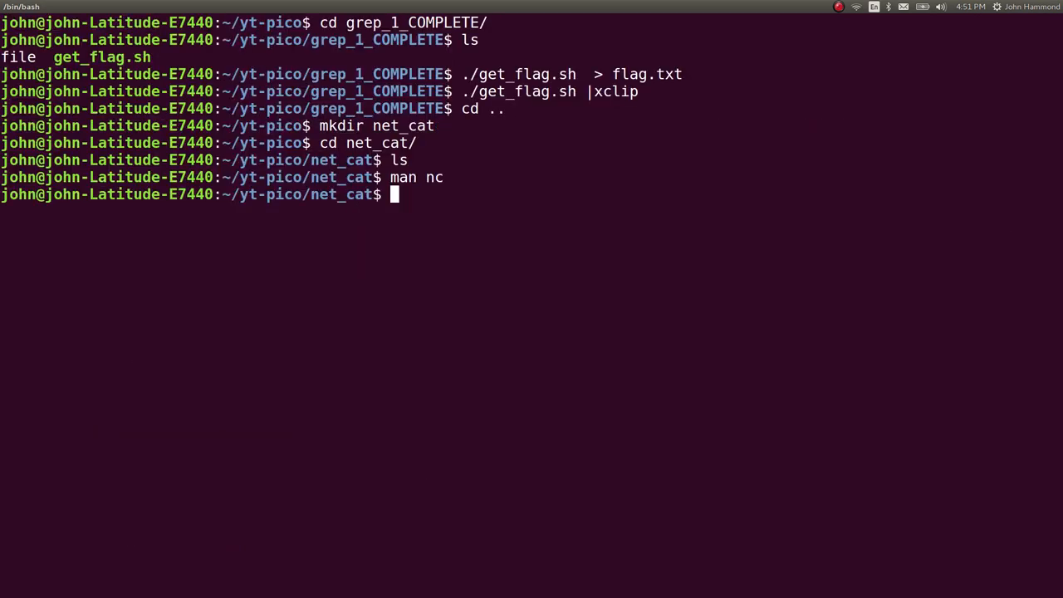
mouse_move(983, 328)
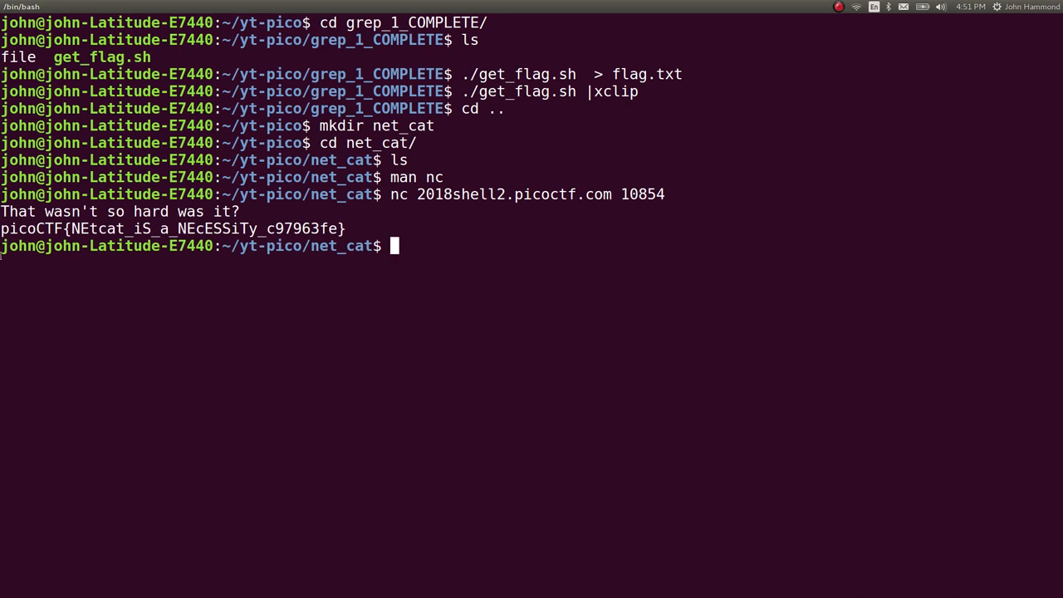
- Connect with nc 2018shell2.picoctf.com 10854 to print picoCTF{NEtcat_iS_a_NEcESSiTy_c97963fe}
type("nc 2018shell2.picoctf.com 10854 | tail -n 1")
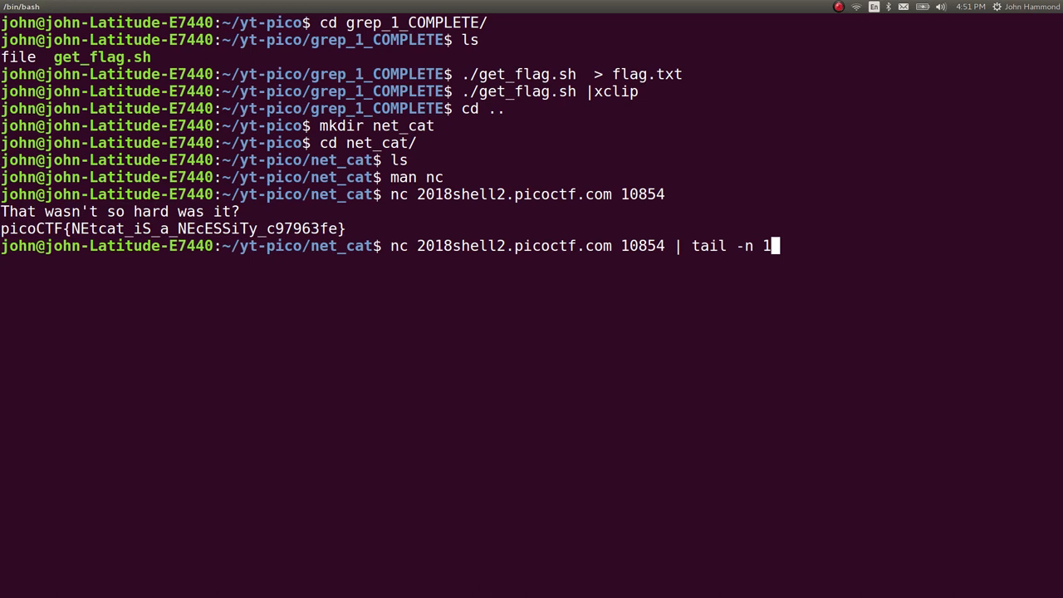
key("Return")
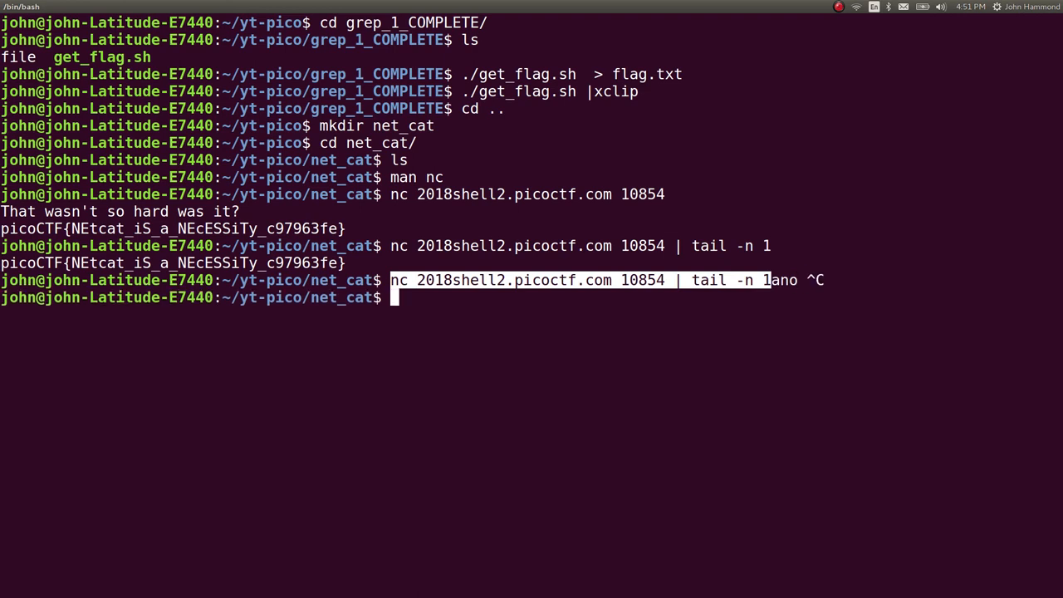
- Save the connection command as get_flag.sh in nano and make it executable with chmod
type("nano get_flag.")
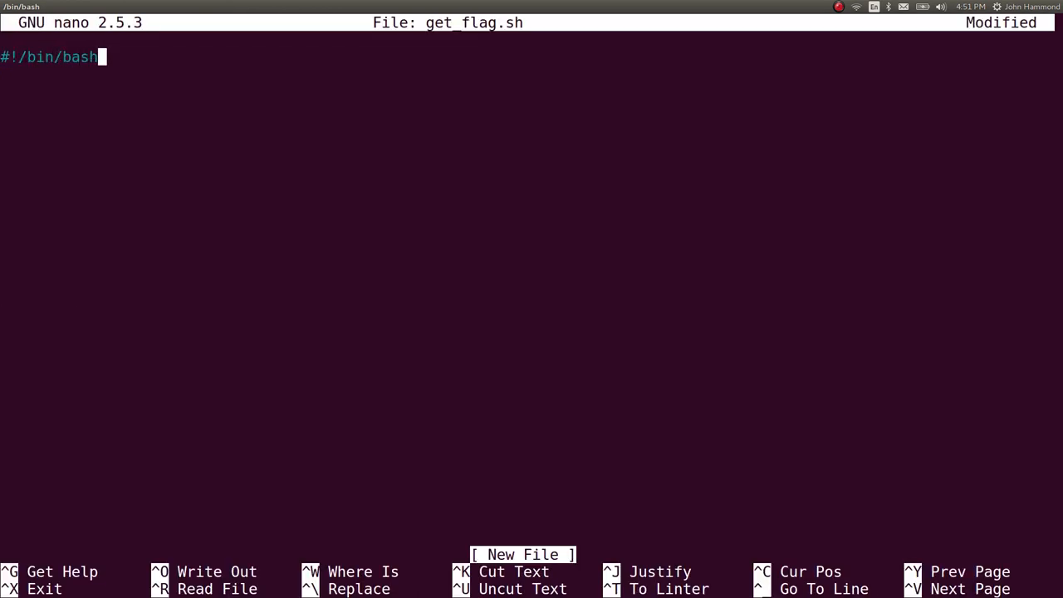
key("ctrl+x")
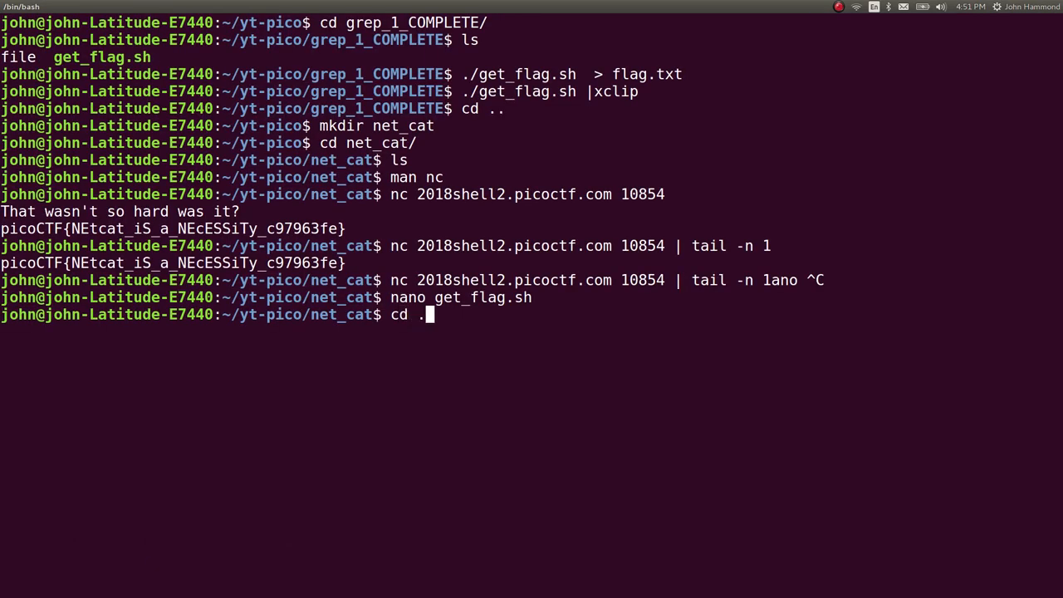
type("chm")
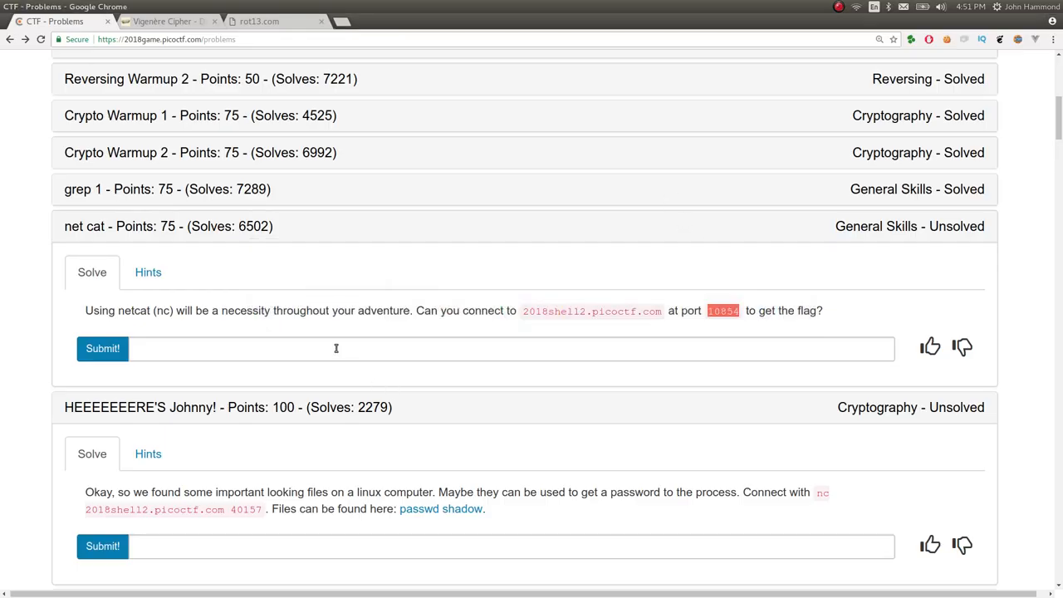
- Submit the net cat flag so it shows Solved, then scroll to the remaining unsolved challenges
left_click(103, 348)
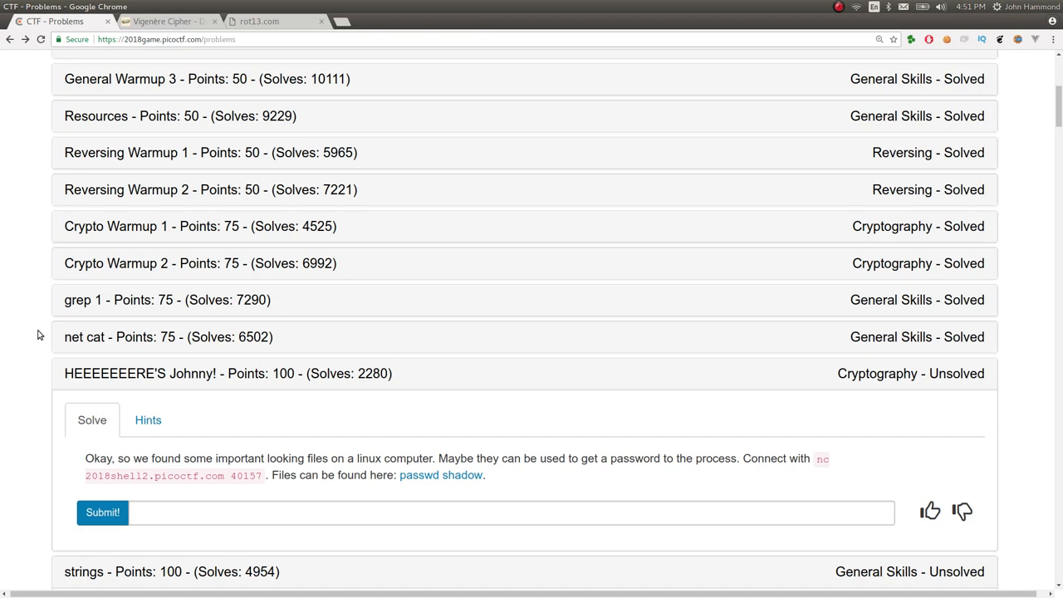
scroll("up", 3)
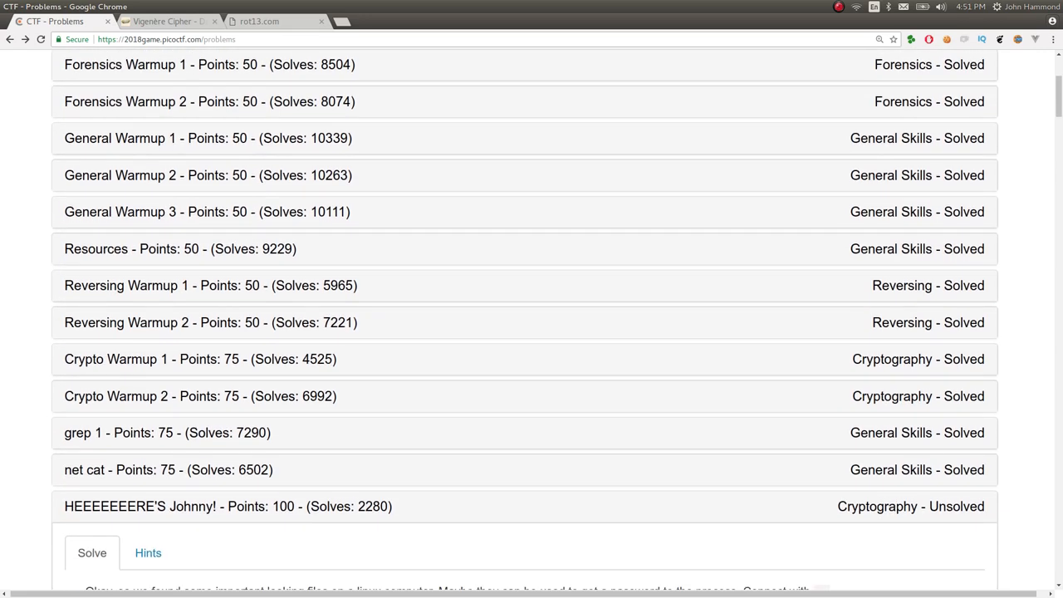
scroll("down", 3)
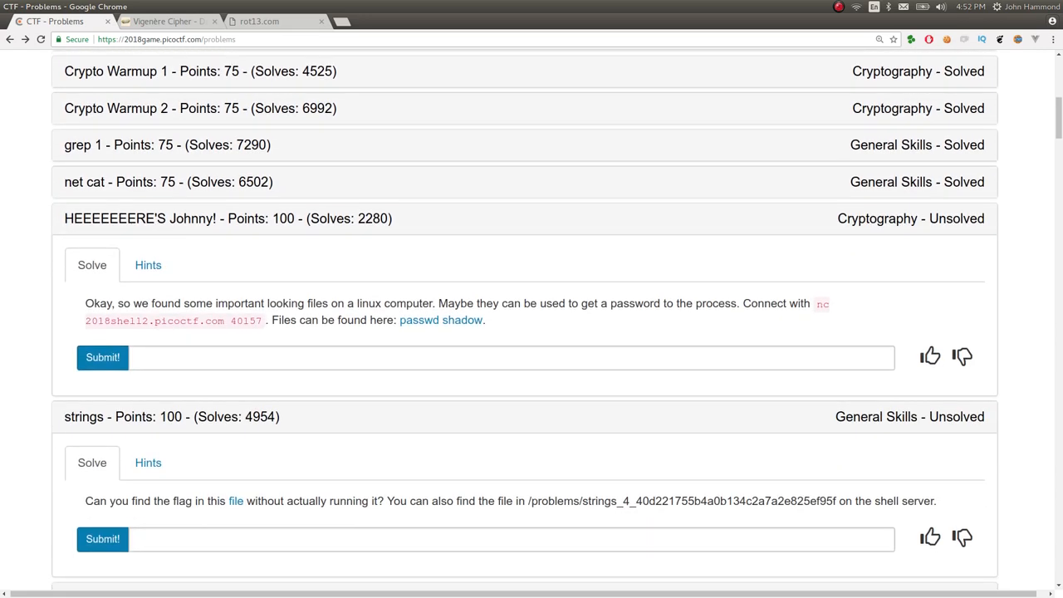
scroll("down", 3)
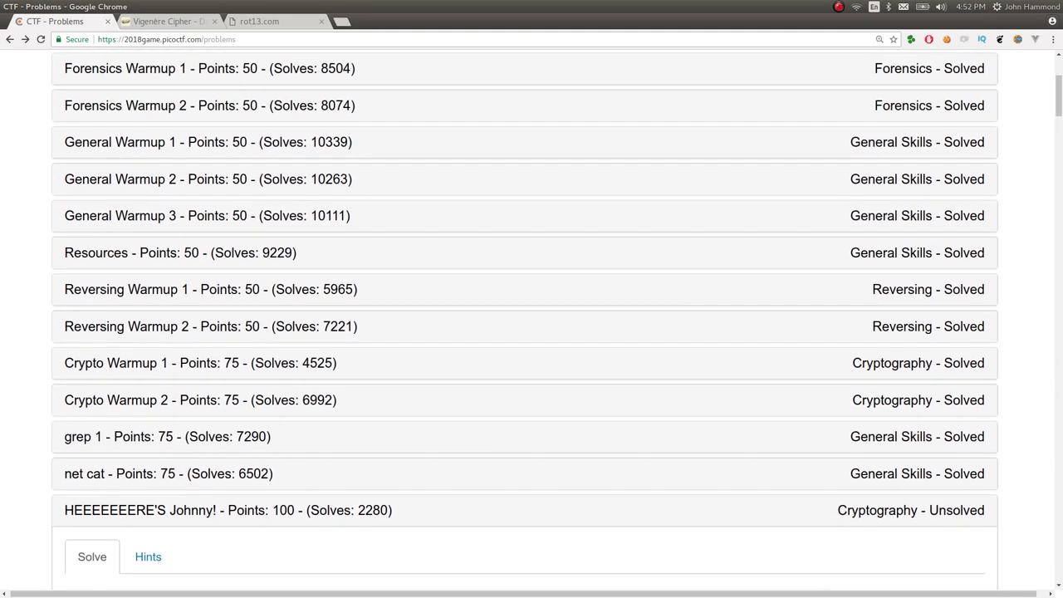
scroll("down", 3)
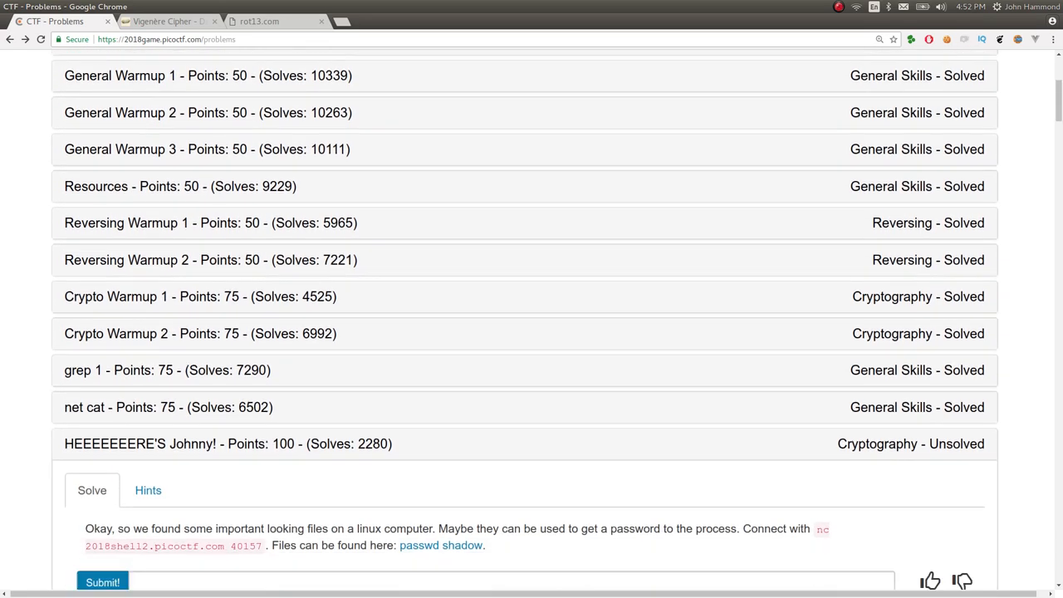
scroll("down", 3)
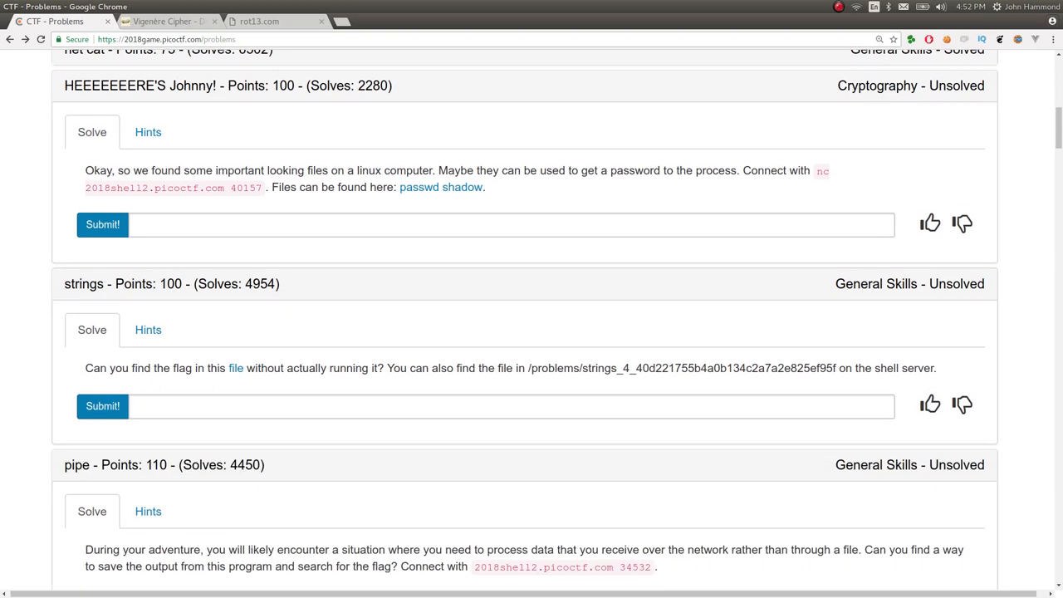